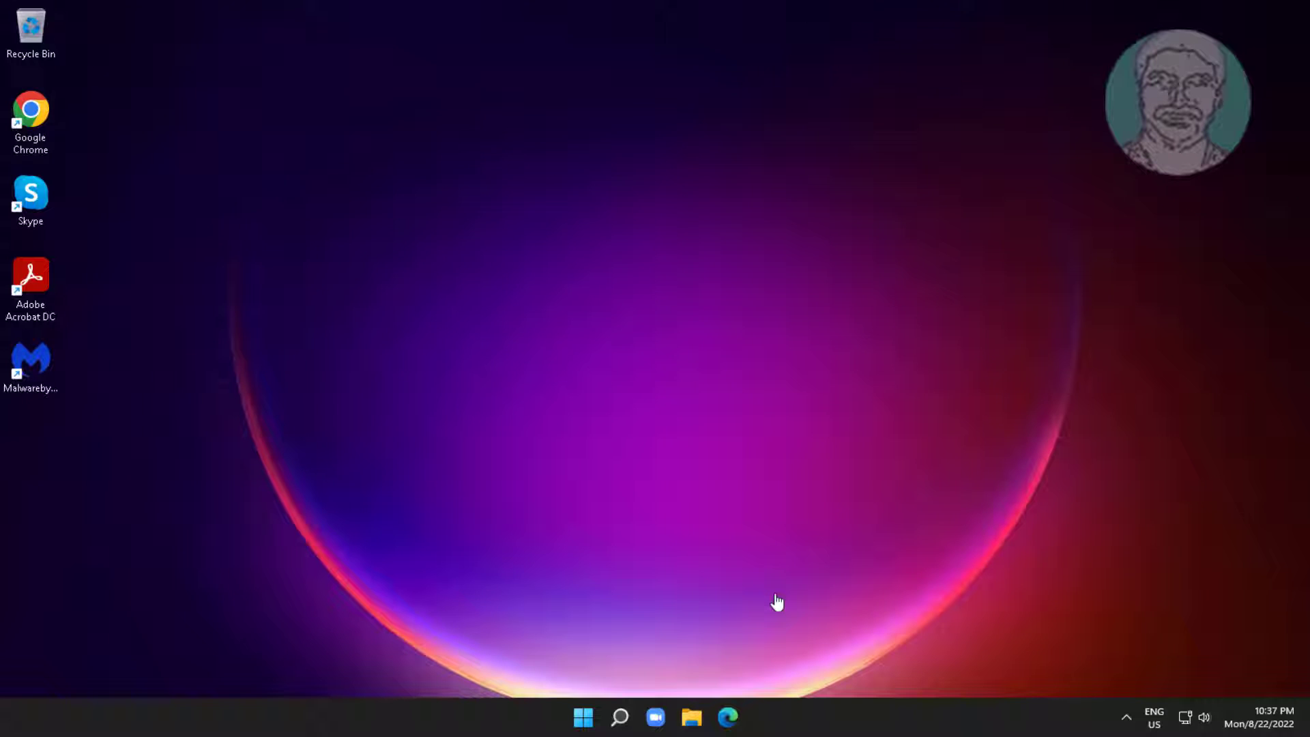
mouse_move(618, 717)
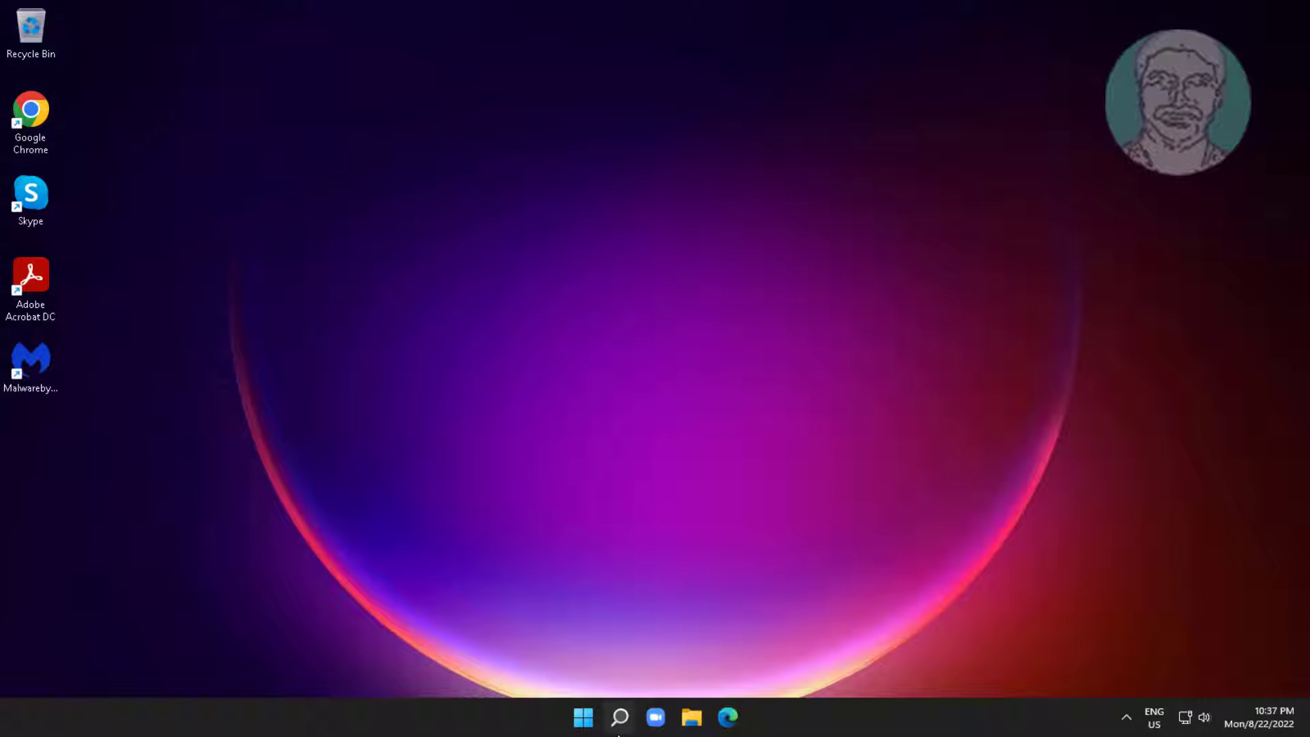
Open Device Manager, scan for hardware changes, and select the TP-Link Wireless USB Adapter.
right_click(582, 717)
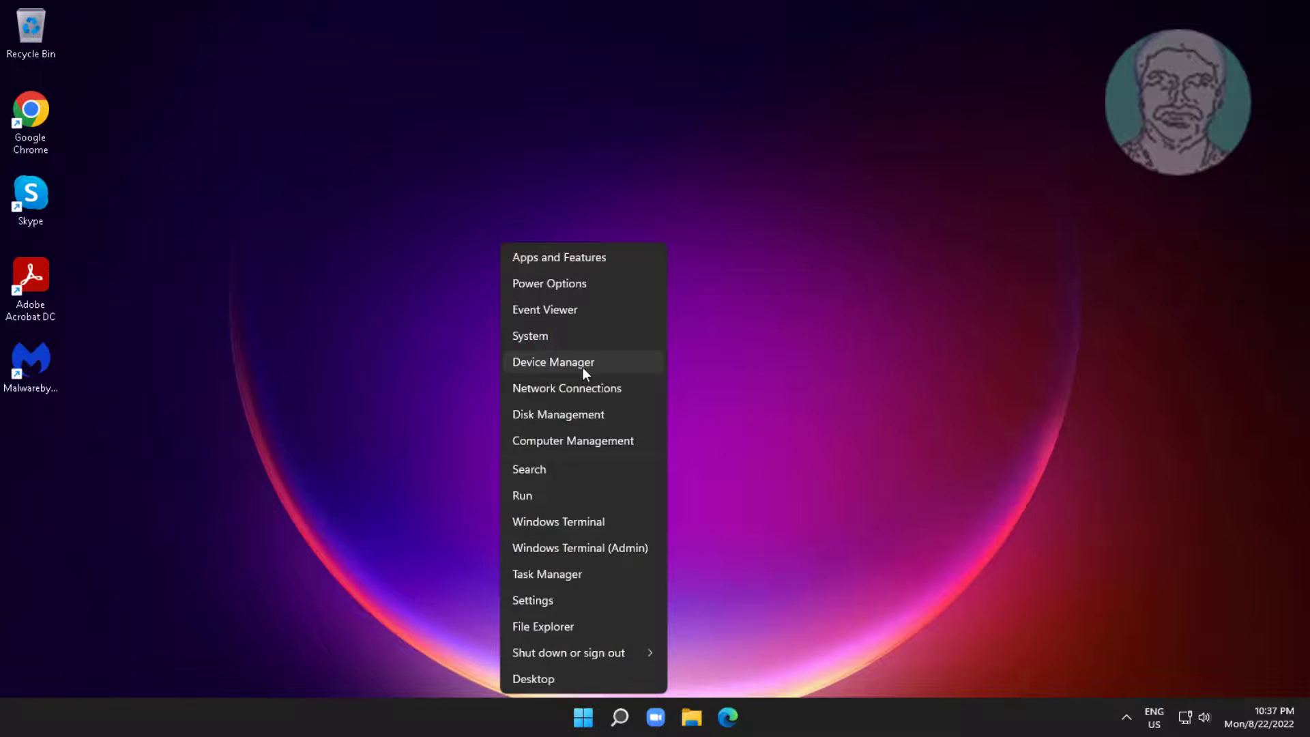
left_click(553, 362)
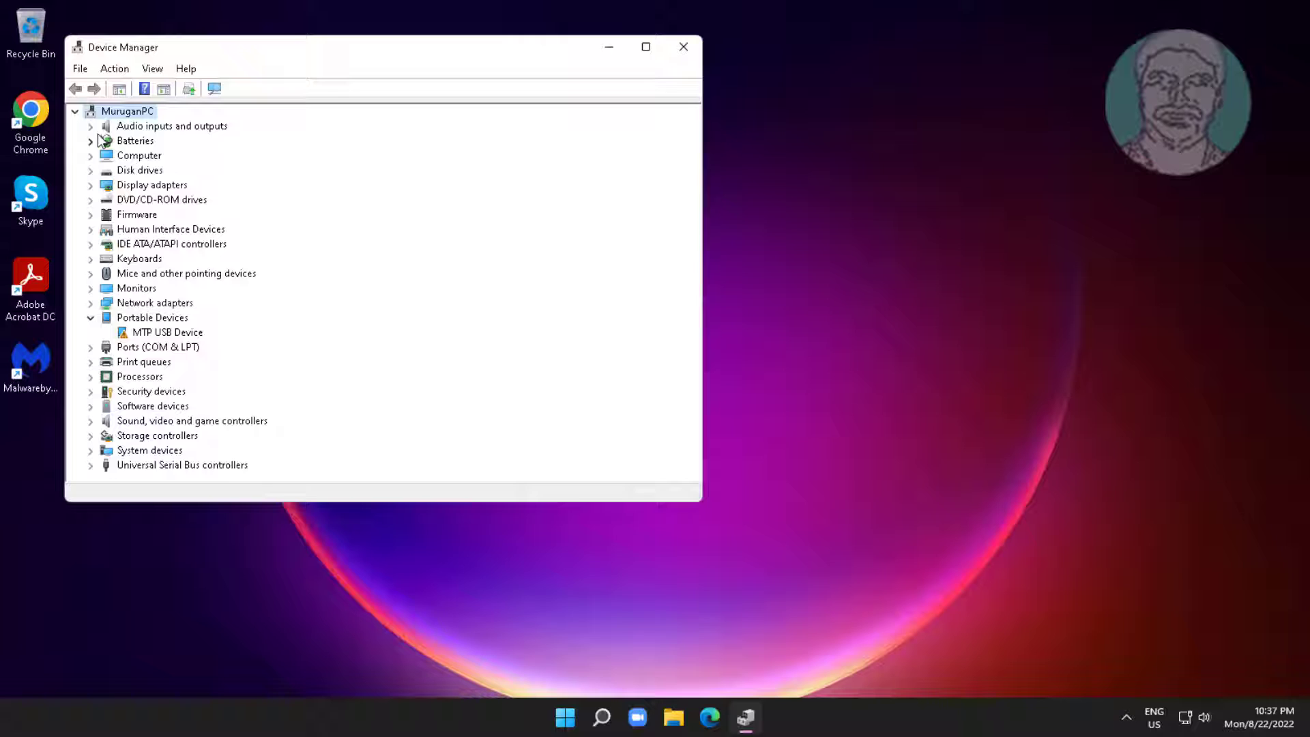
left_click(115, 68)
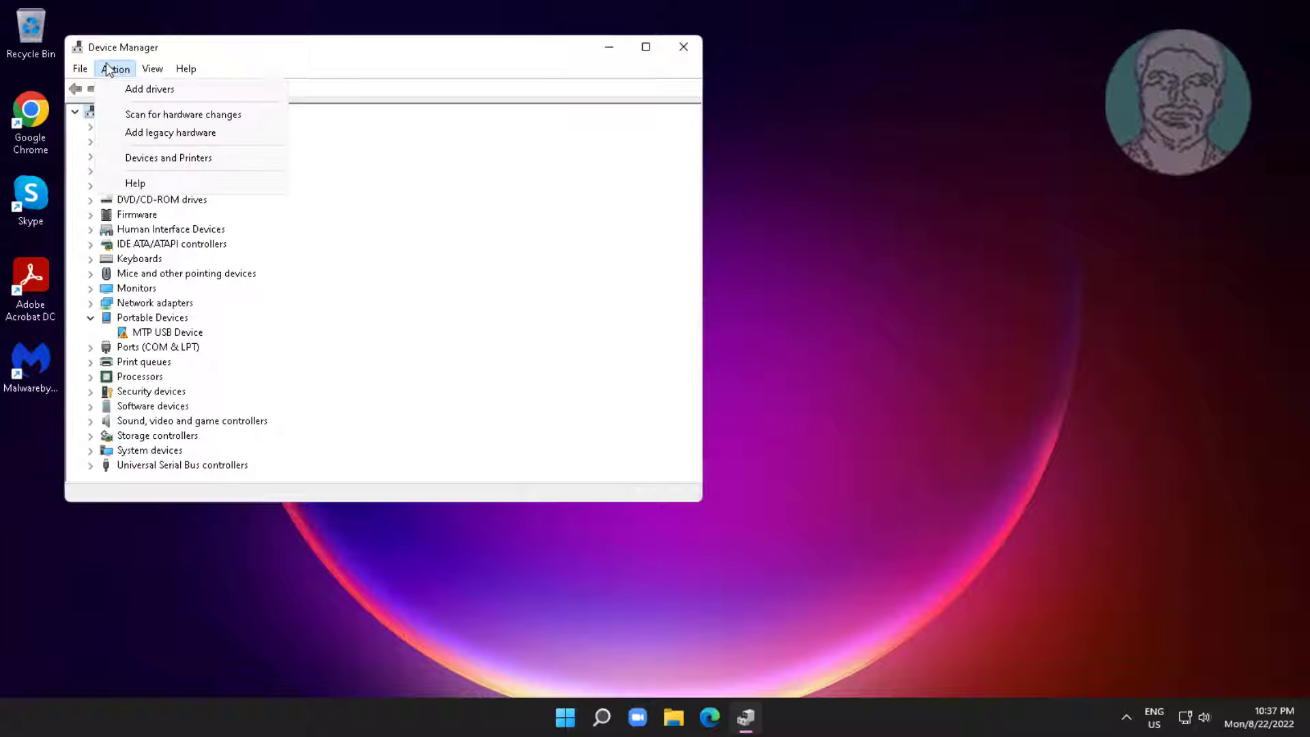
mouse_move(182, 115)
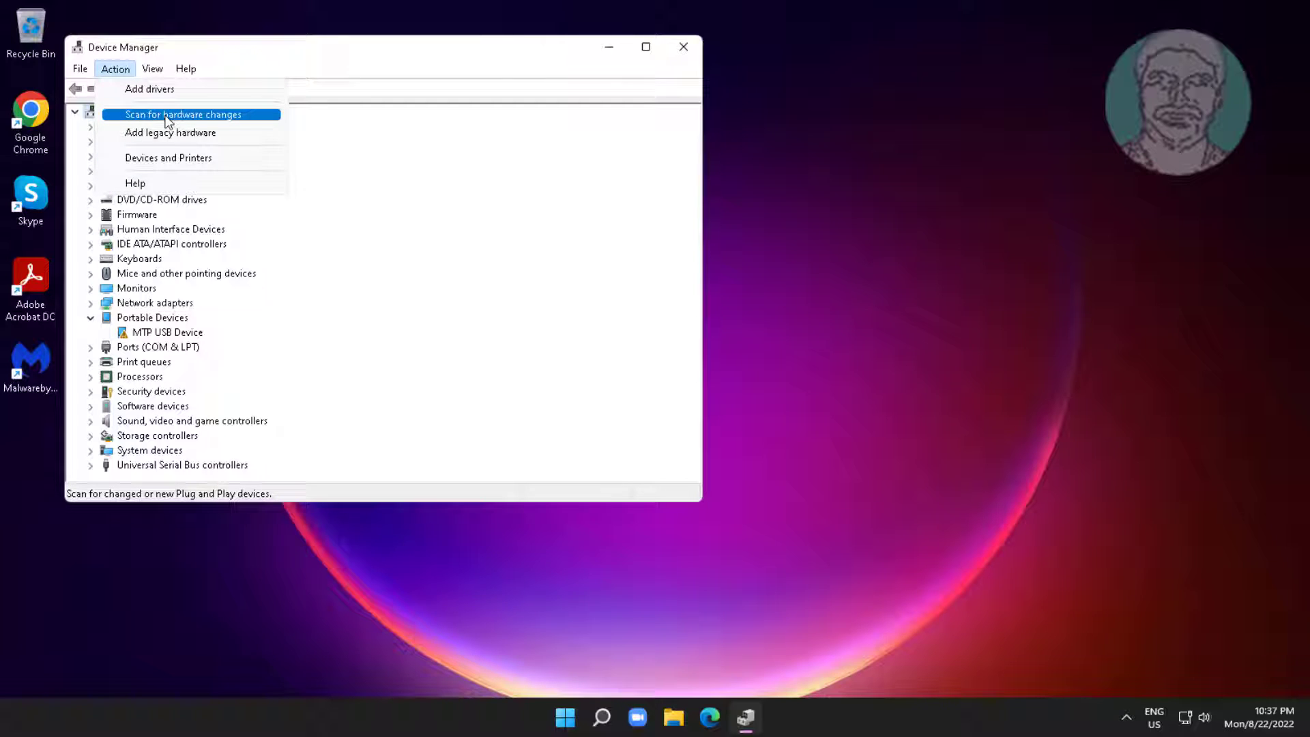
left_click(182, 114)
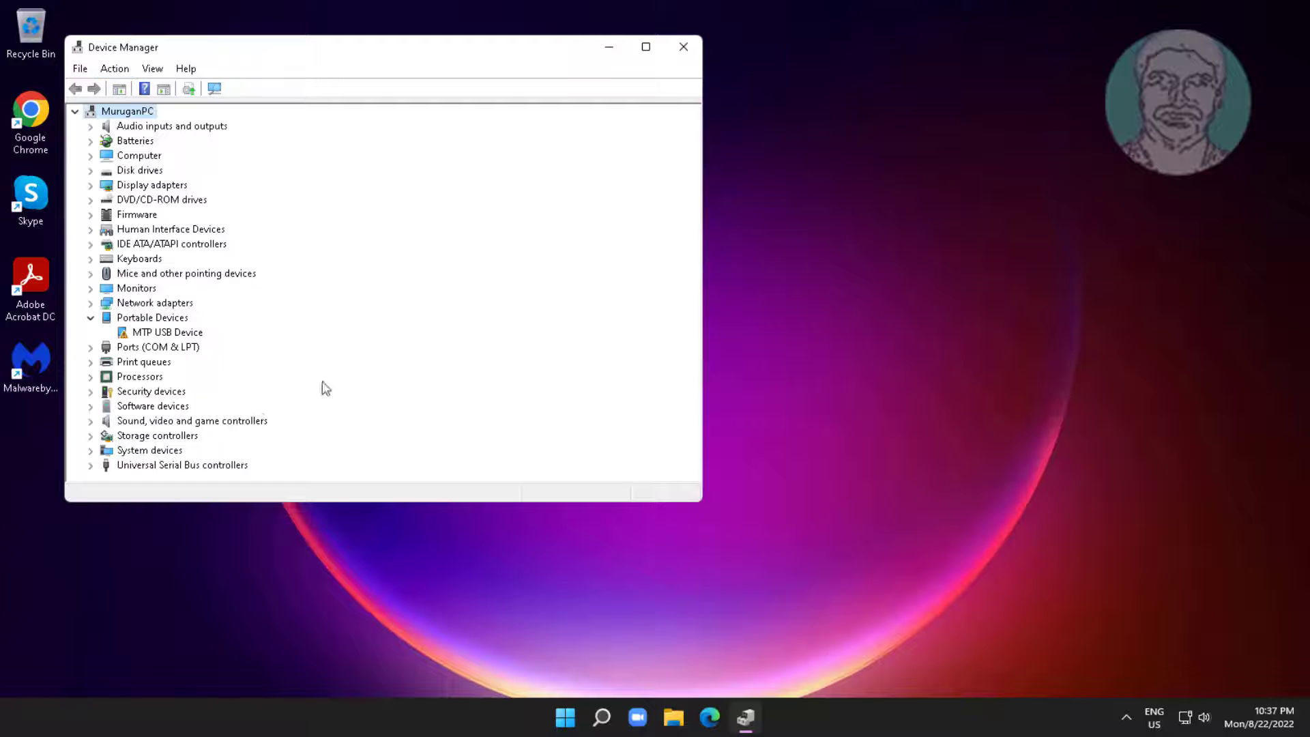
left_click(90, 302)
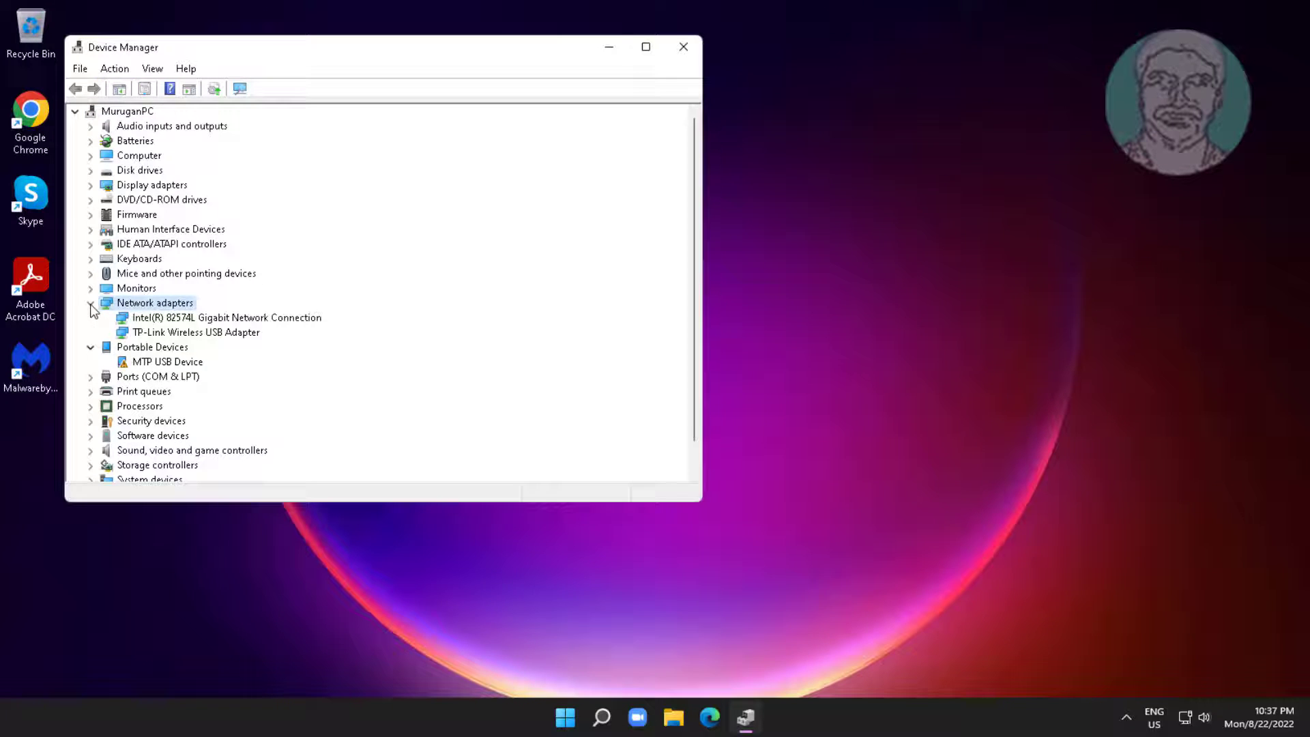
left_click(195, 331)
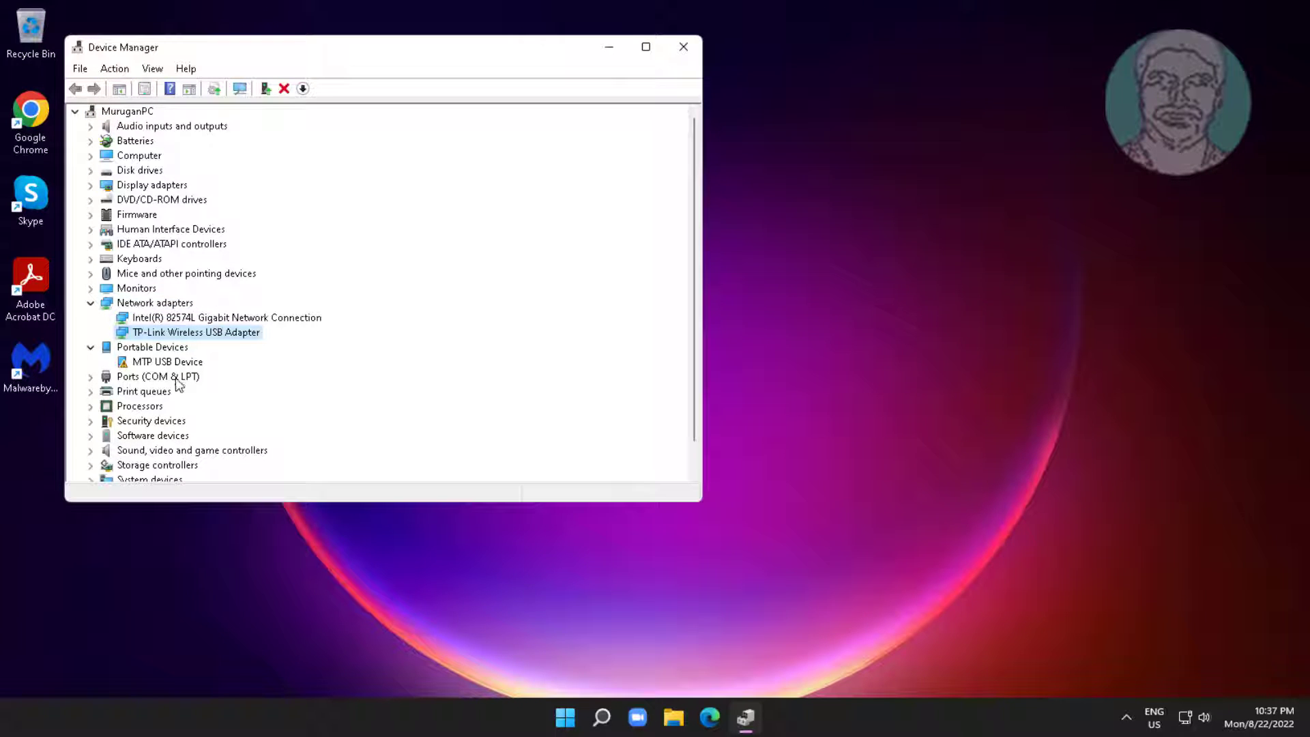
mouse_move(677, 75)
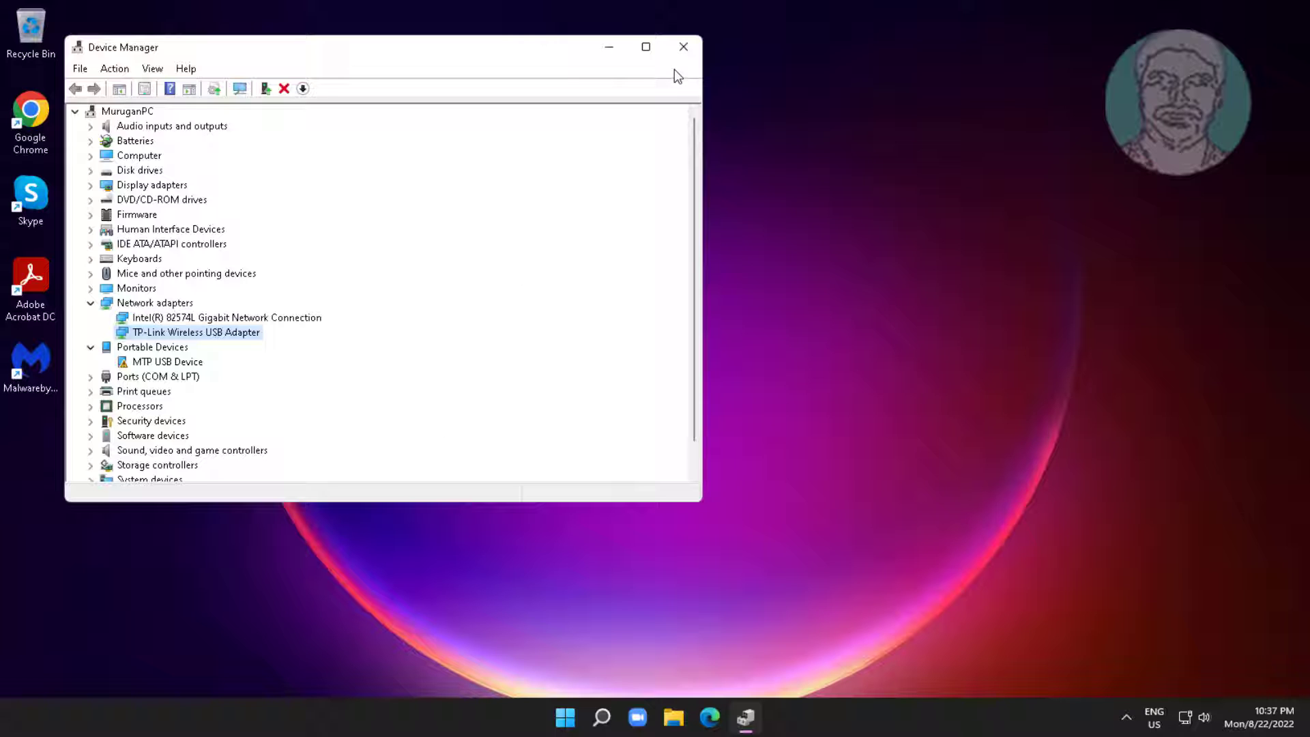
Close Device Manager and search Windows for 'services'.
left_click(682, 47)
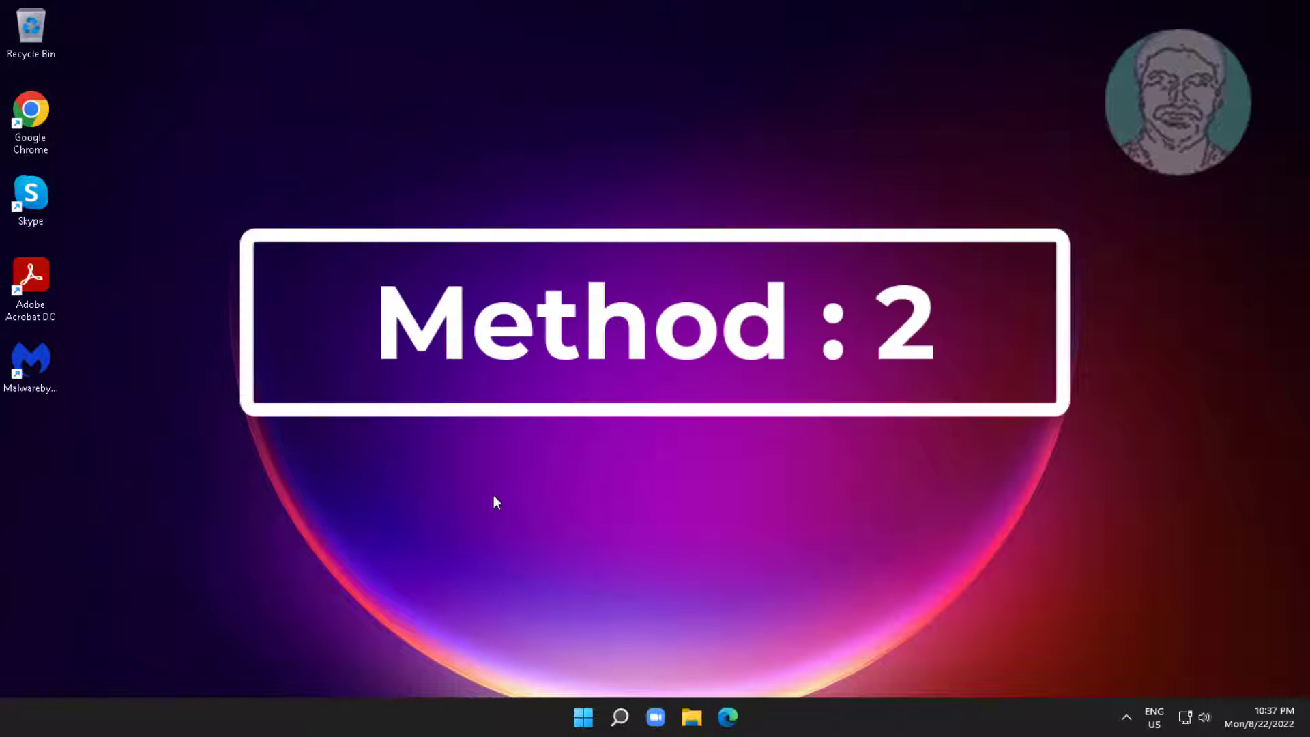
left_click(620, 717)
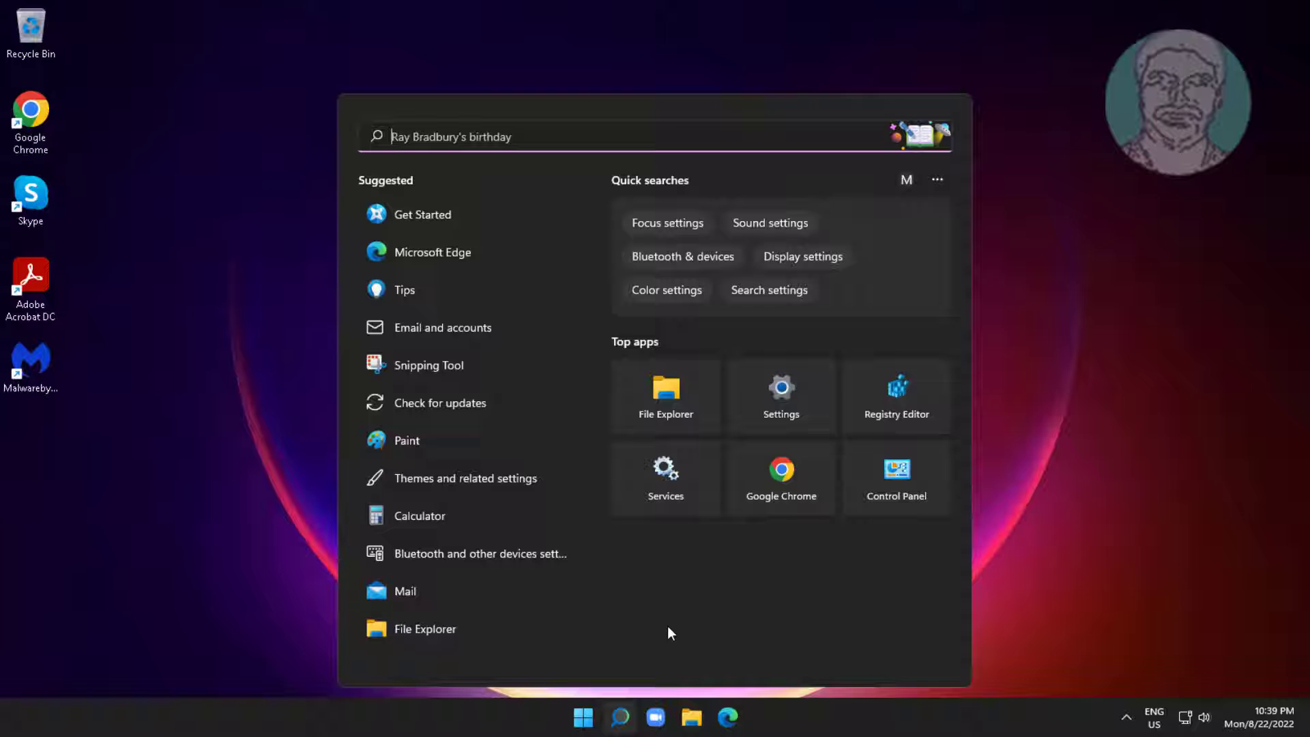
type("services")
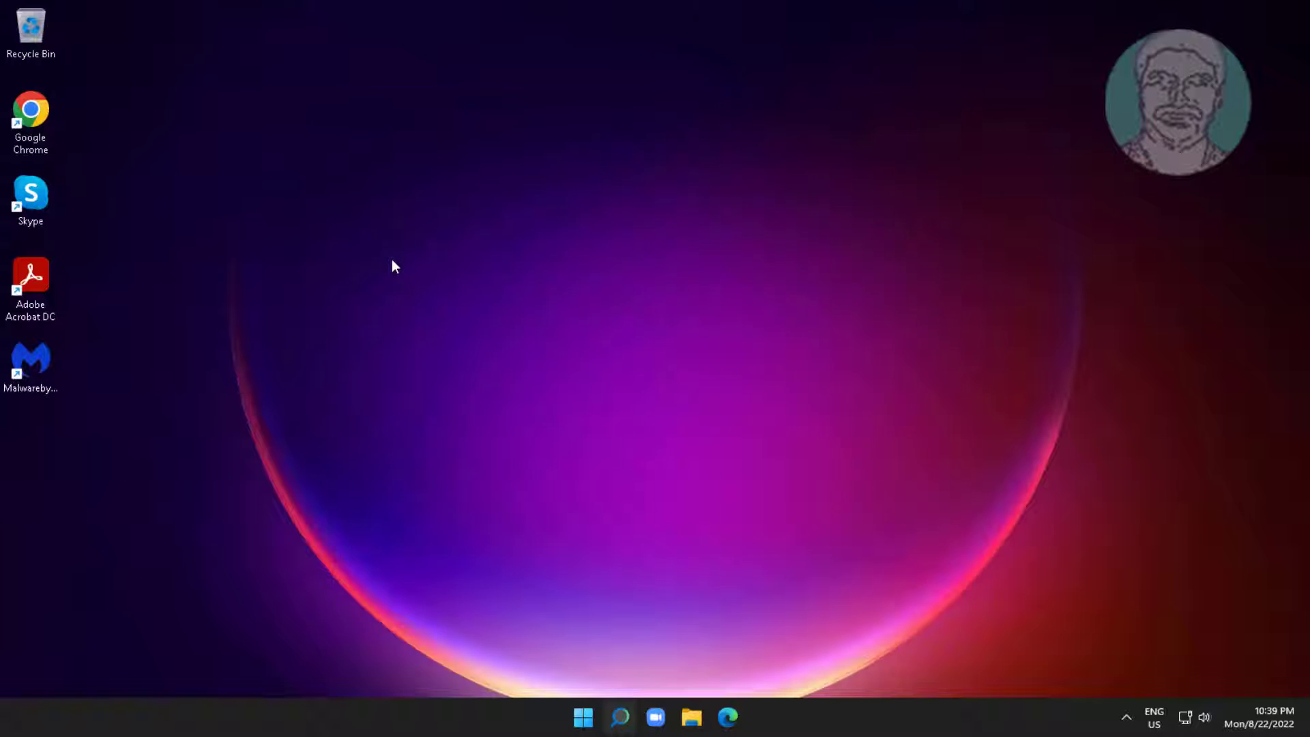
Set WLAN AutoConfig's startup type to Automatic and restart the service.
left_click(741, 717)
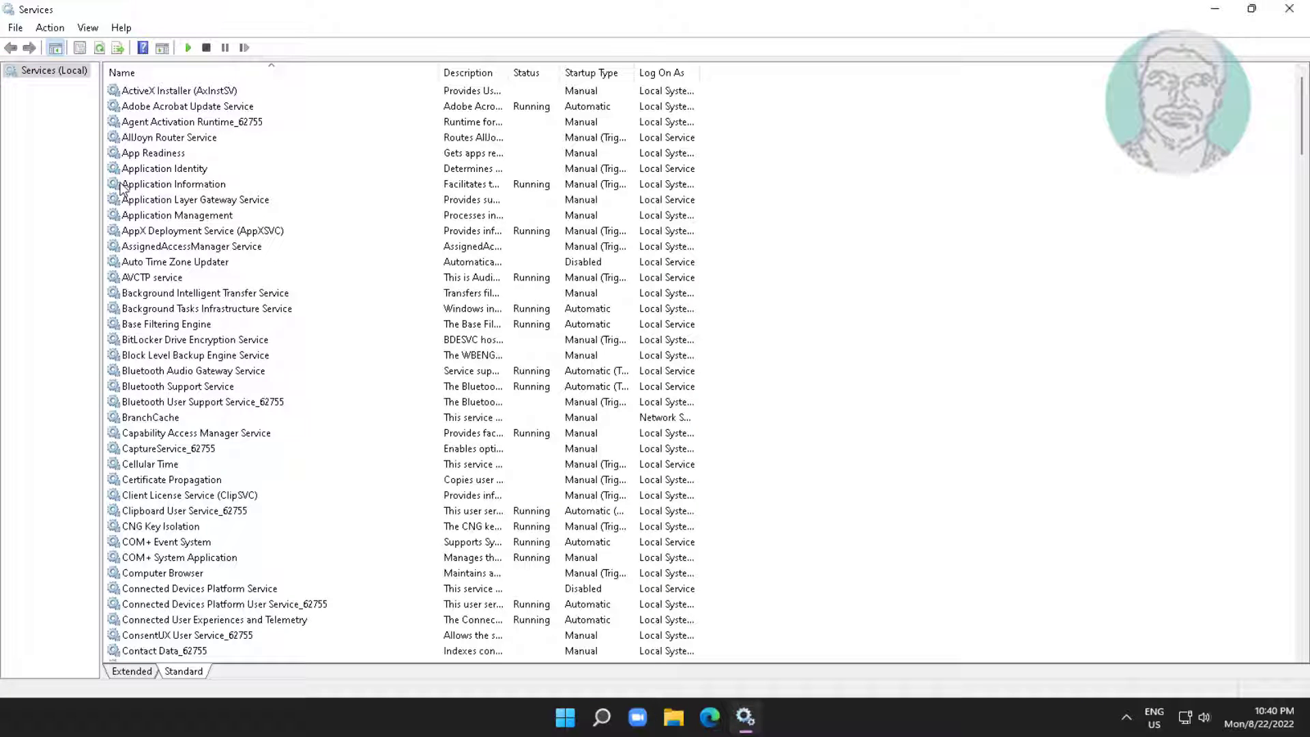
scroll("down", 3)
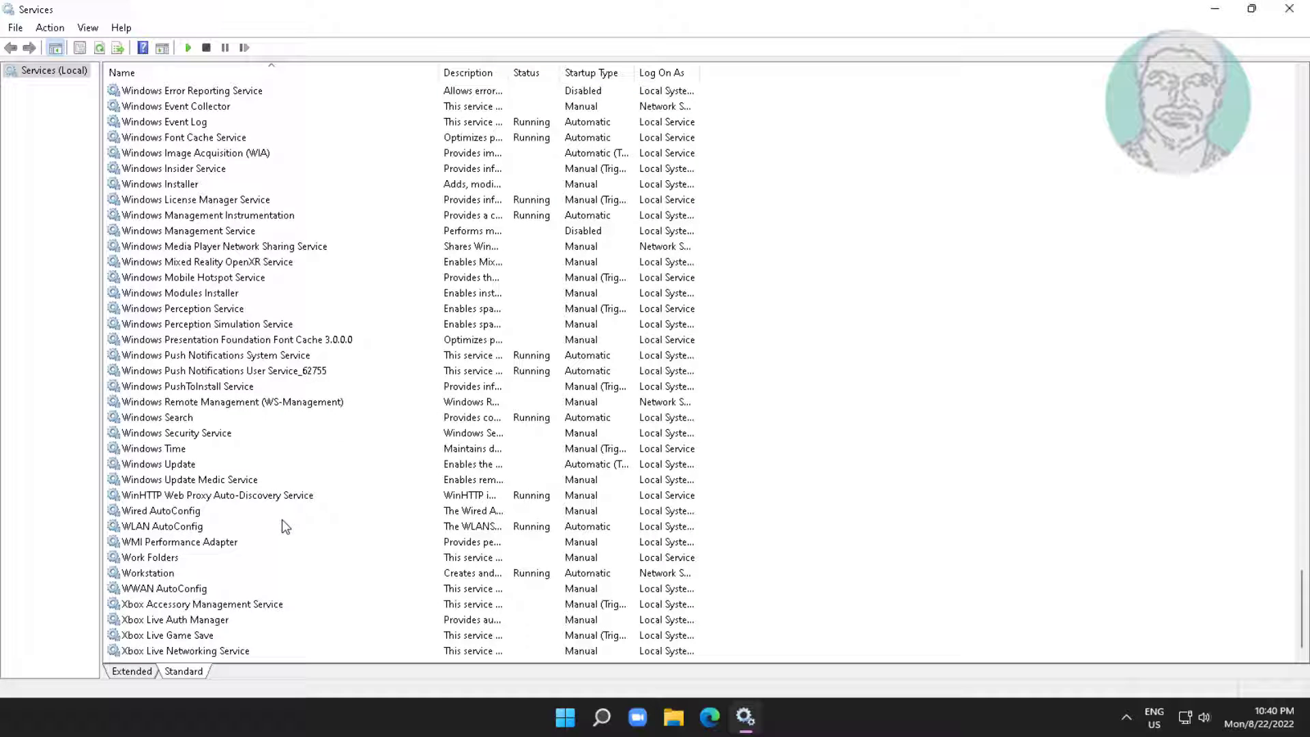
left_click(162, 526)
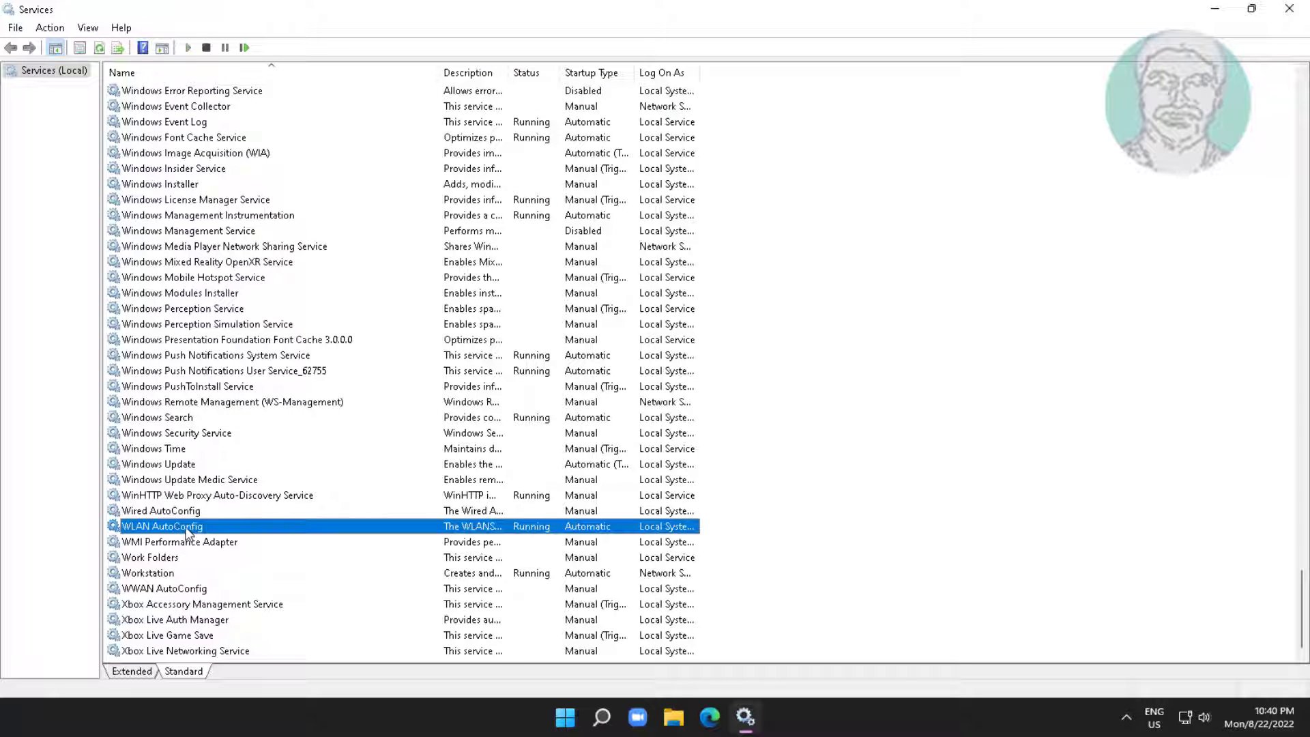
double_click(163, 525)
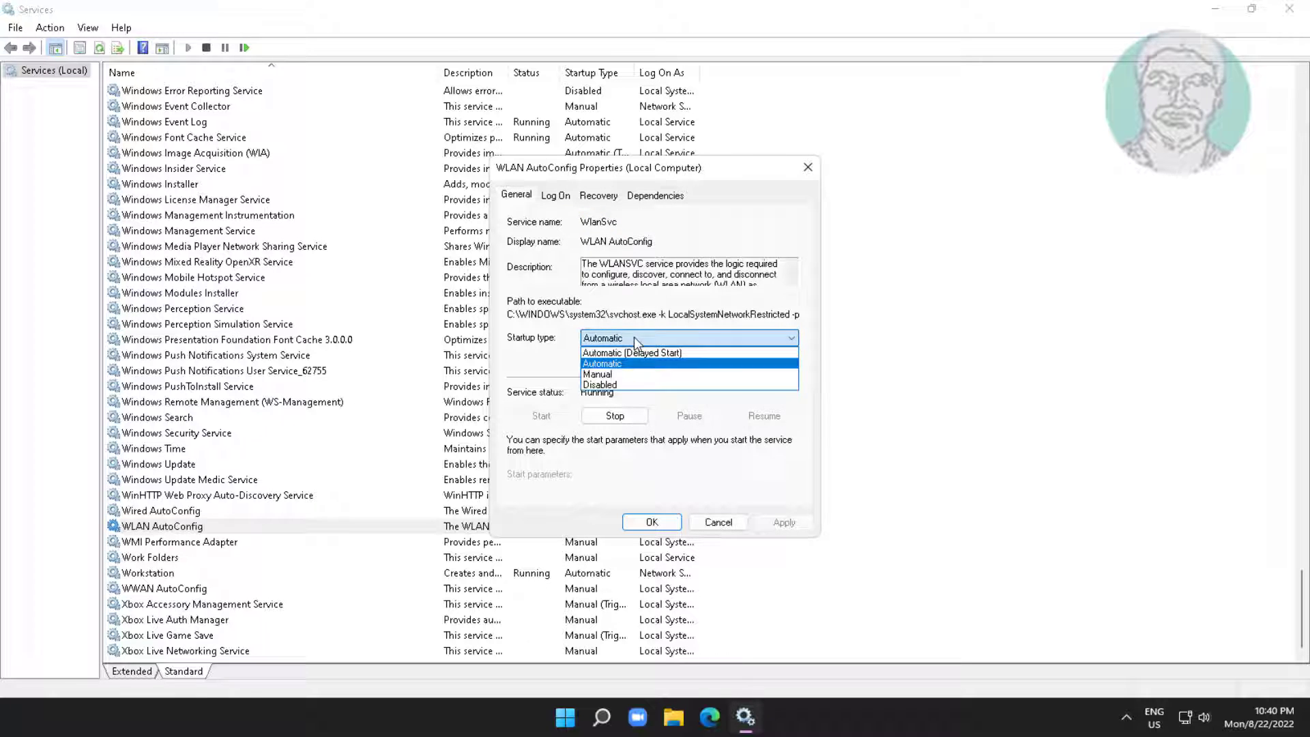
left_click(631, 352)
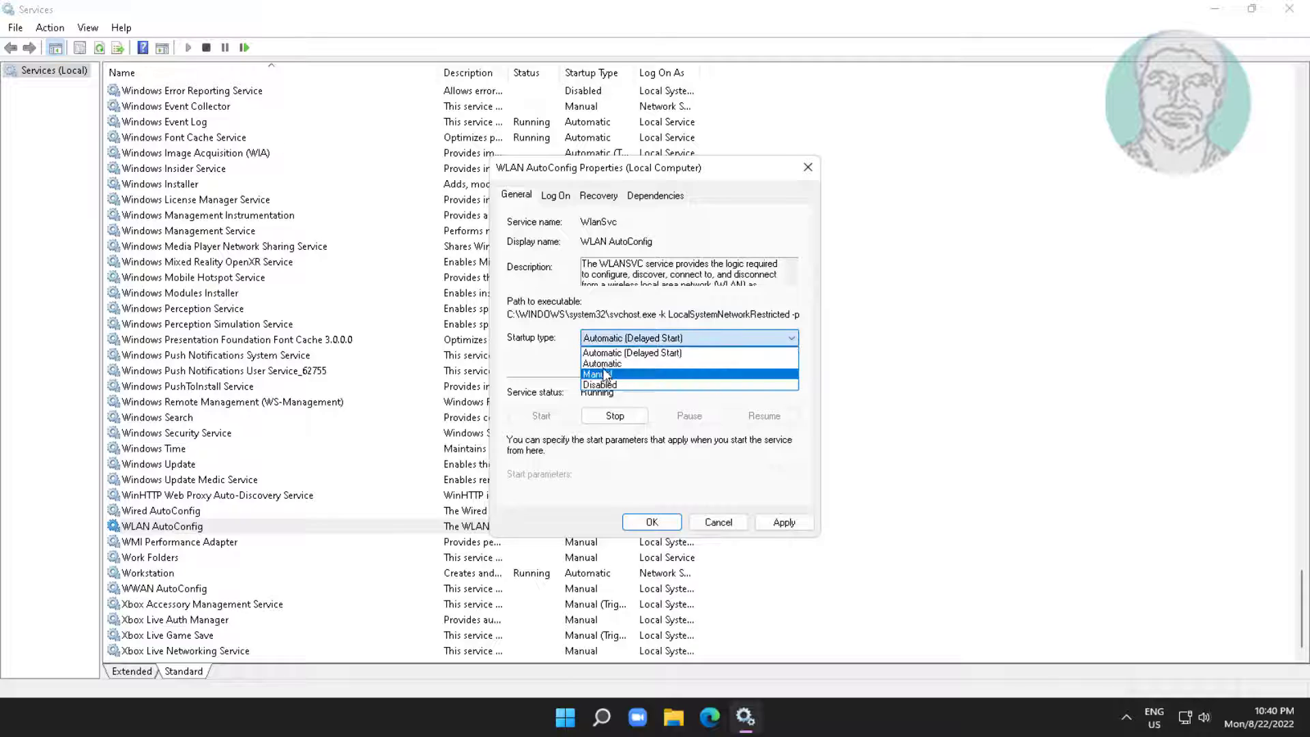
left_click(602, 362)
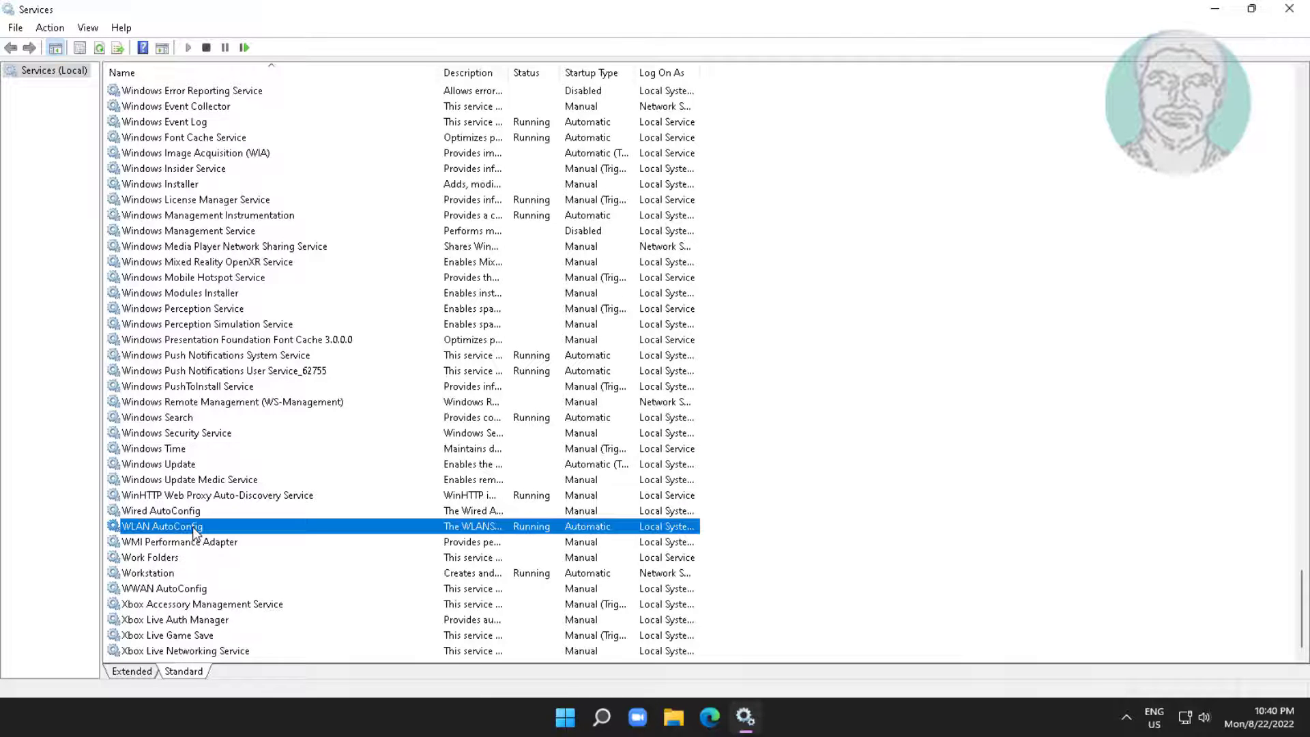
left_click(205, 48)
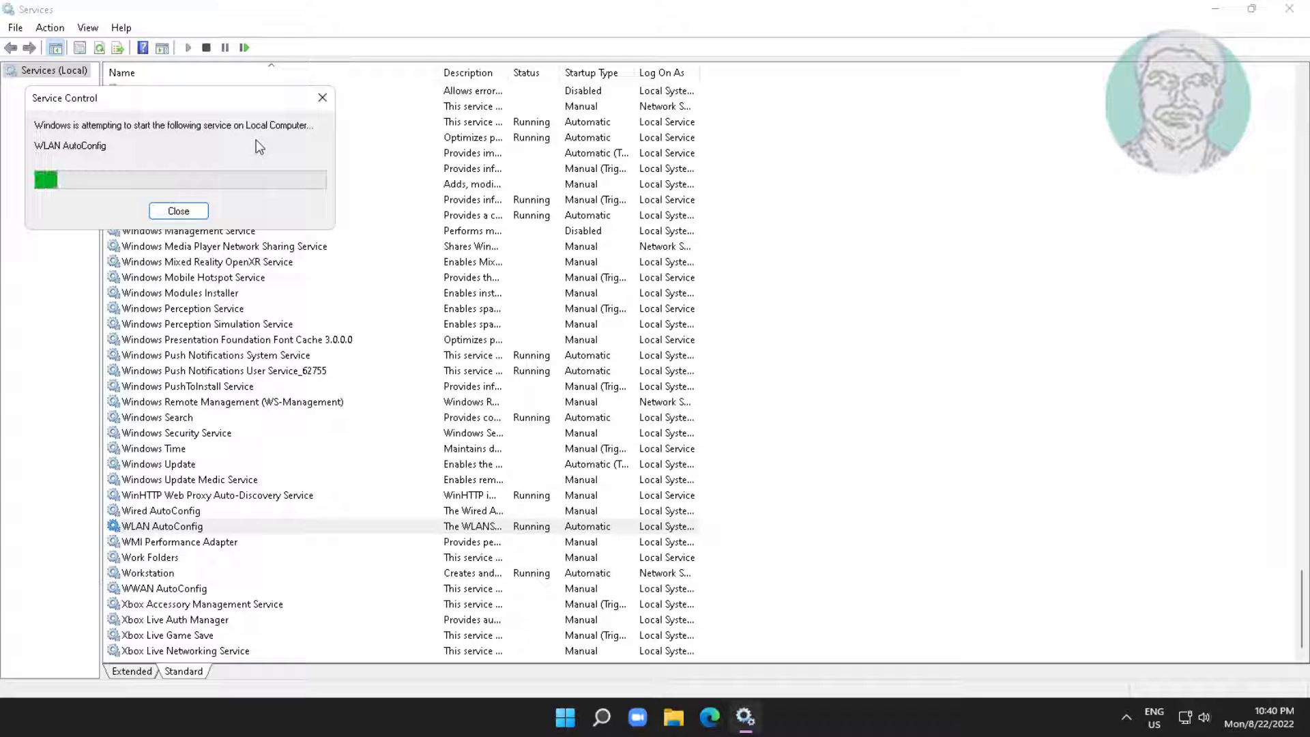
left_click(178, 211)
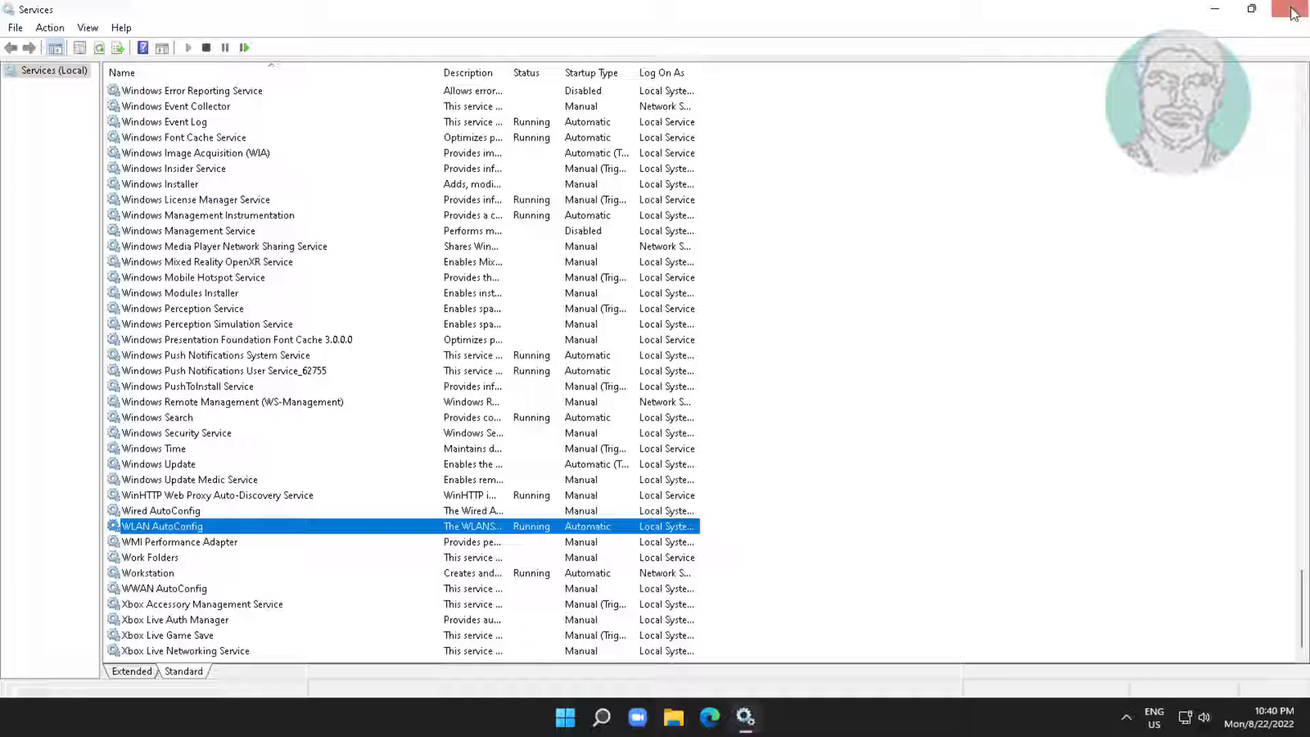
Close Services and run Command Prompt as administrator from a 'cmd' search.
left_click(1292, 12)
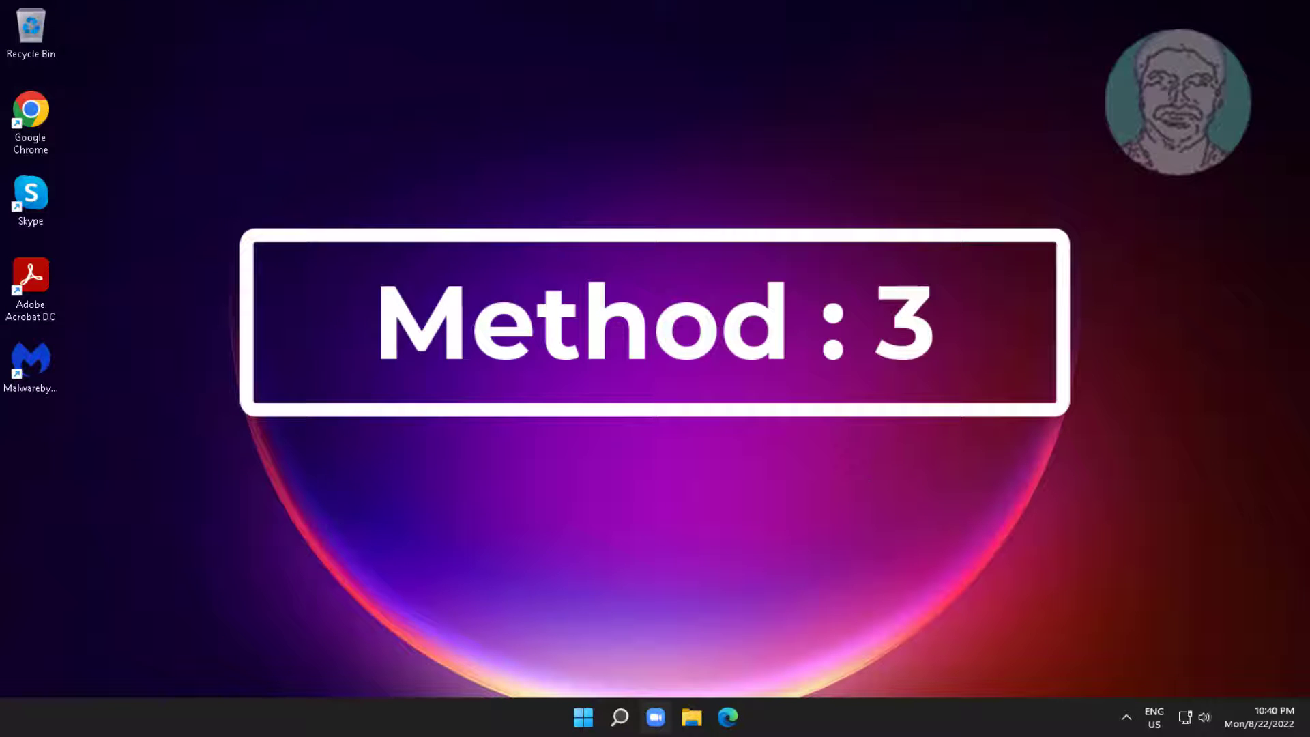
left_click(619, 717)
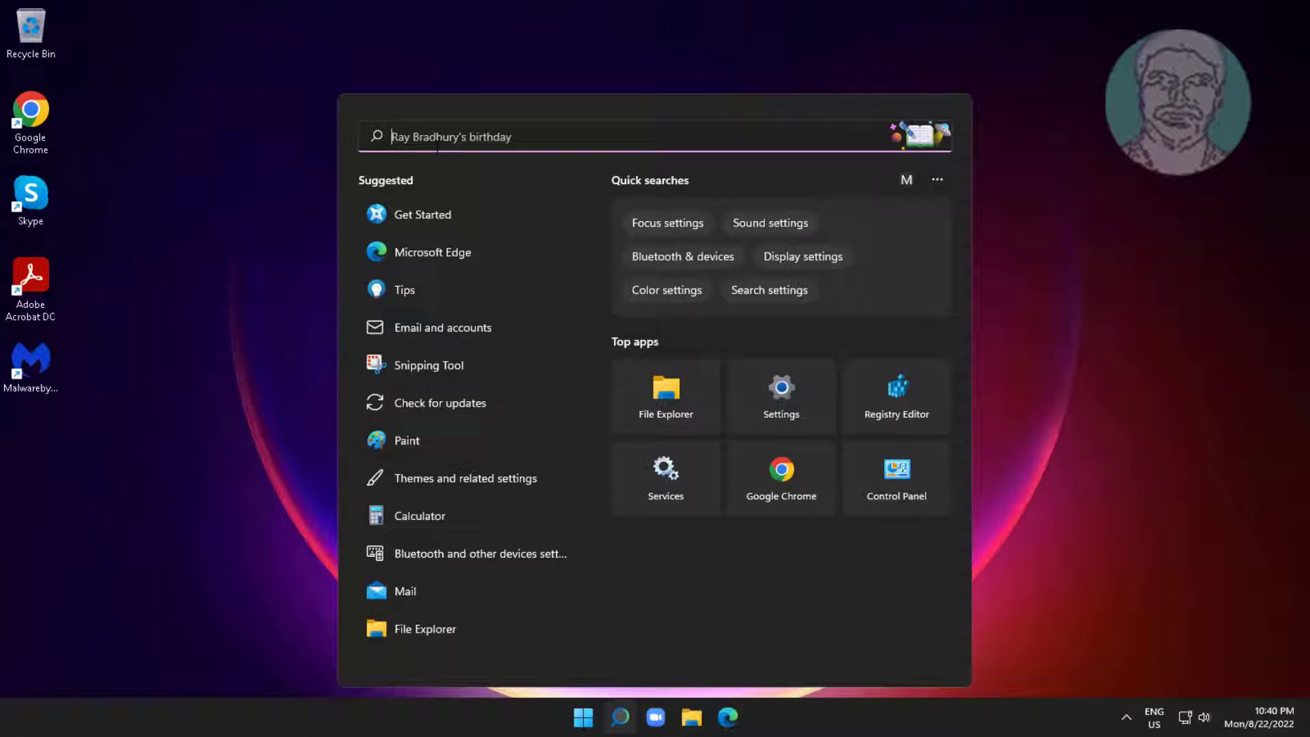
type("cmd")
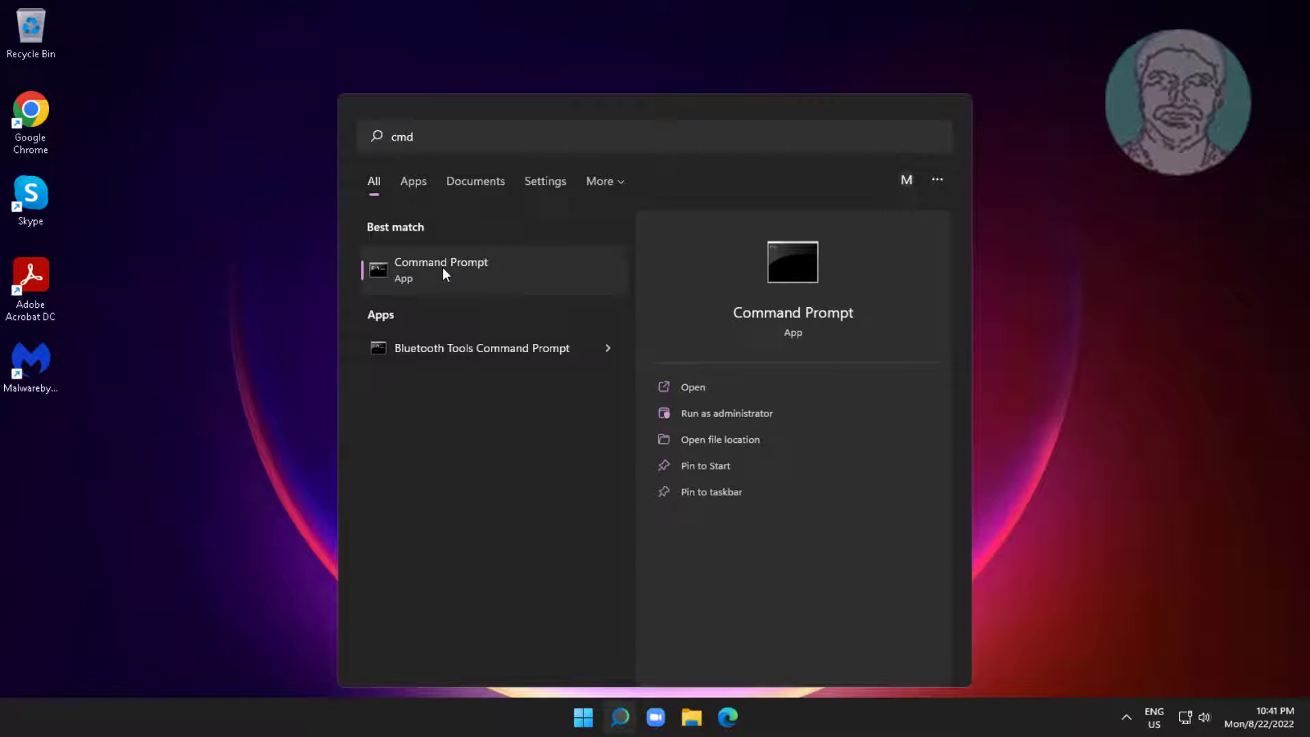
left_click(726, 413)
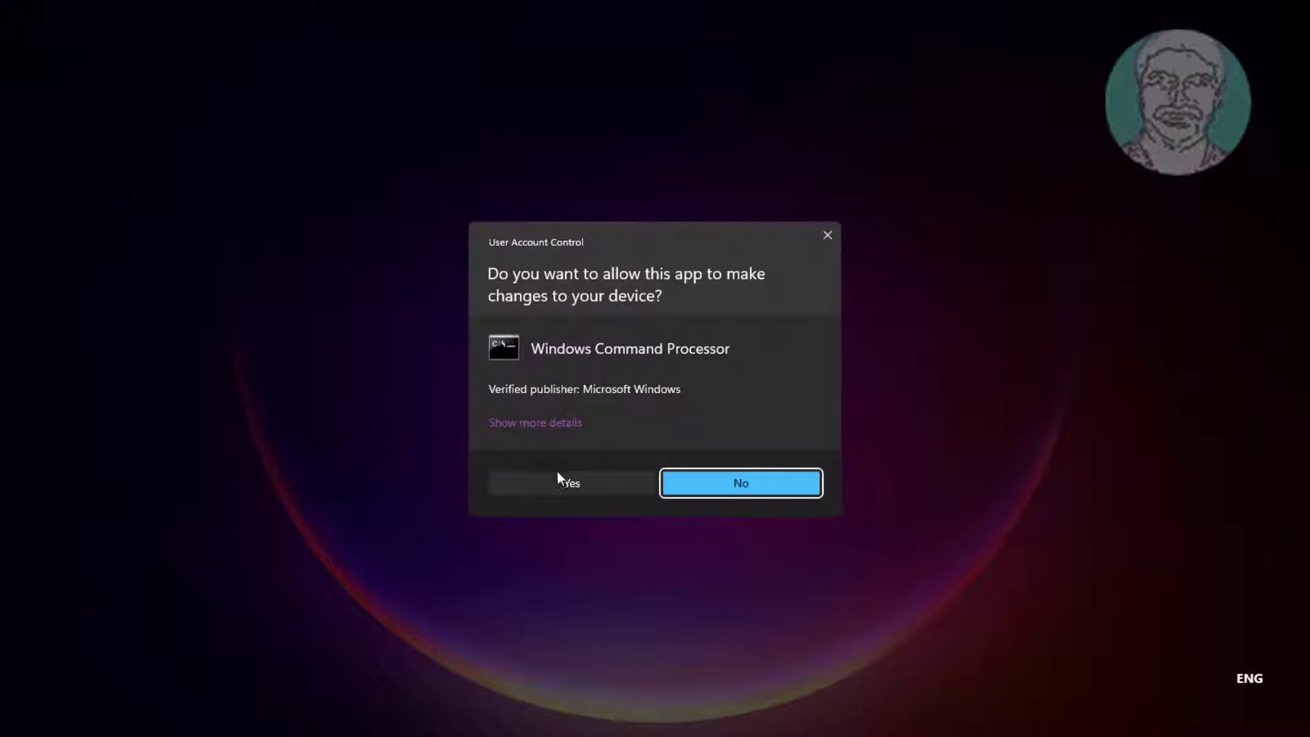
Approve the administrator prompt and run netsh winsock reset.
left_click(569, 483)
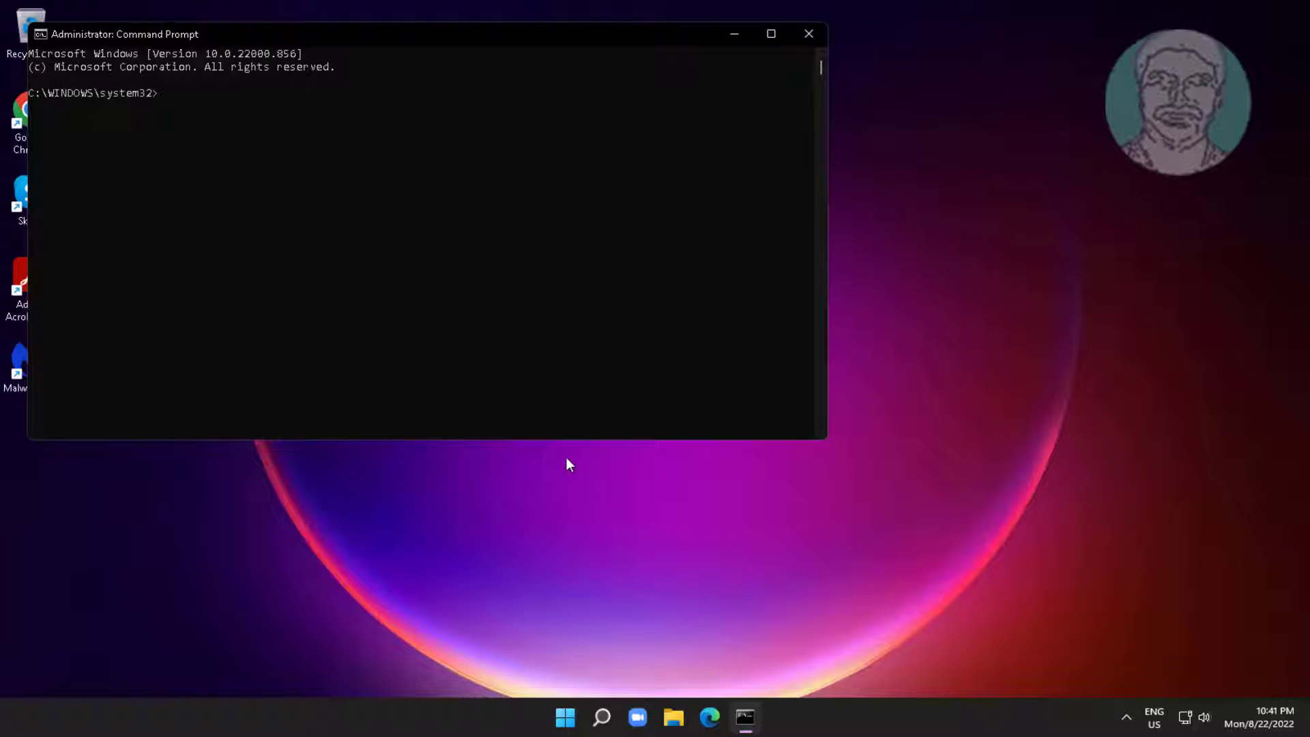
type("netsh")
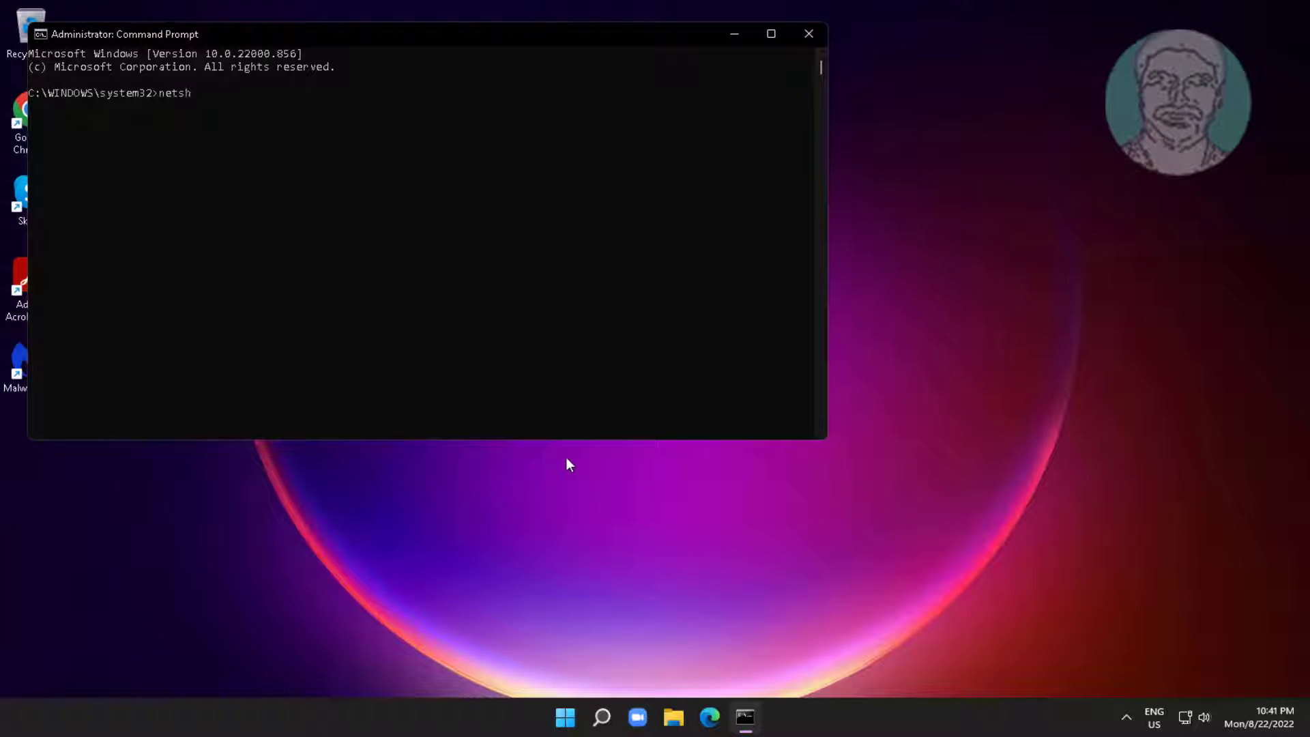
type("win")
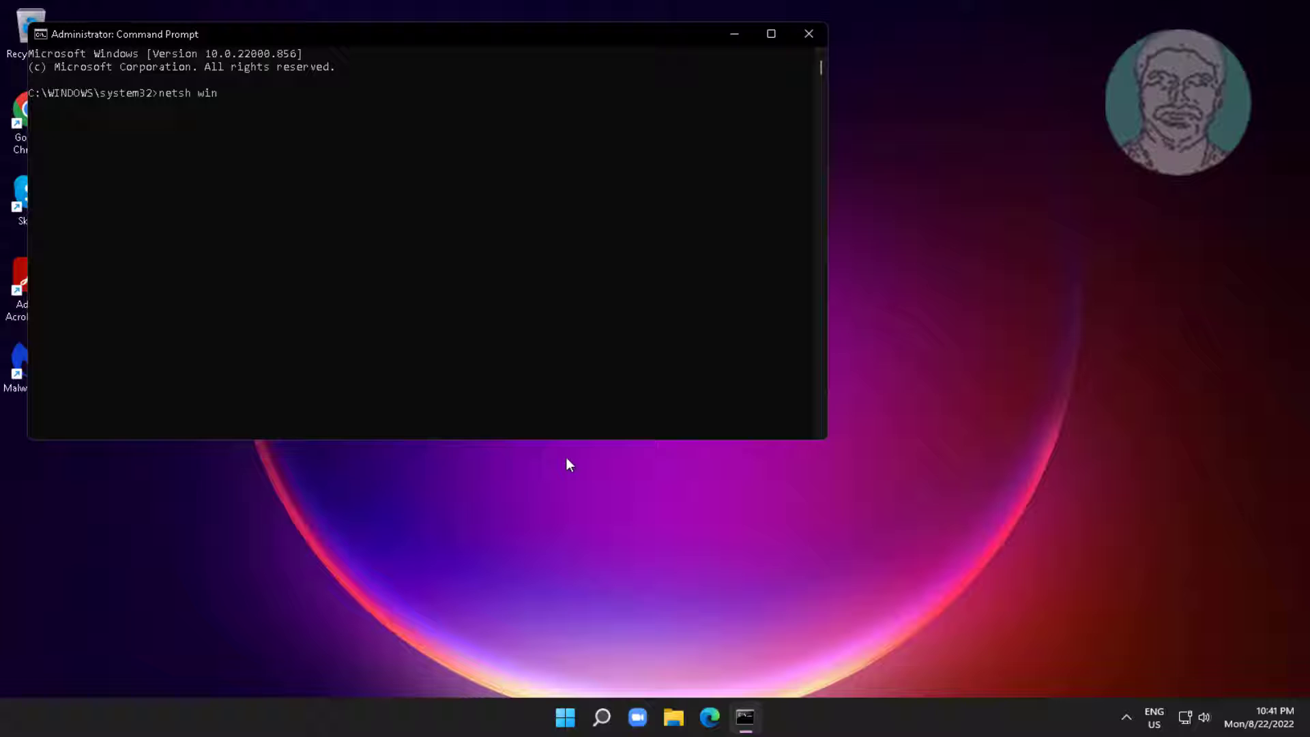
type("sock rese")
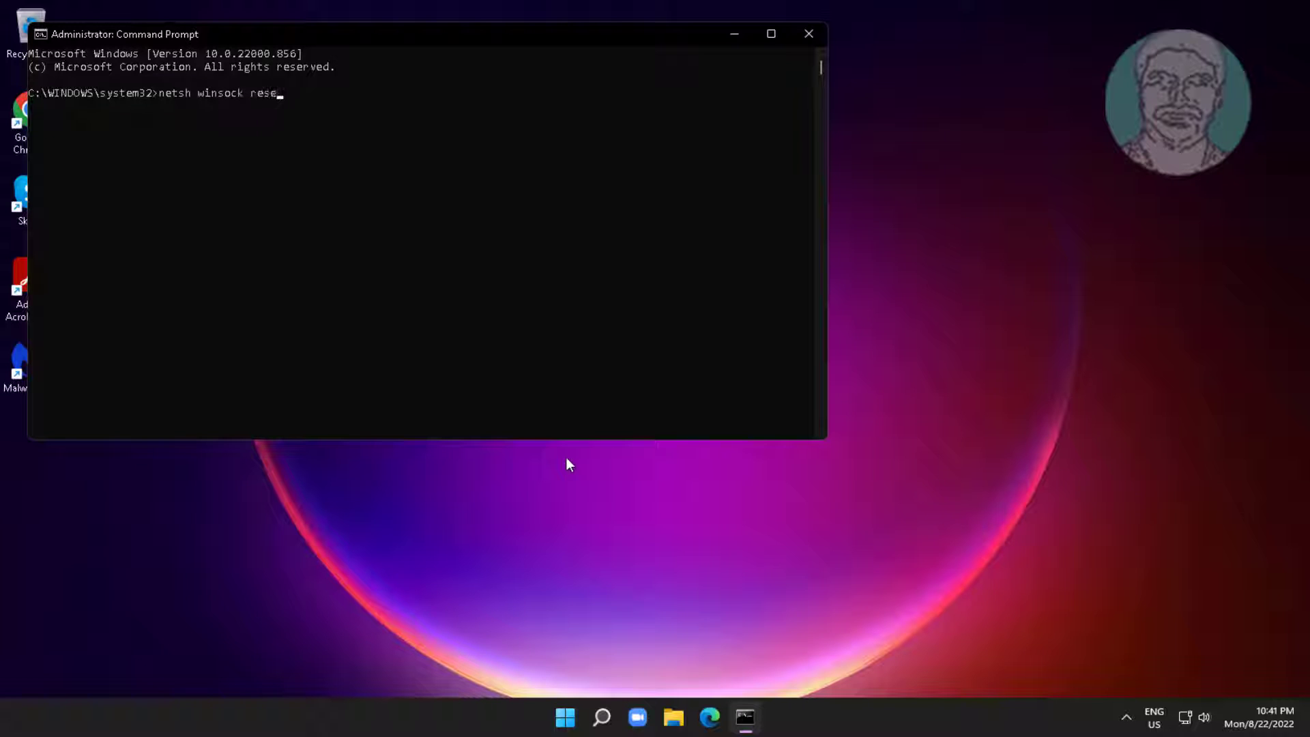
key("Return")
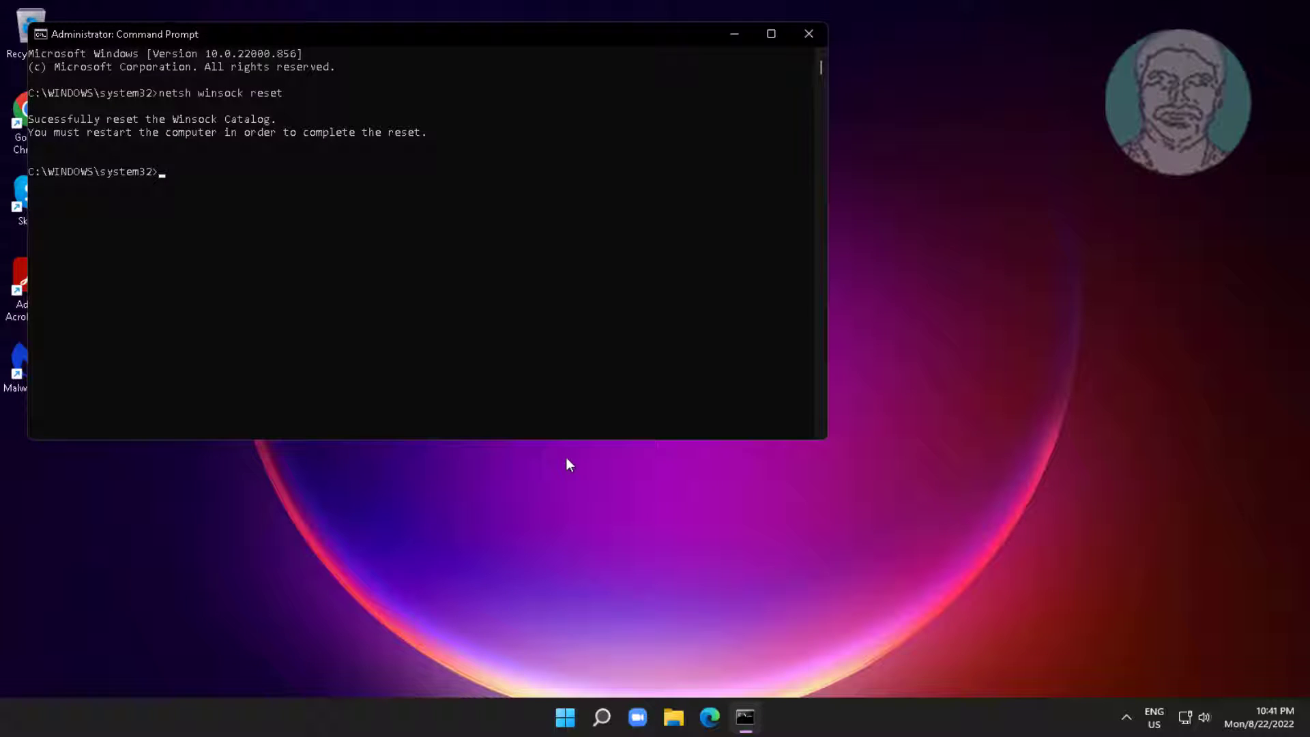
Run netsh int ip reset and ipconfig /flushdns, then close Command Prompt.
type("netsh in")
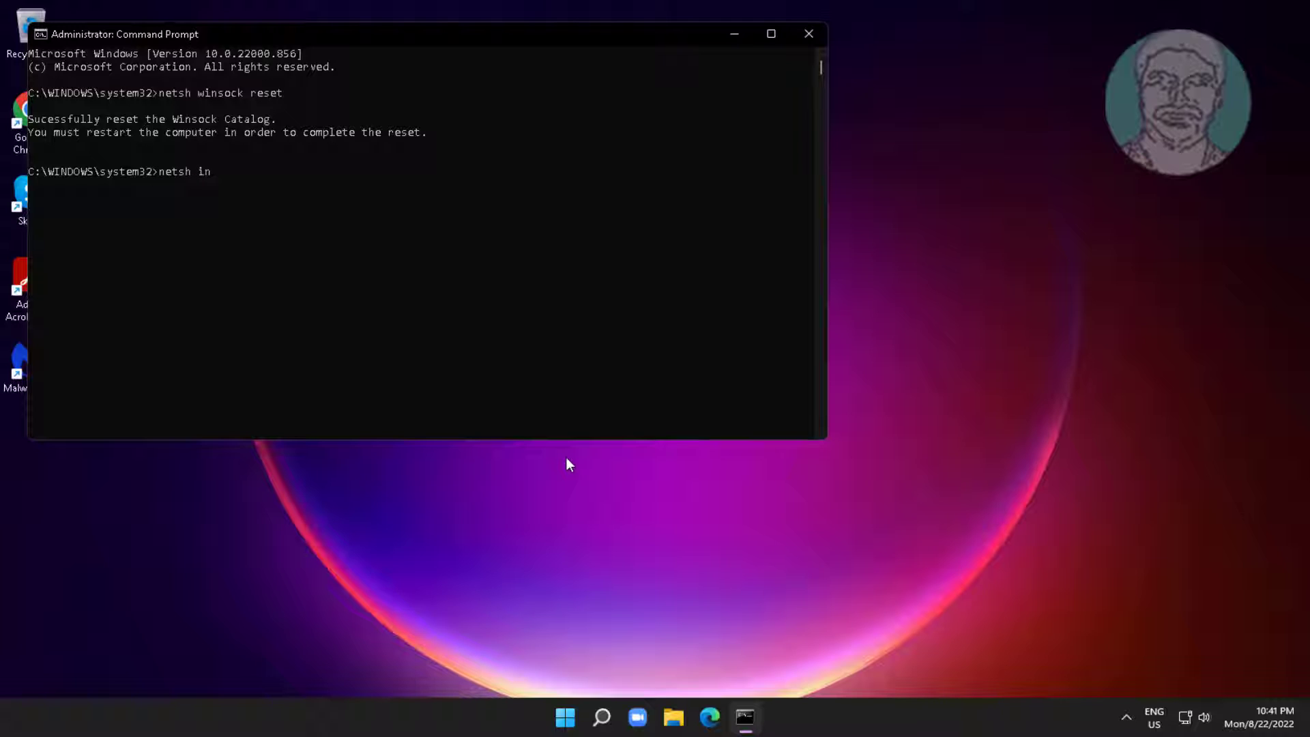
type("t ip rese")
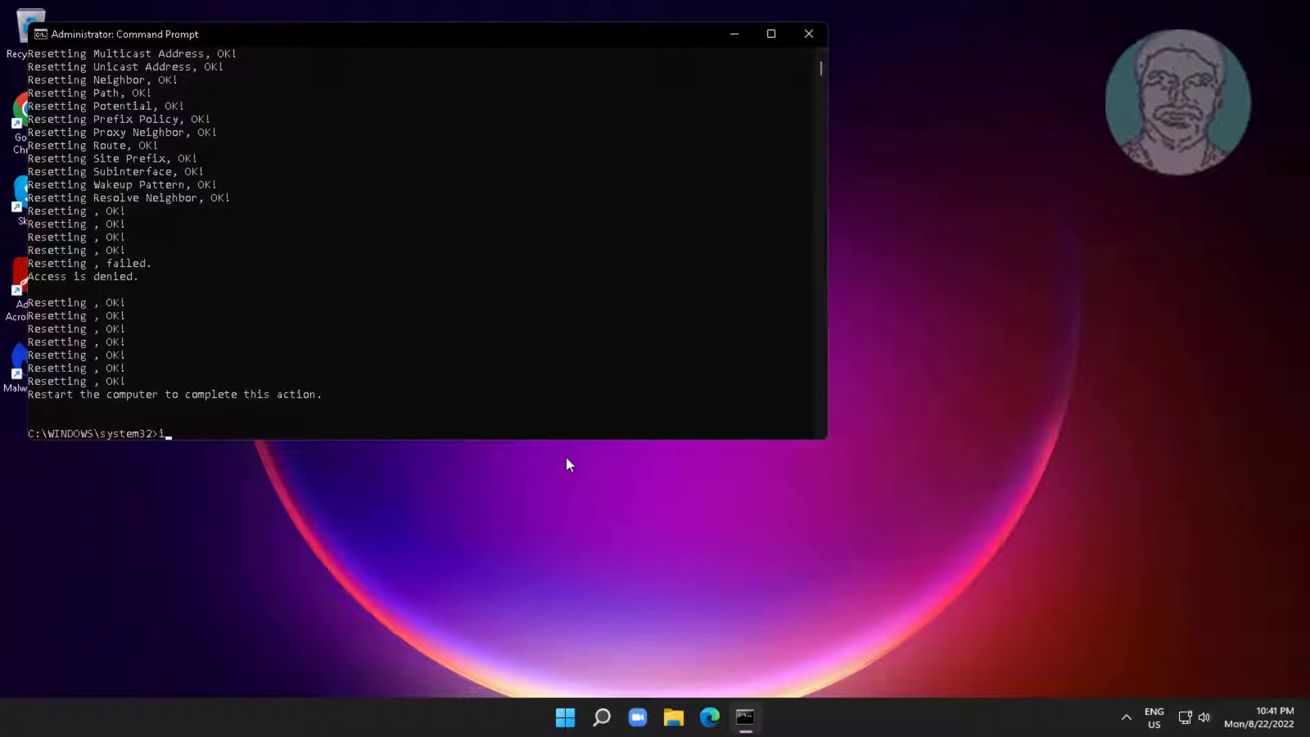
type("pconfig /")
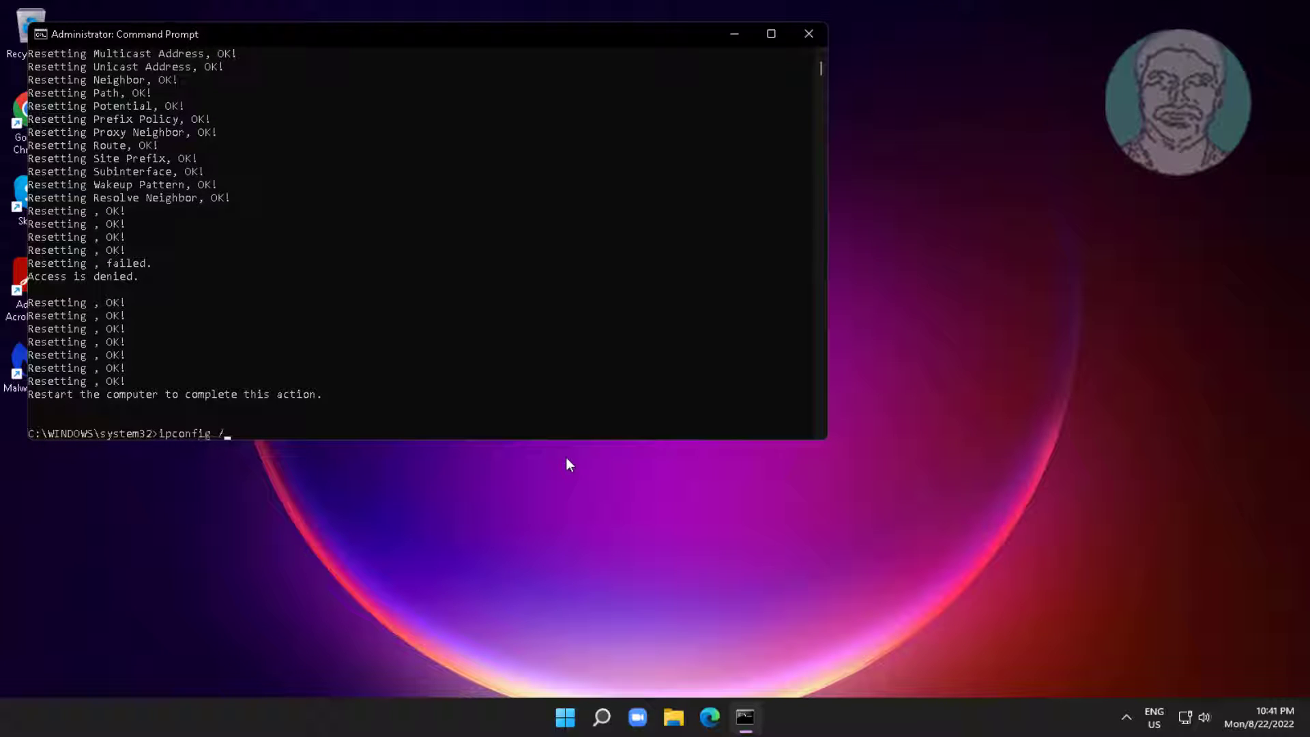
type("flushdns")
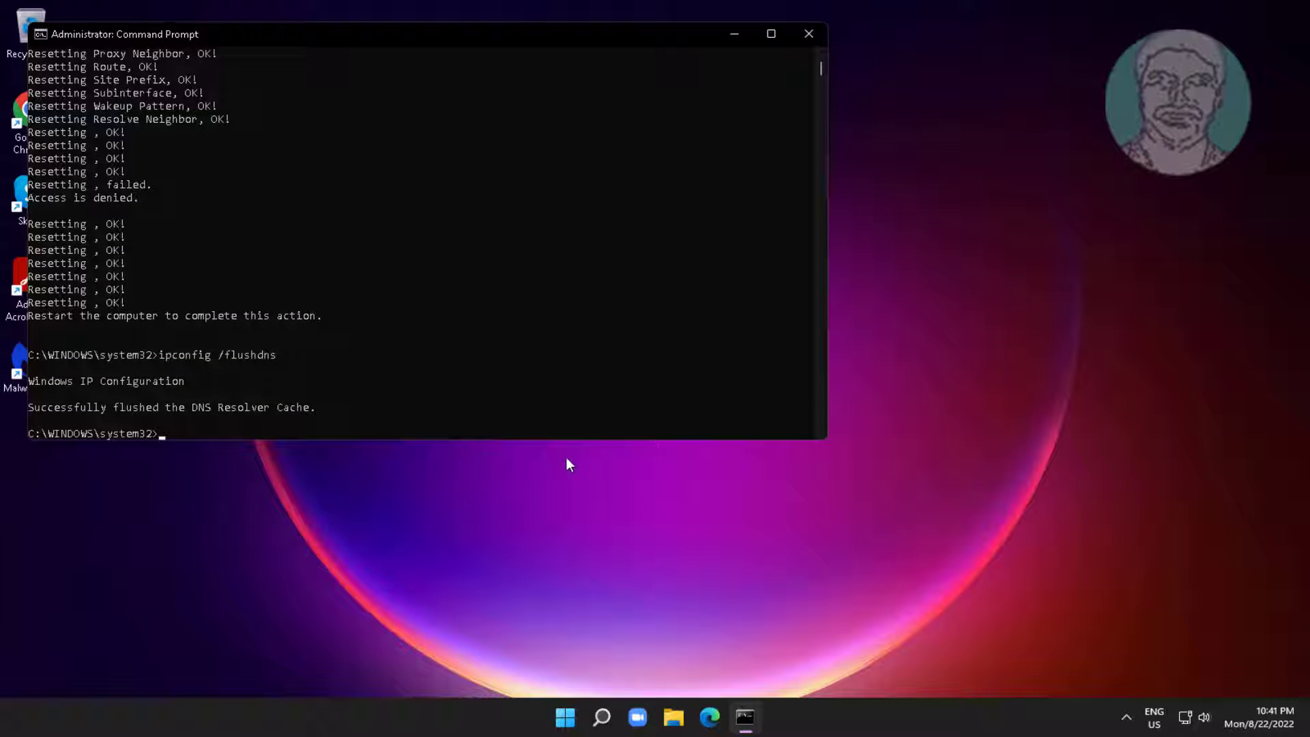
left_click(807, 34)
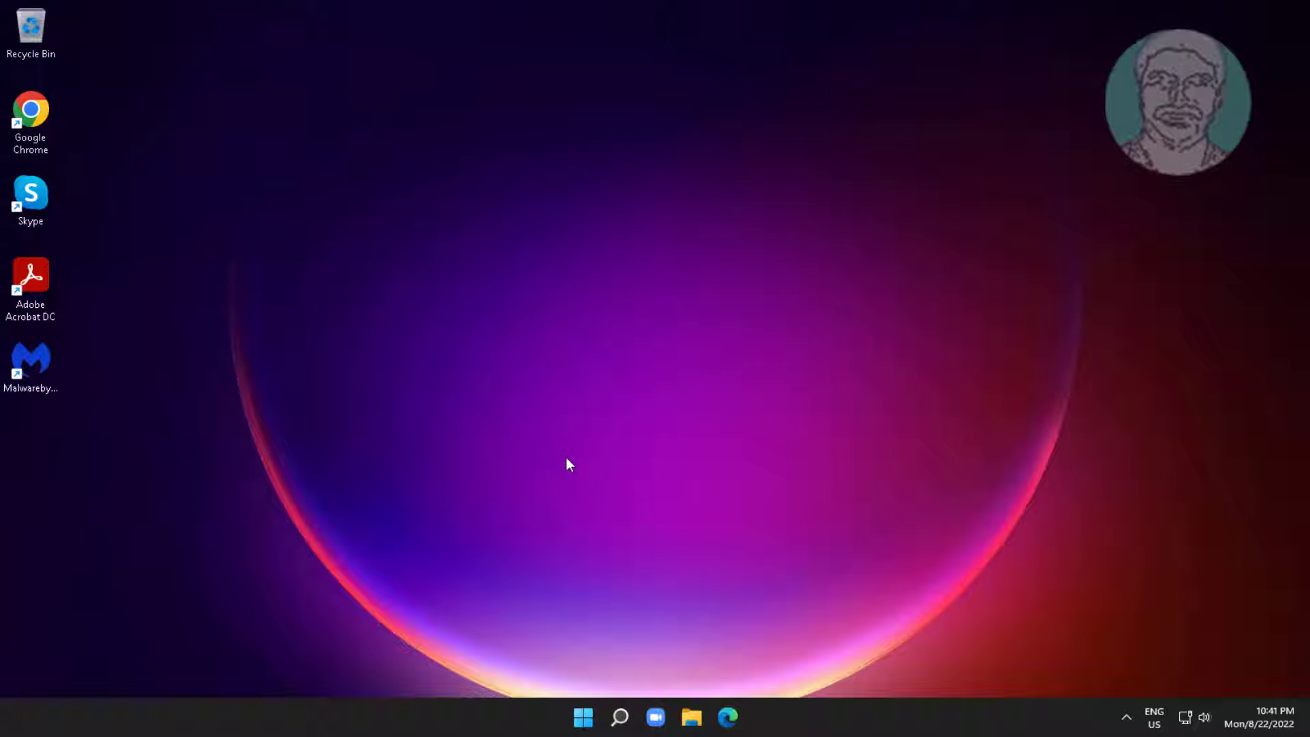
Open Windows Settings from the Start menu.
left_click(581, 717)
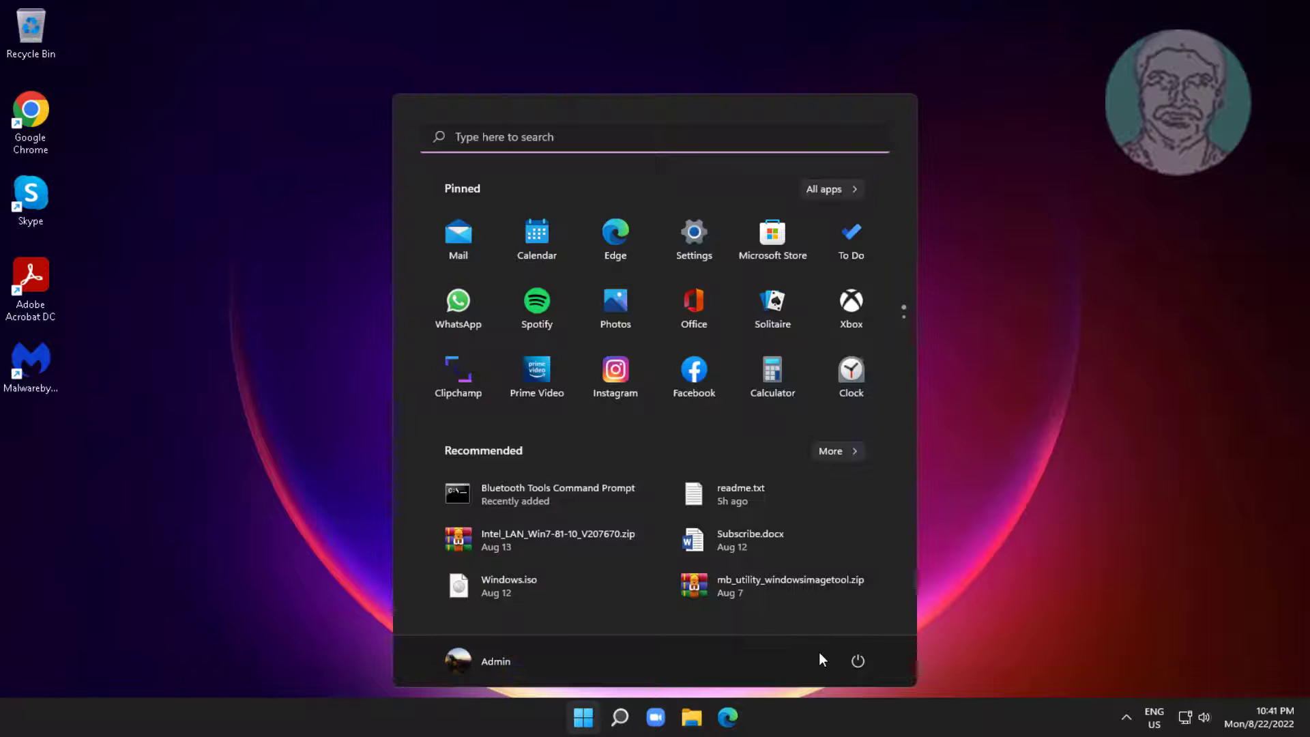
left_click(583, 717)
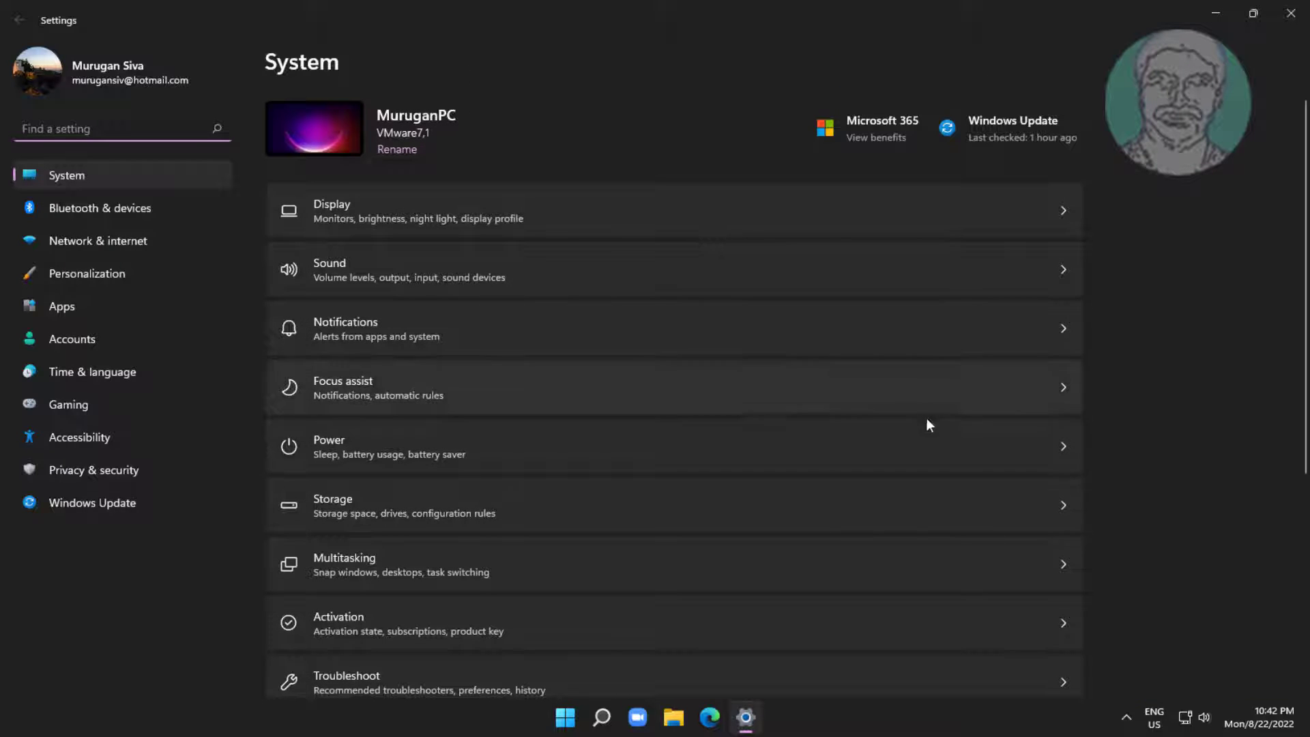
Confirm a Network reset of all adapters and dismiss the five-minute sign-out notice.
left_click(97, 241)
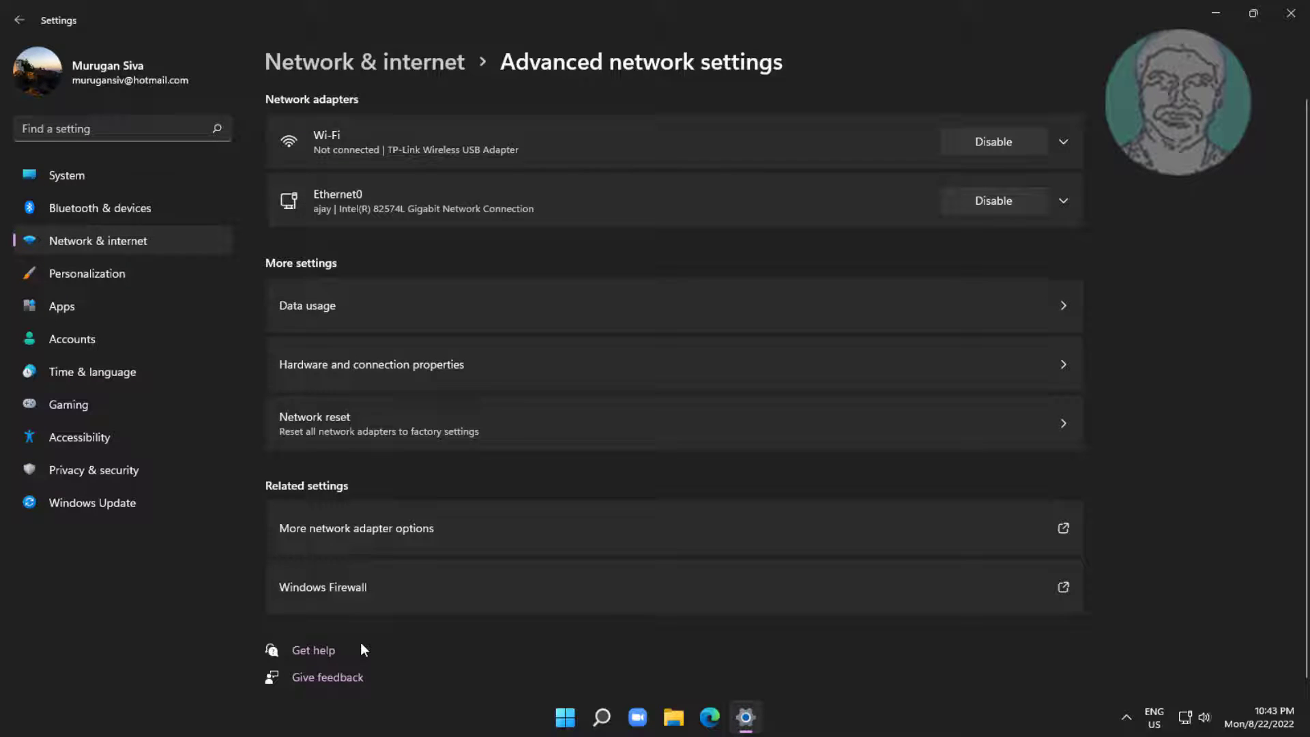
mouse_move(1035, 425)
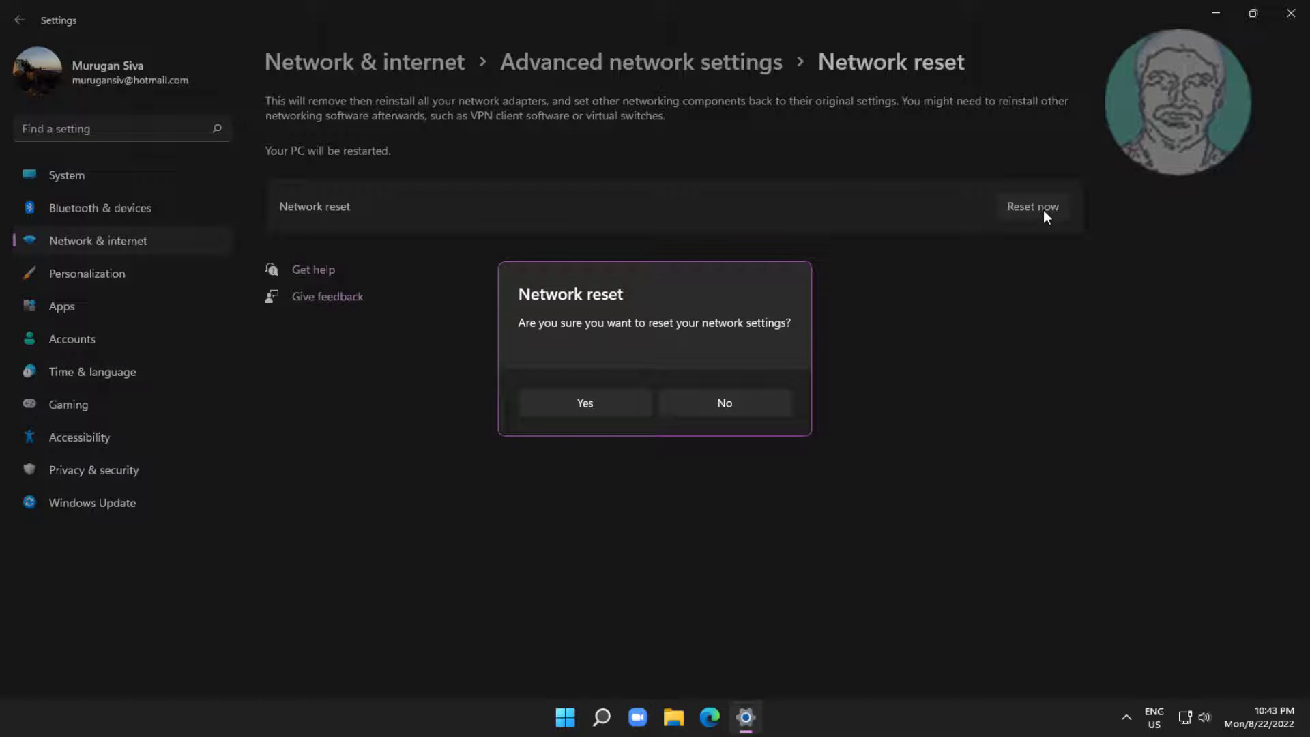
left_click(723, 403)
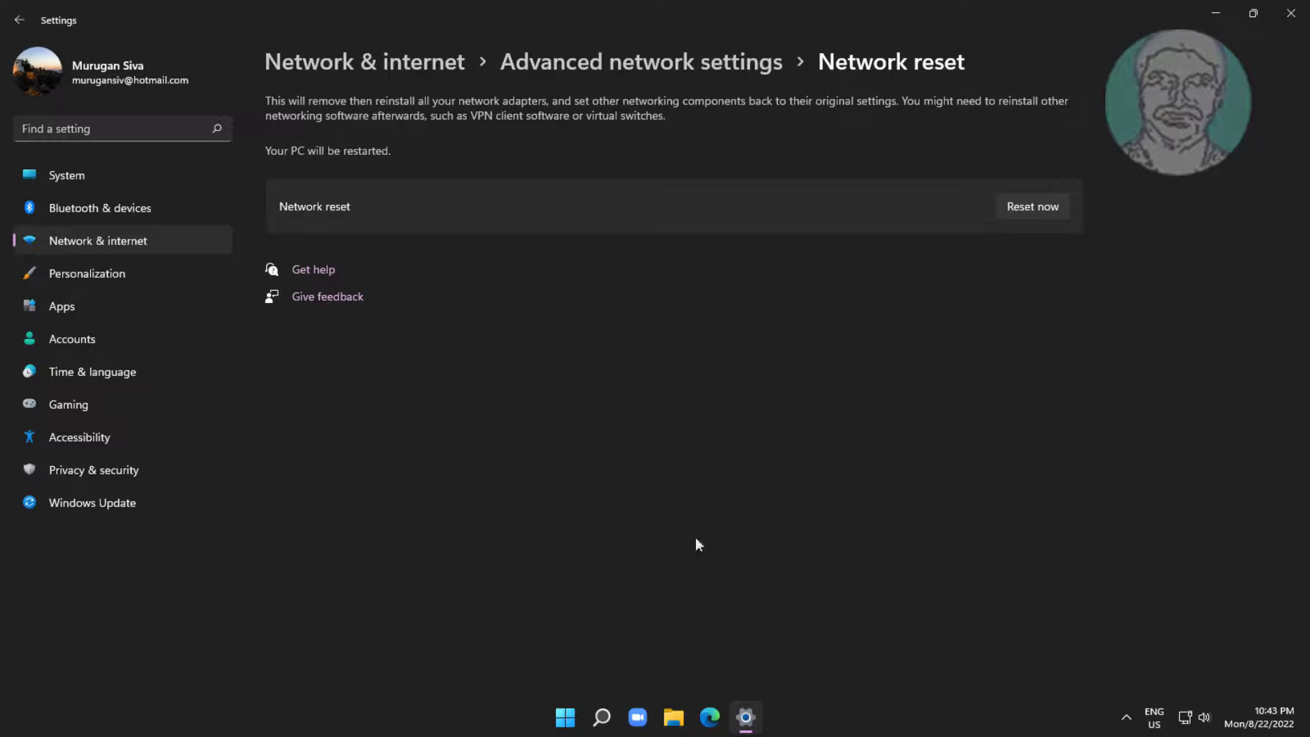
left_click(1031, 206)
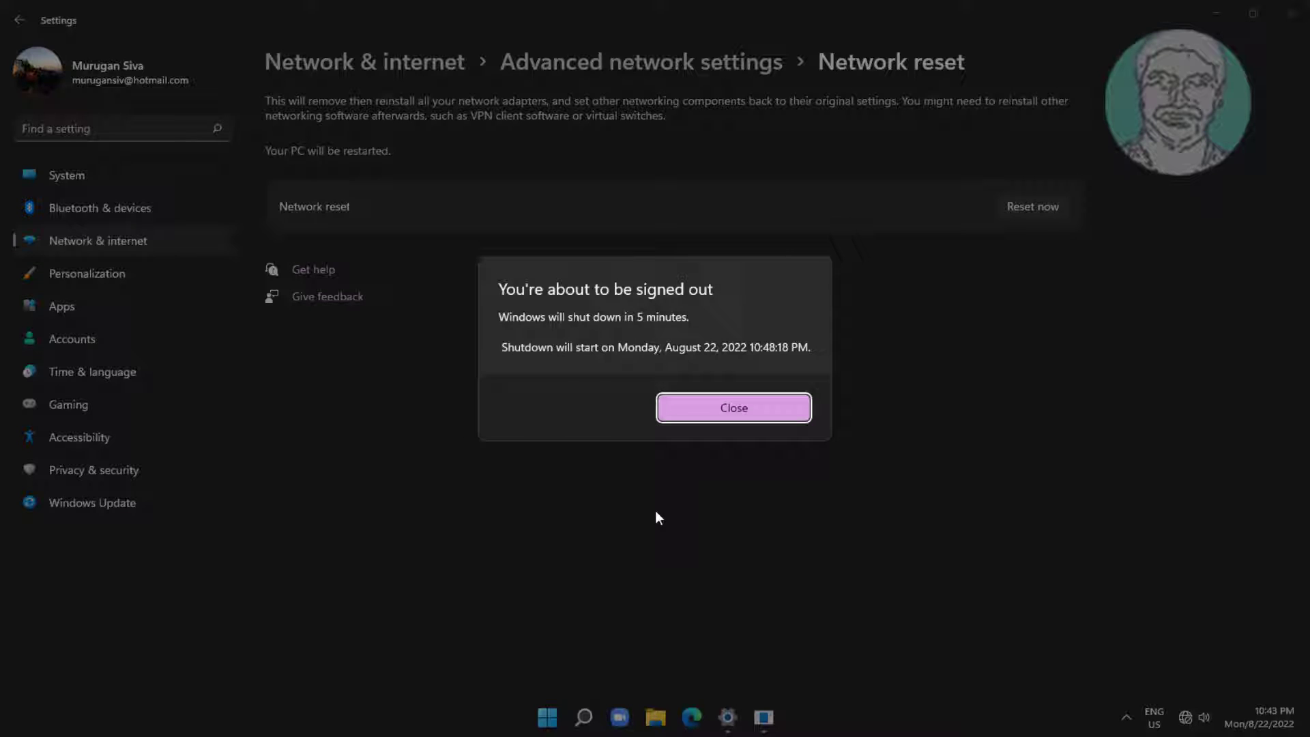
left_click(732, 408)
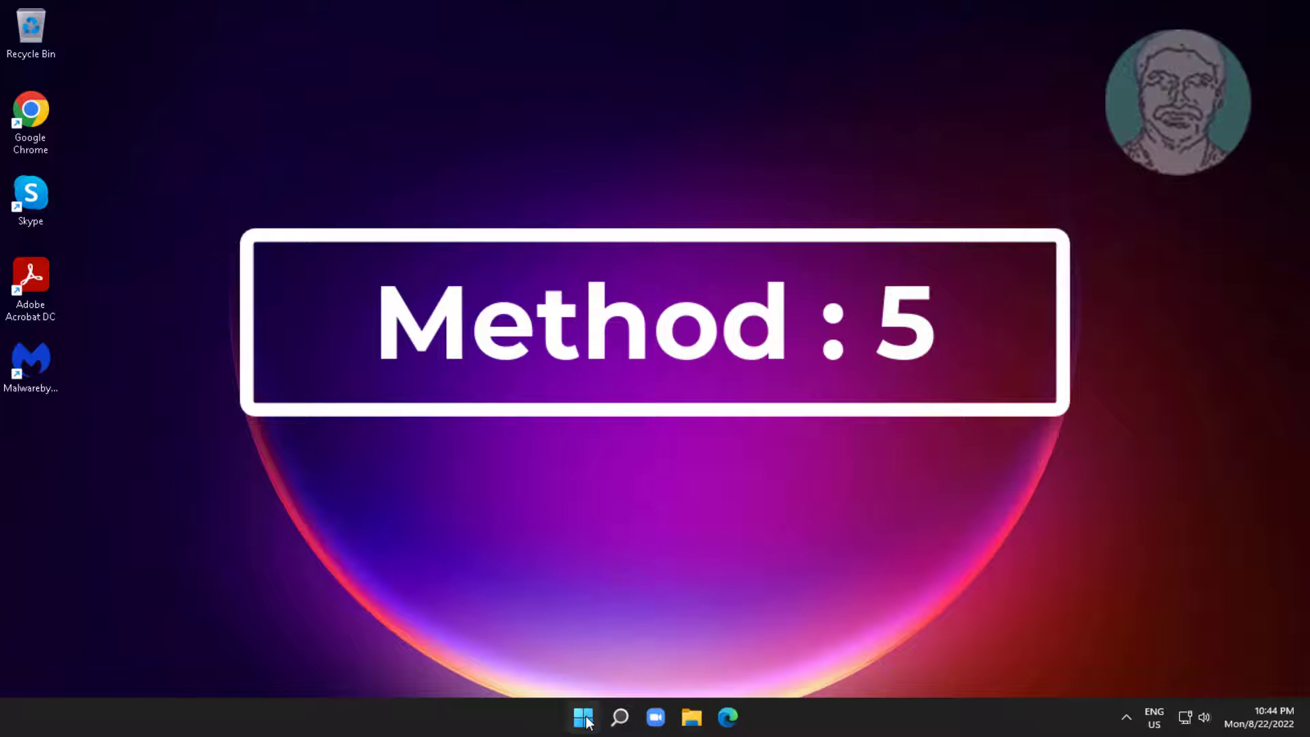
Uninstall the TP-Link Wireless USB Adapter from Network adapters.
left_click(583, 717)
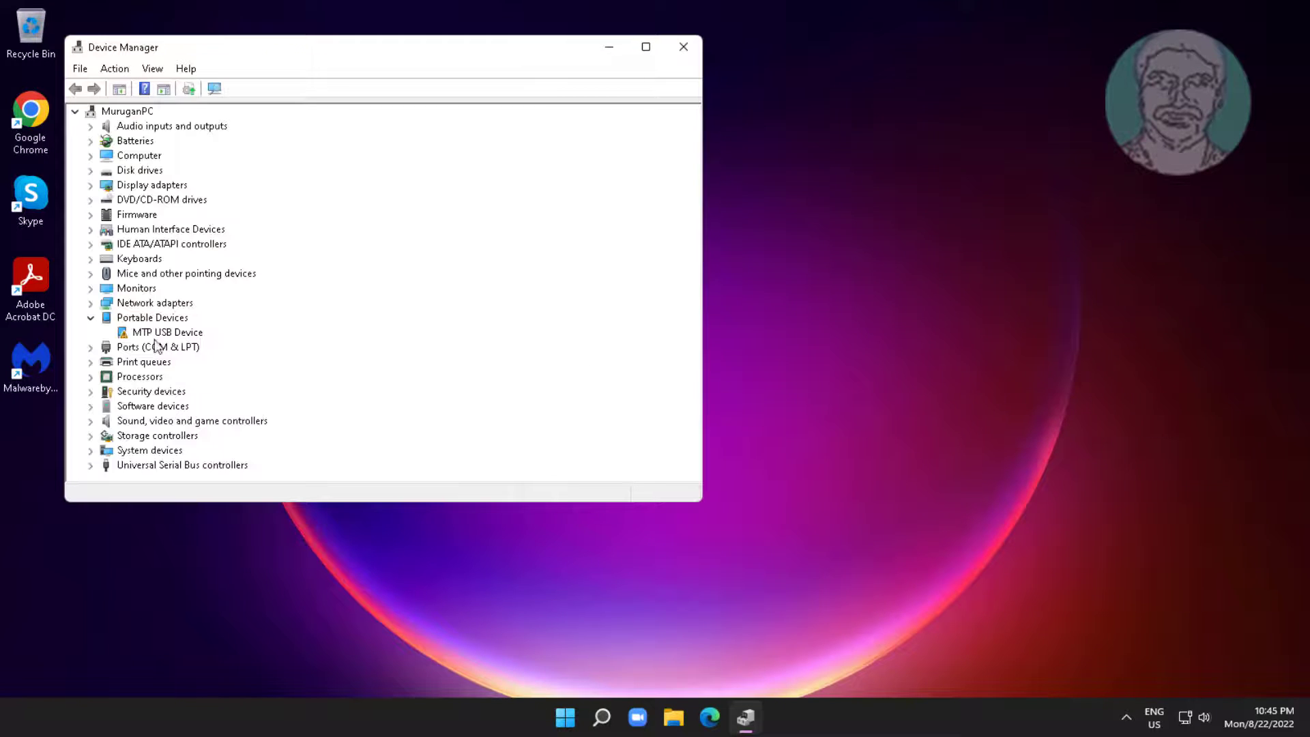
left_click(90, 302)
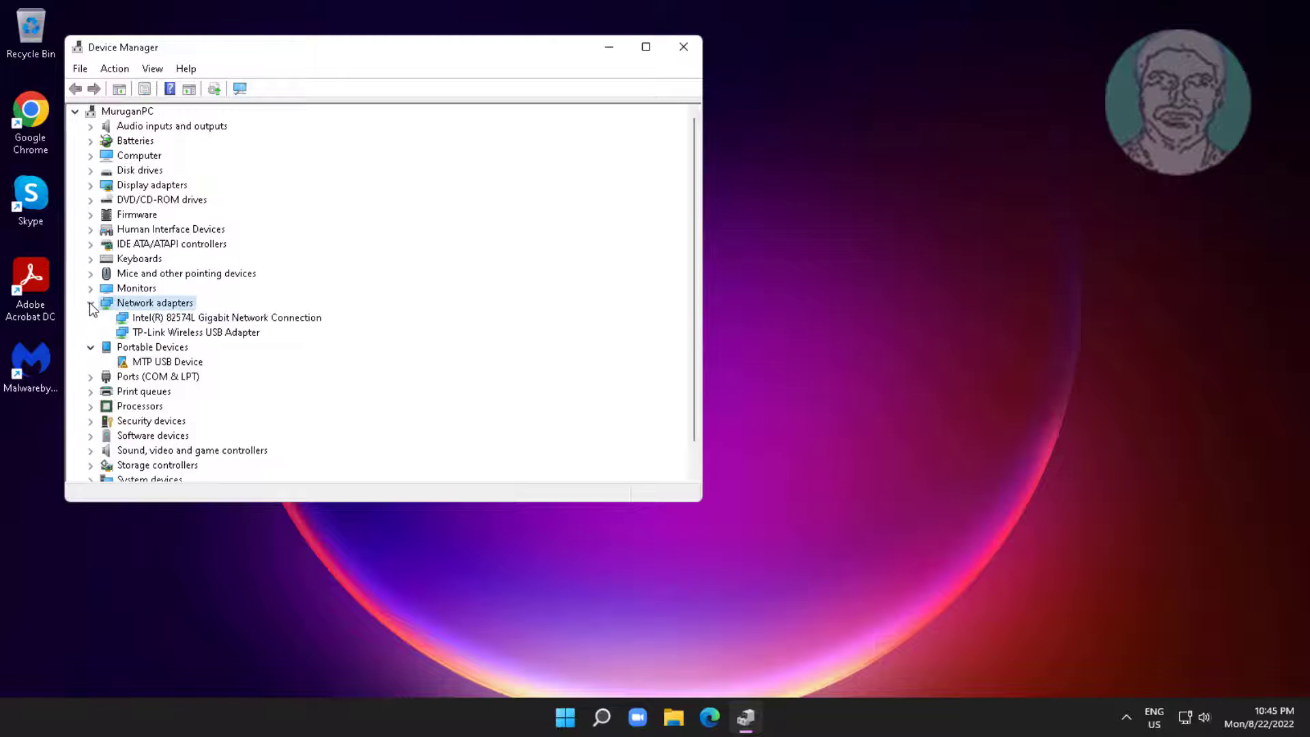
left_click(196, 331)
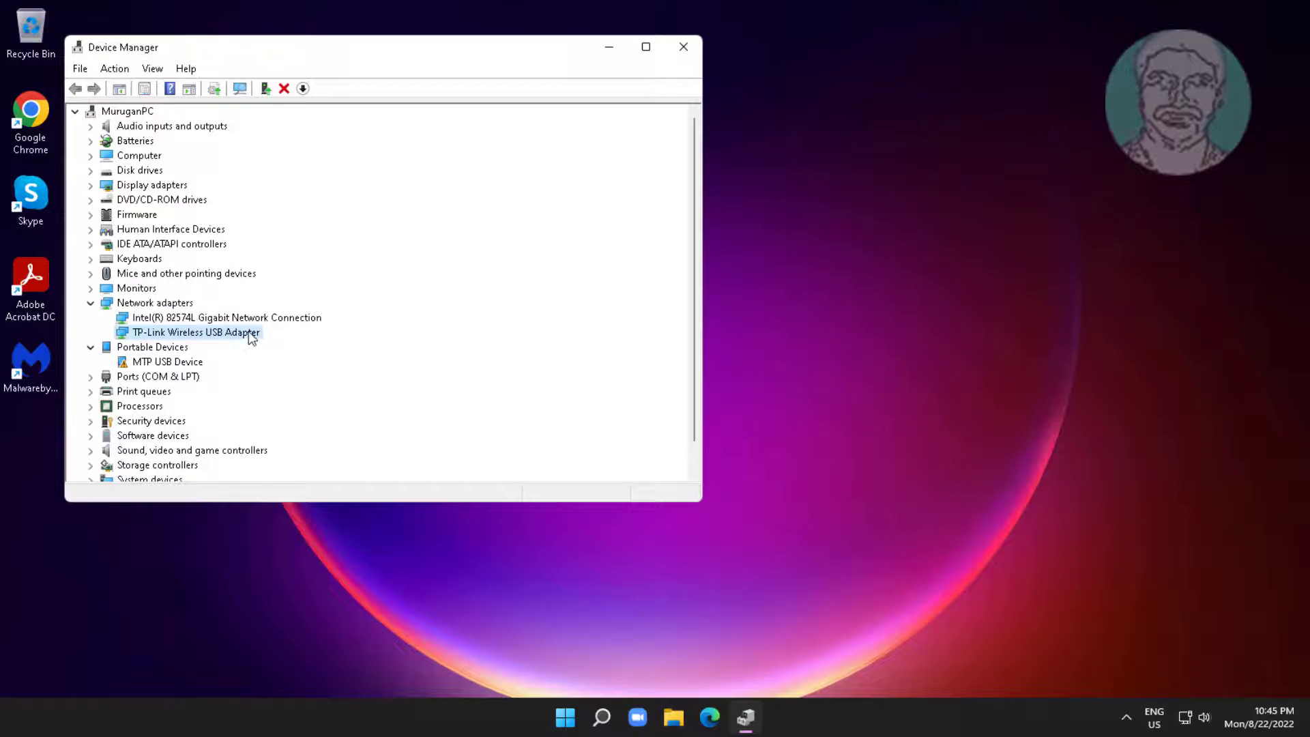
mouse_move(329, 389)
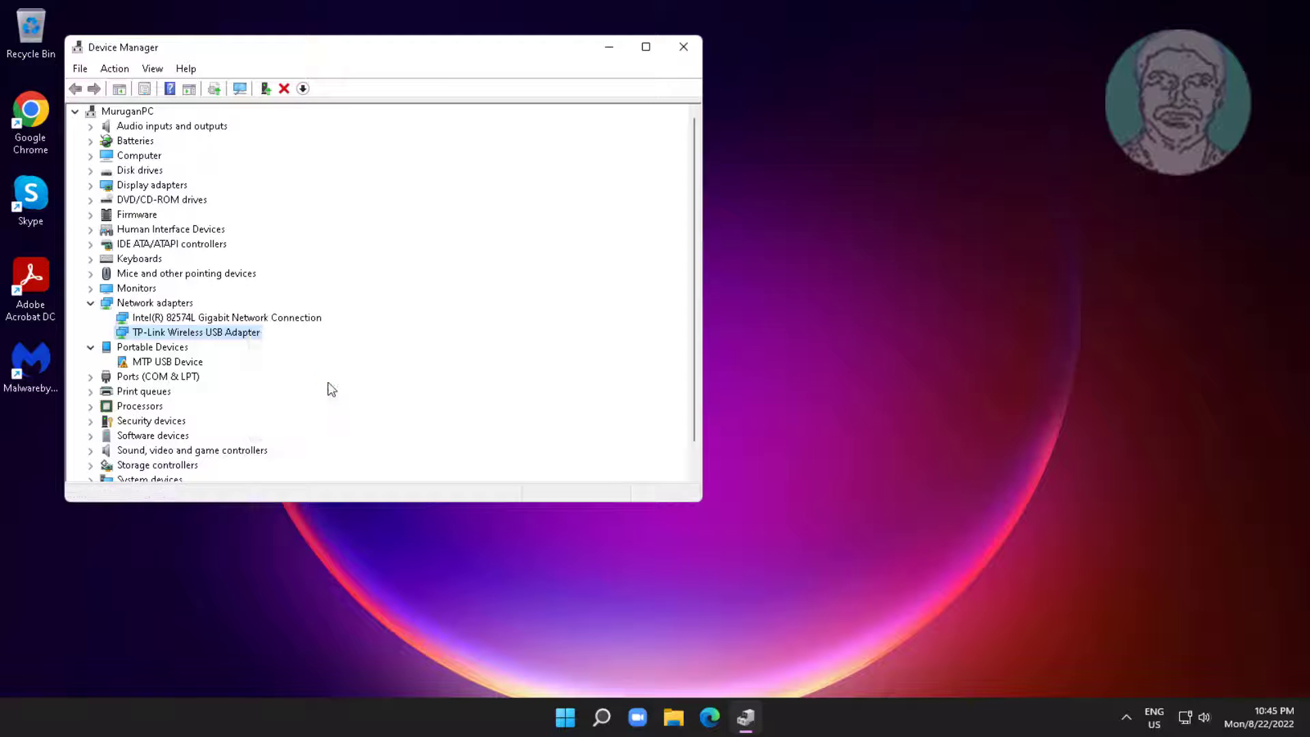
left_click(681, 420)
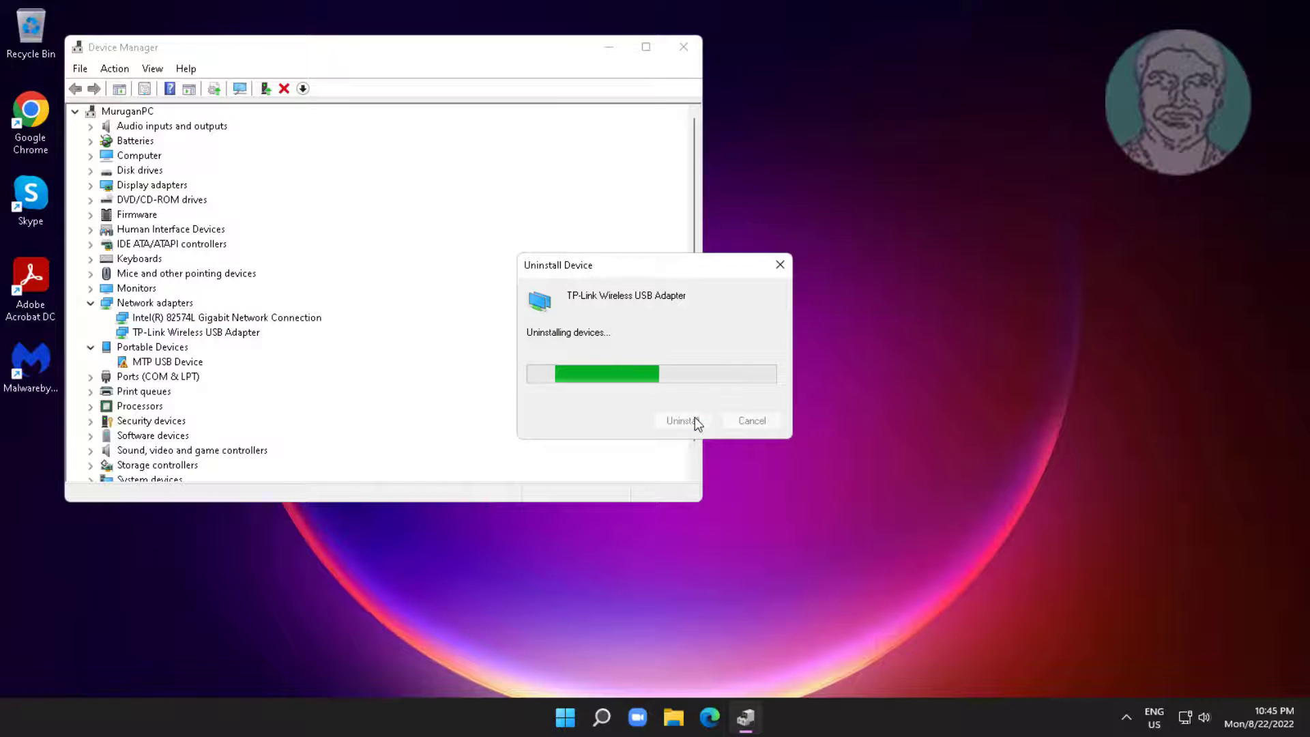
Scan for hardware changes so the adapter reappears, then close Device Manager.
left_click(679, 420)
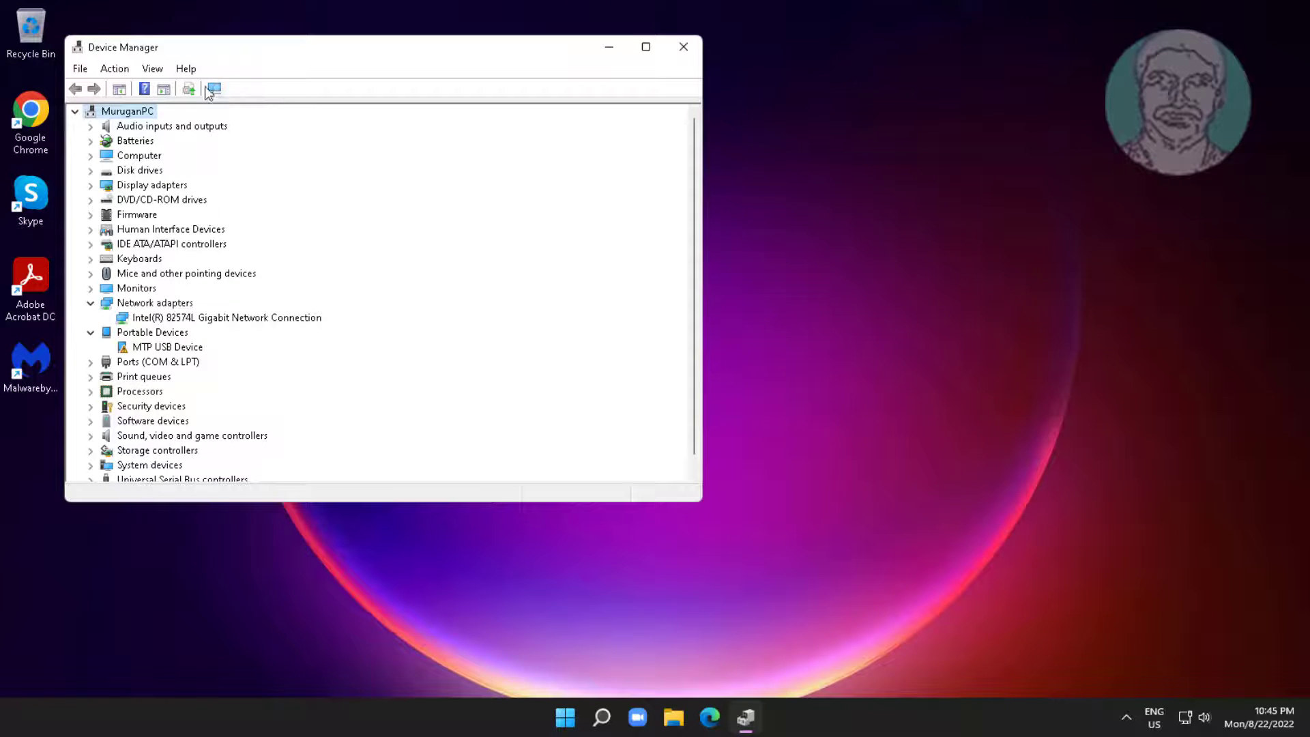
left_click(213, 89)
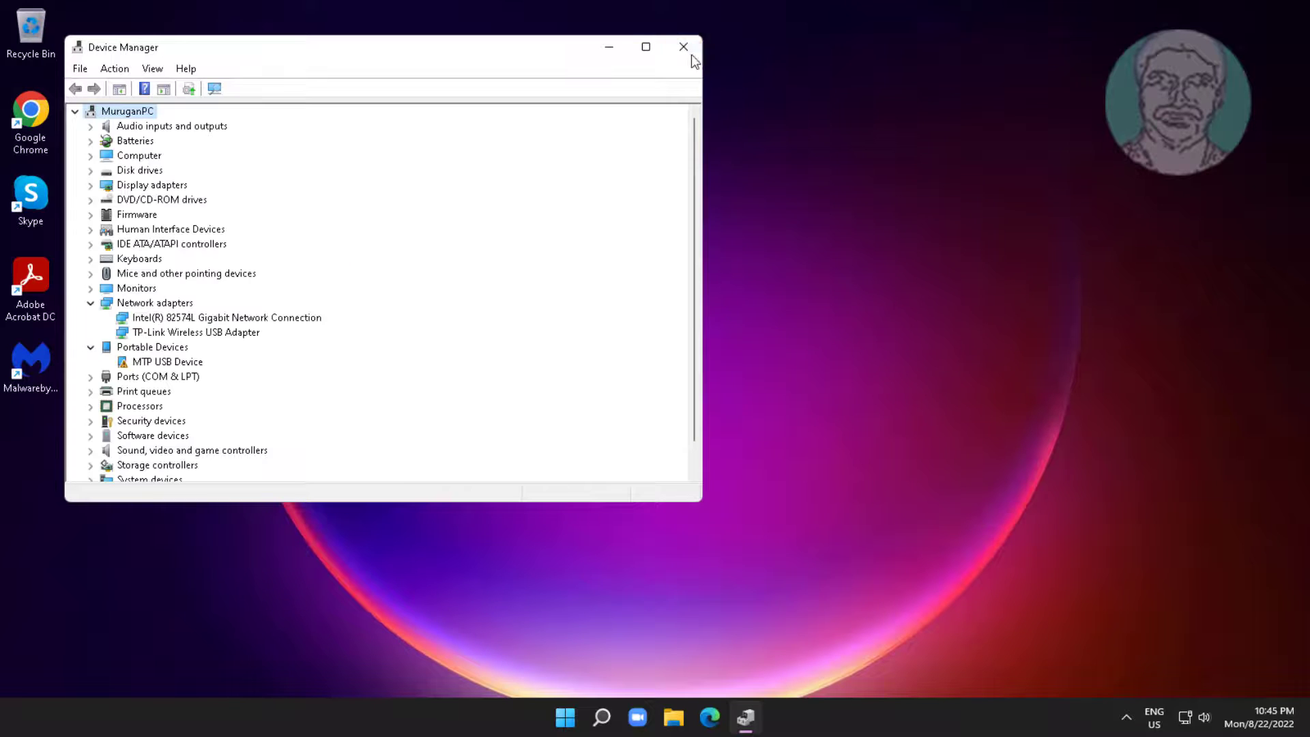
left_click(683, 47)
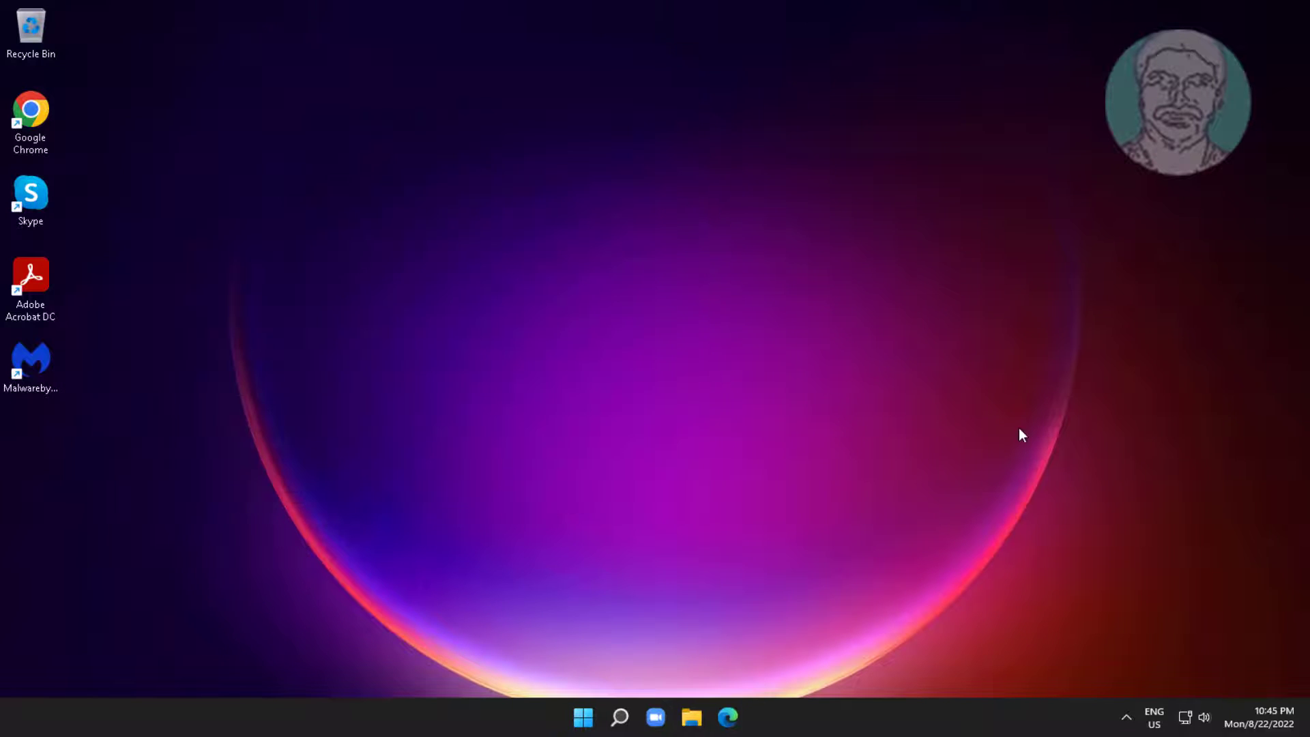
Run netcfg -d in an elevated Command Prompt to remove network components.
left_click(619, 717)
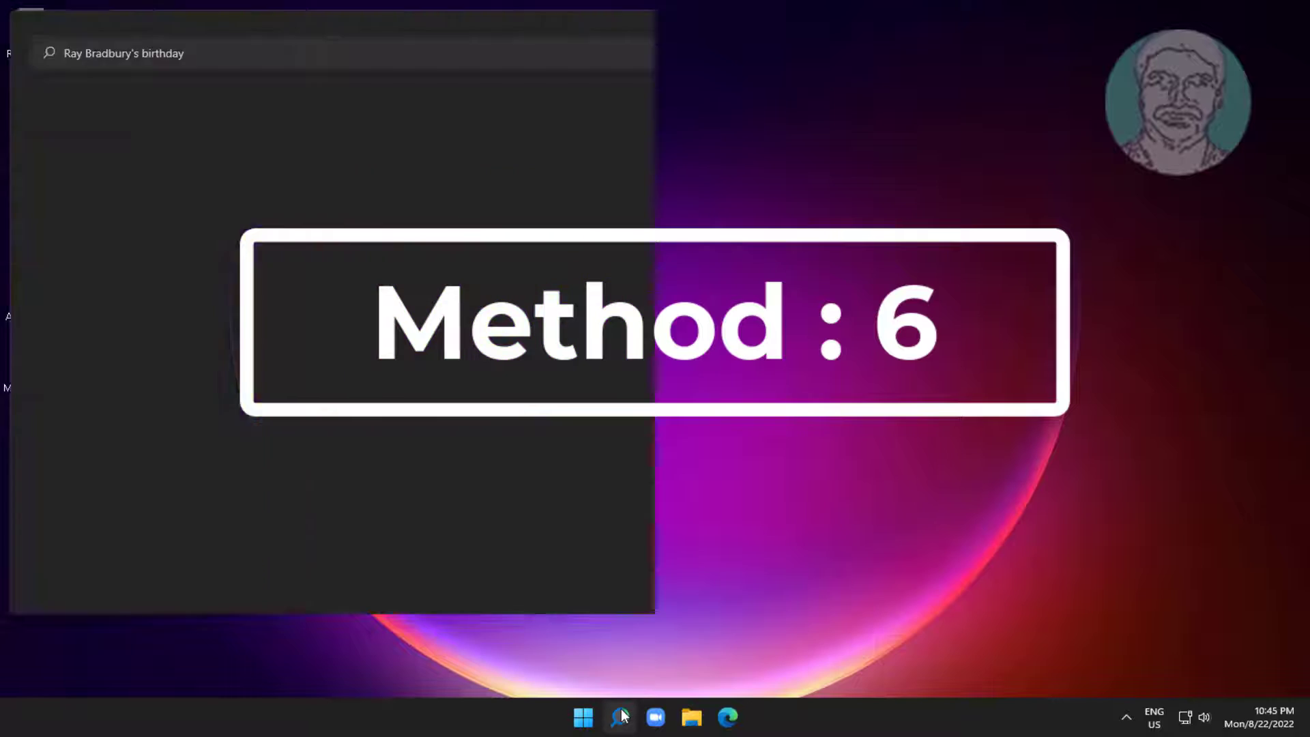
type("control Panel")
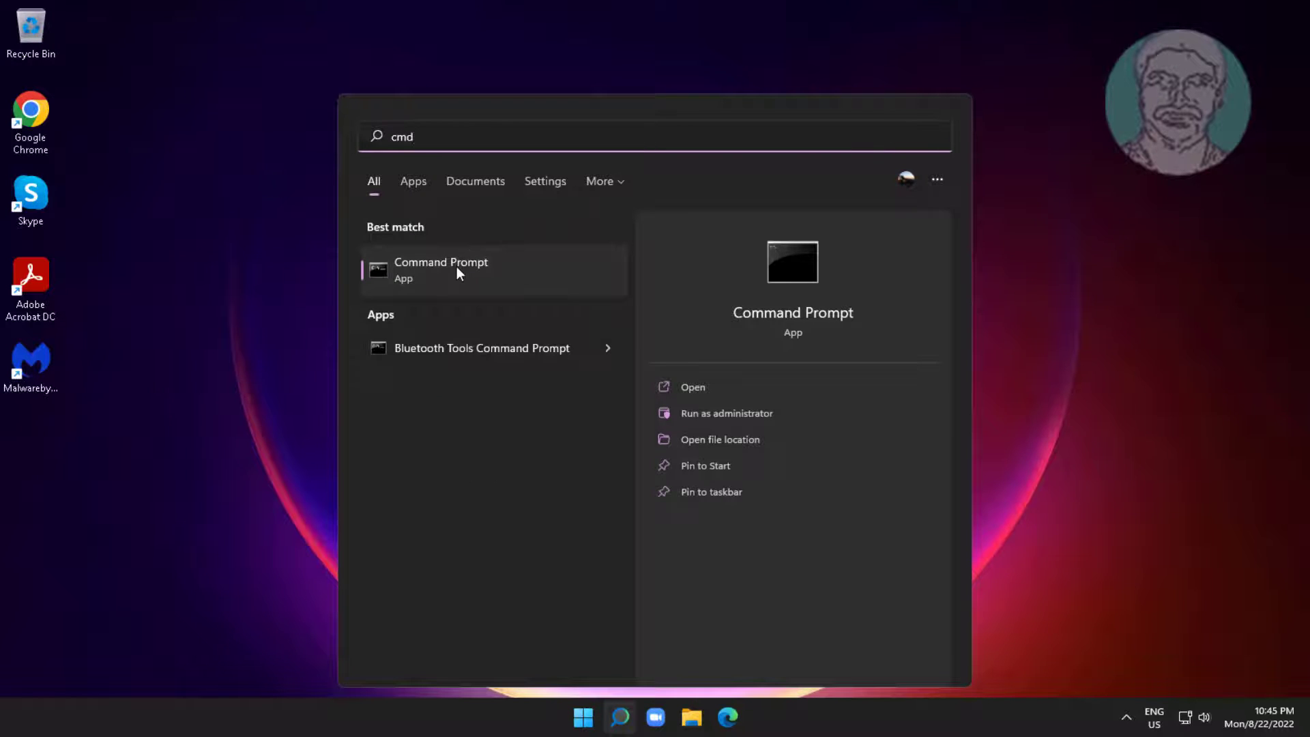
left_click(726, 413)
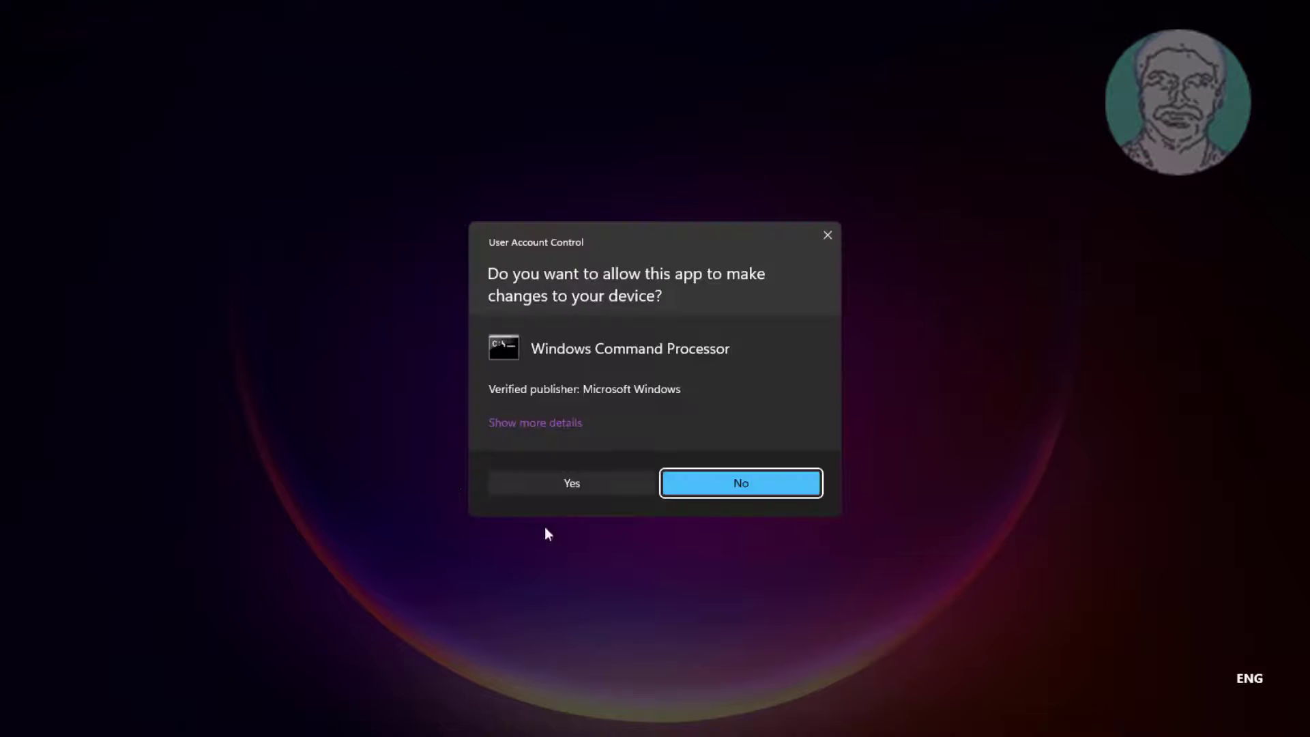
left_click(572, 483)
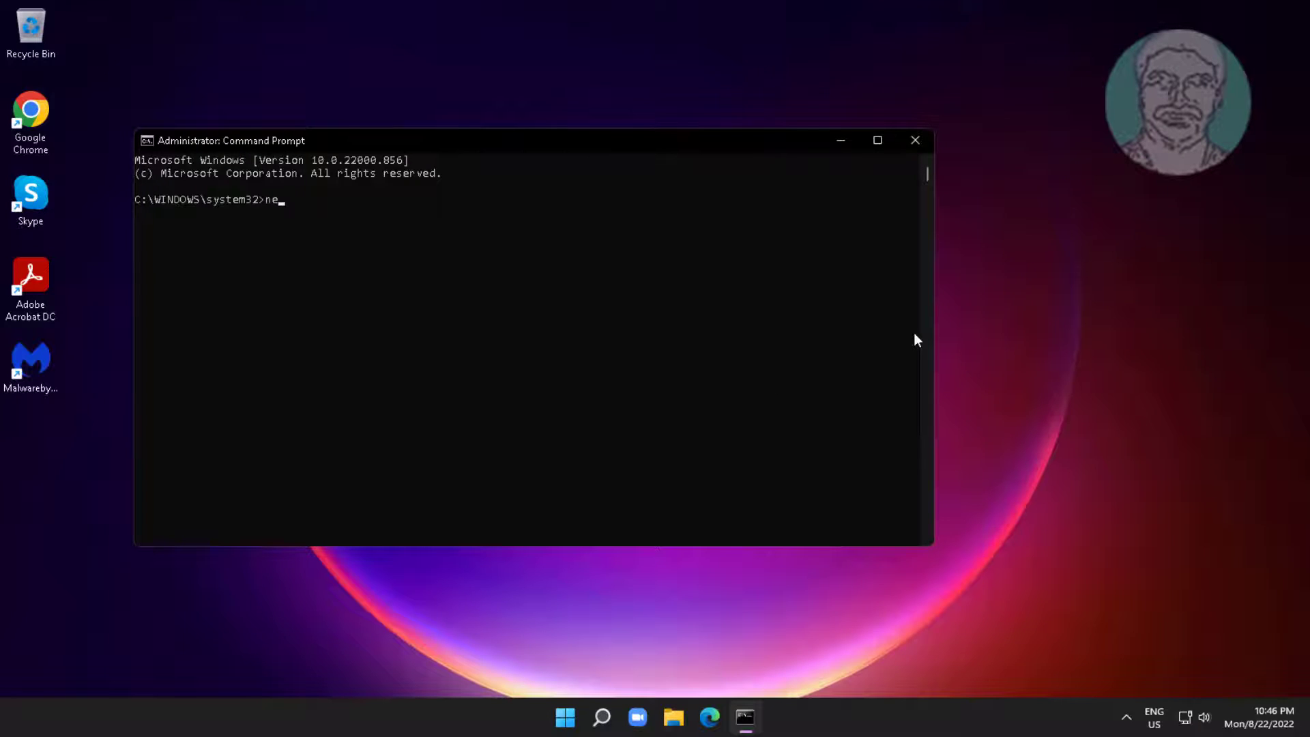
type("tcfg")
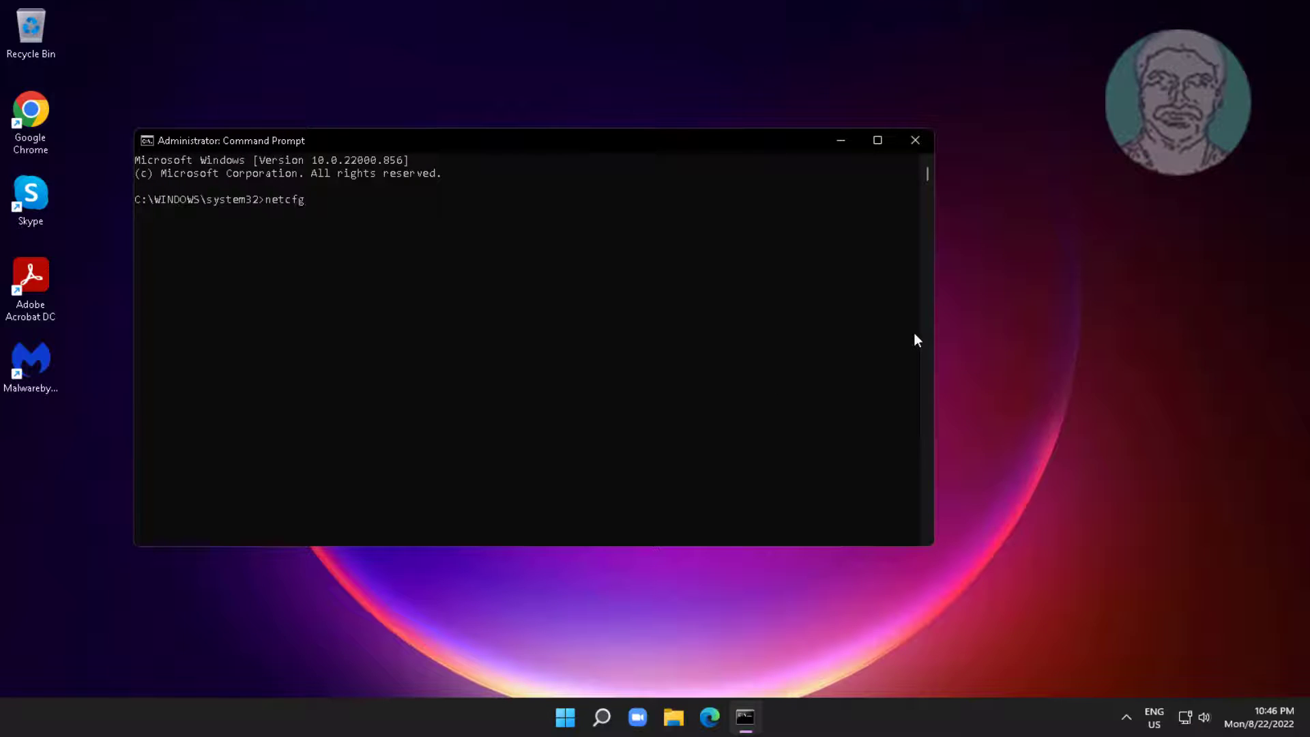
type("-d")
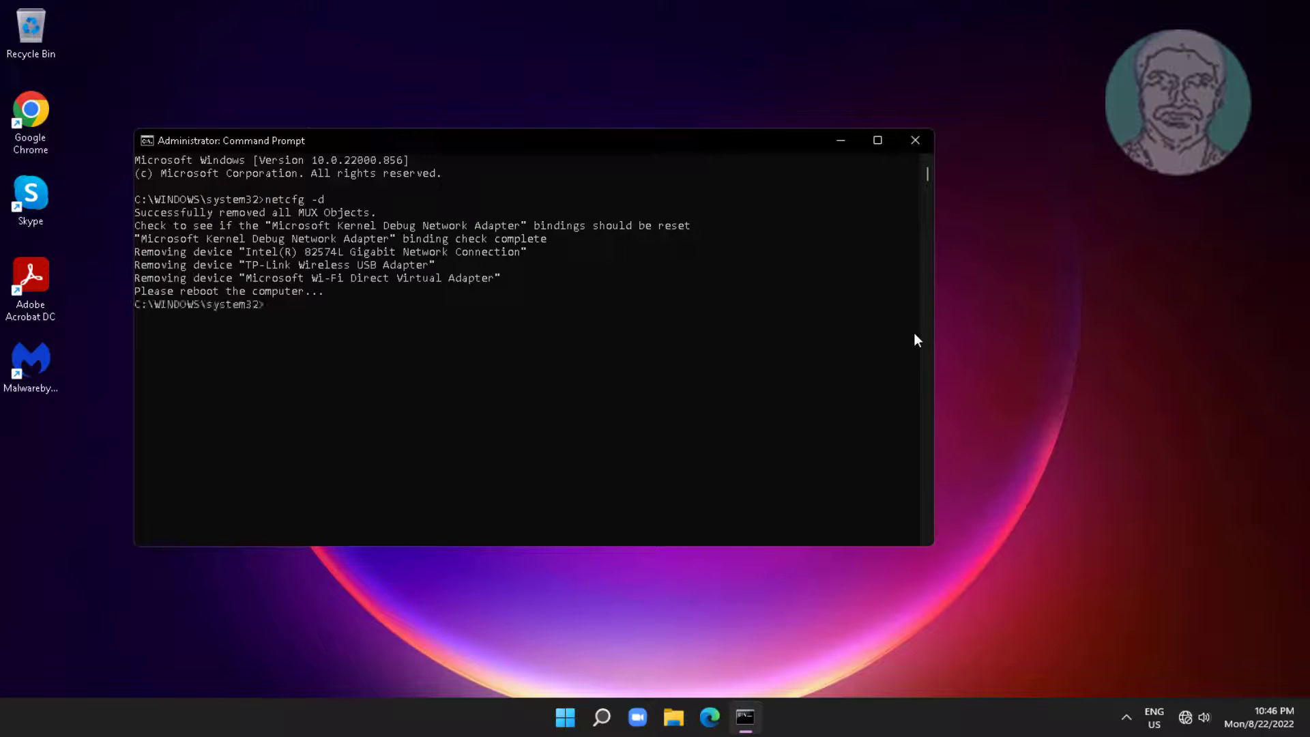
Exit Command Prompt and restart the PC from the Start menu power options.
type("e")
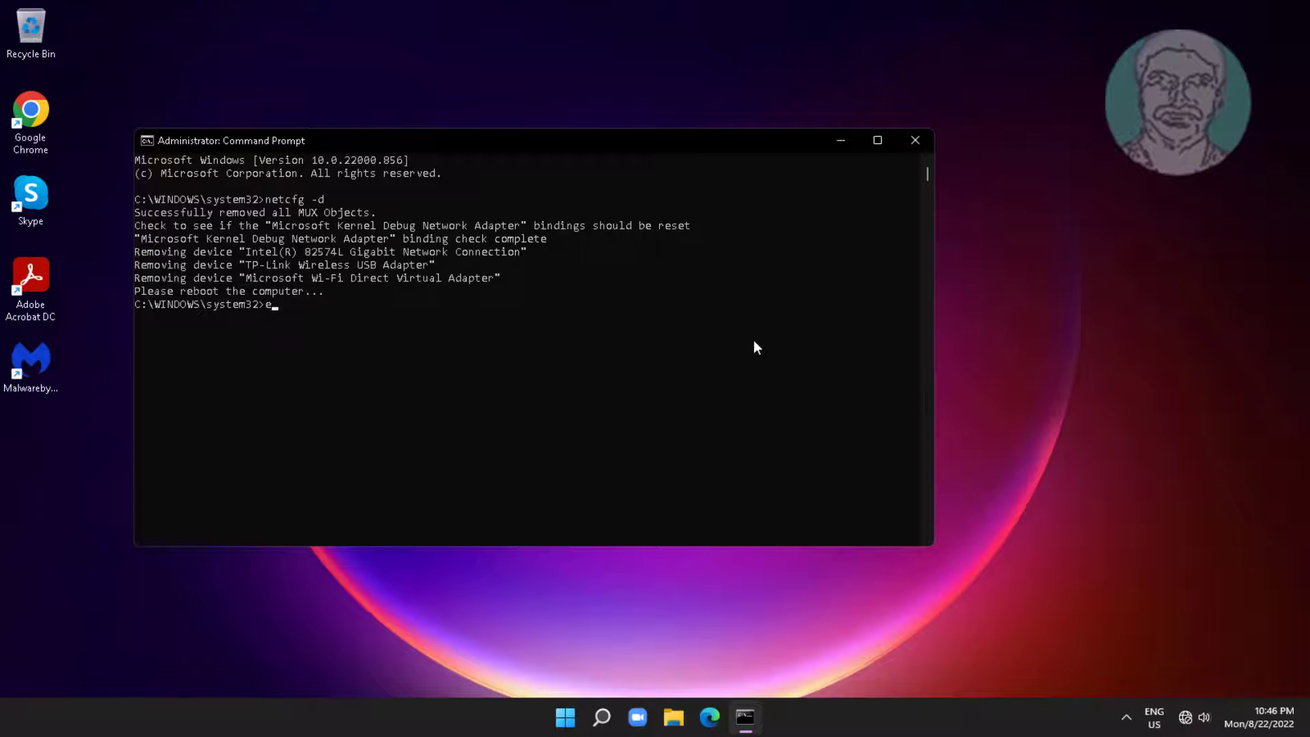
left_click(914, 139)
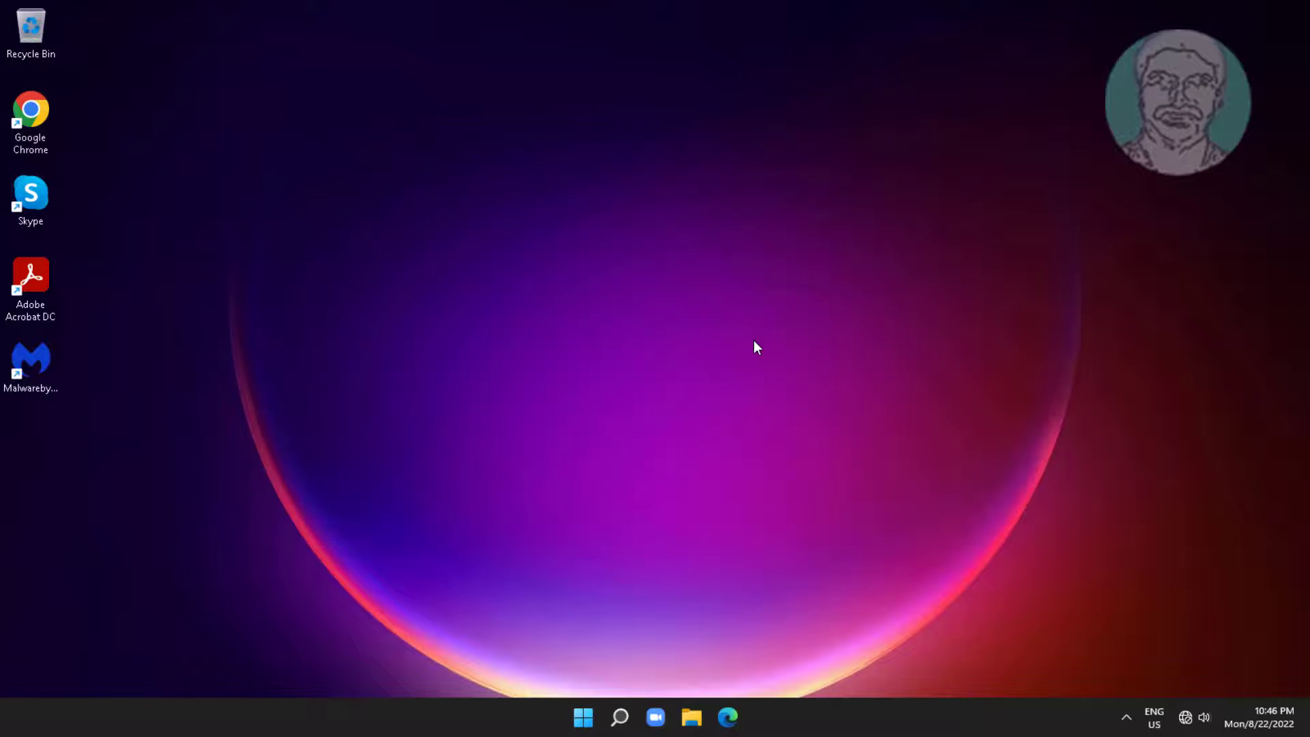
left_click(582, 717)
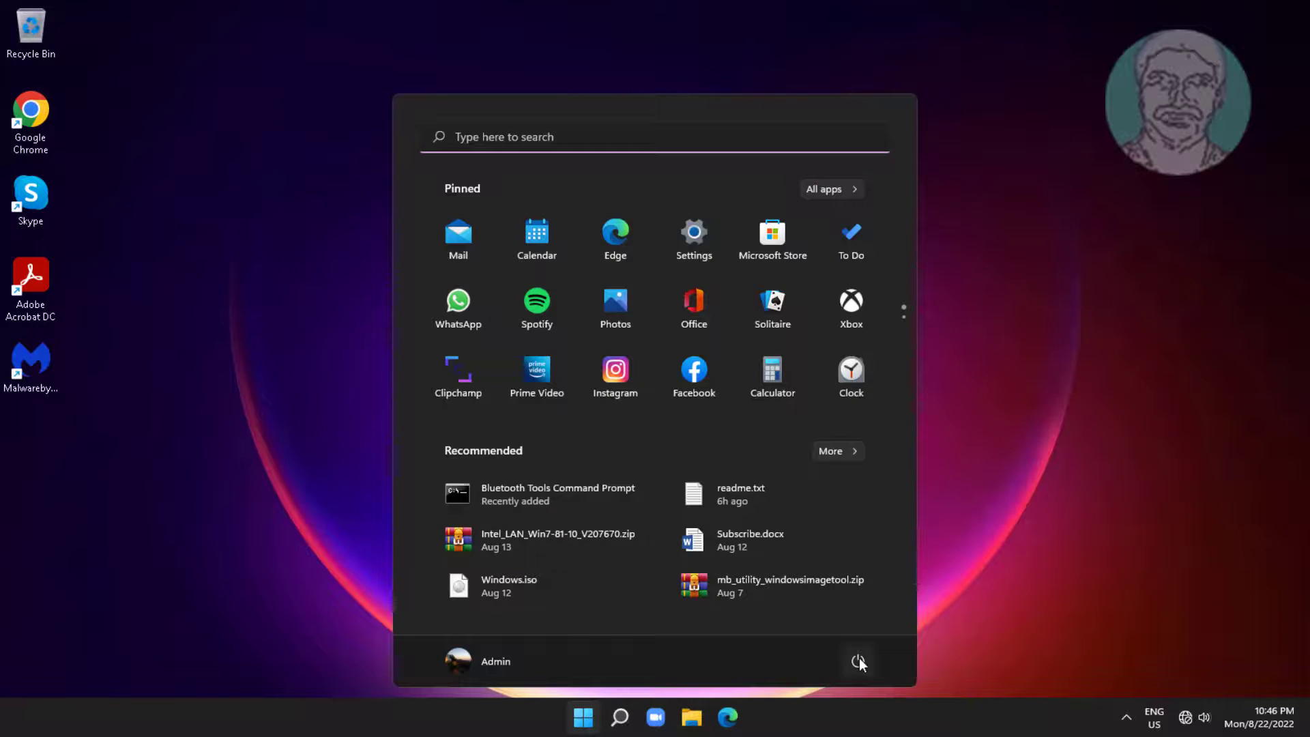
left_click(584, 717)
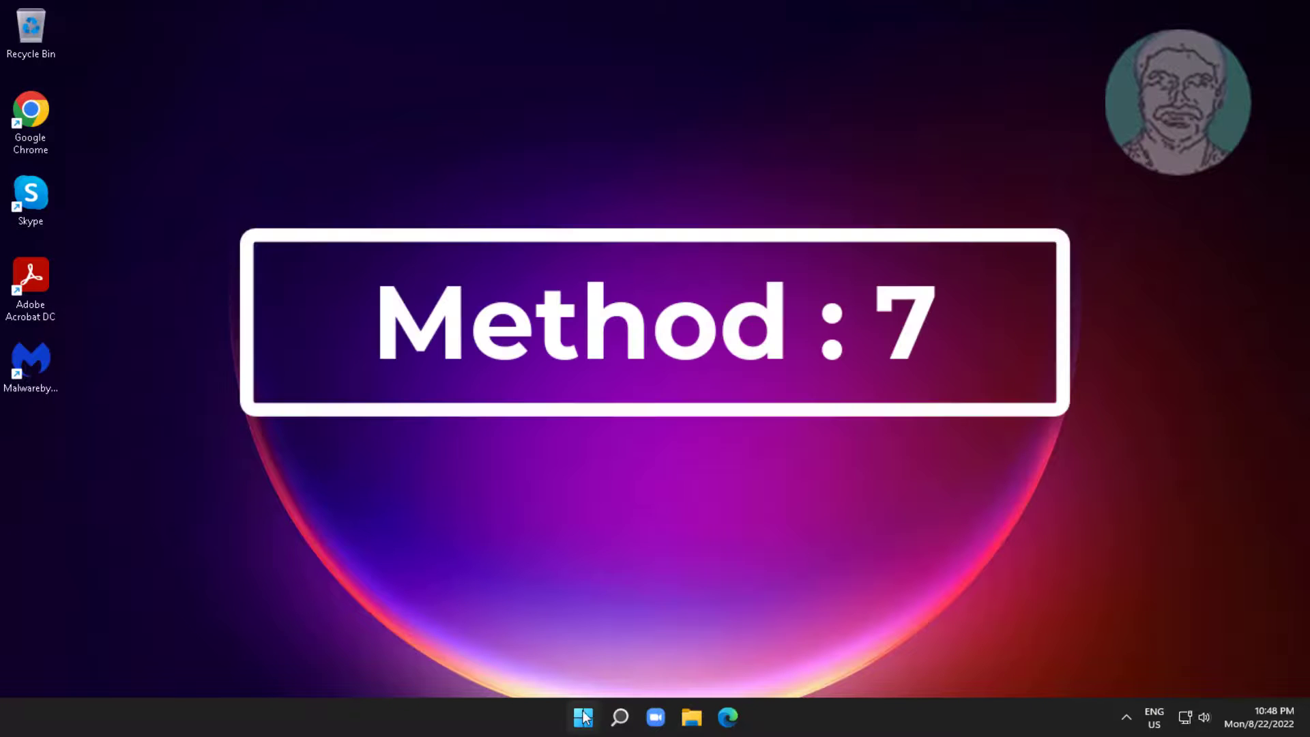
Reopen Device Manager and launch the Add legacy hardware wizard.
right_click(582, 717)
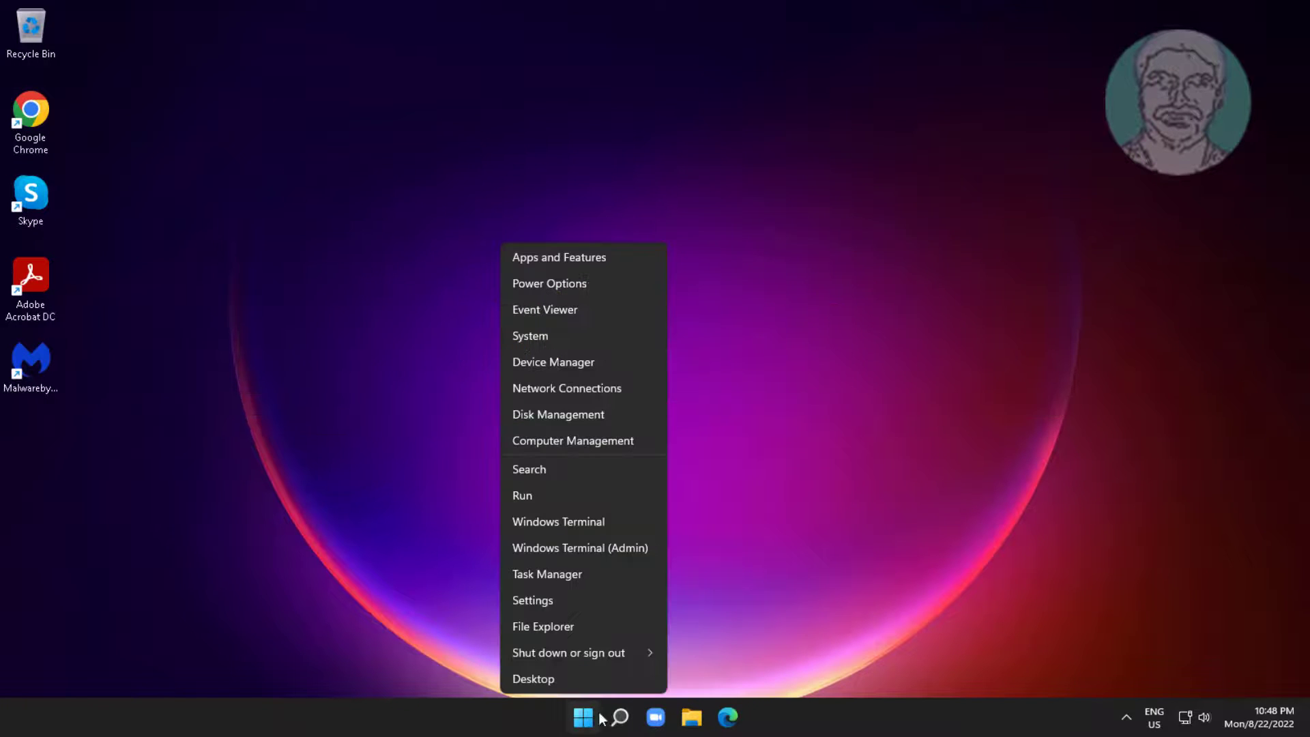
left_click(387, 309)
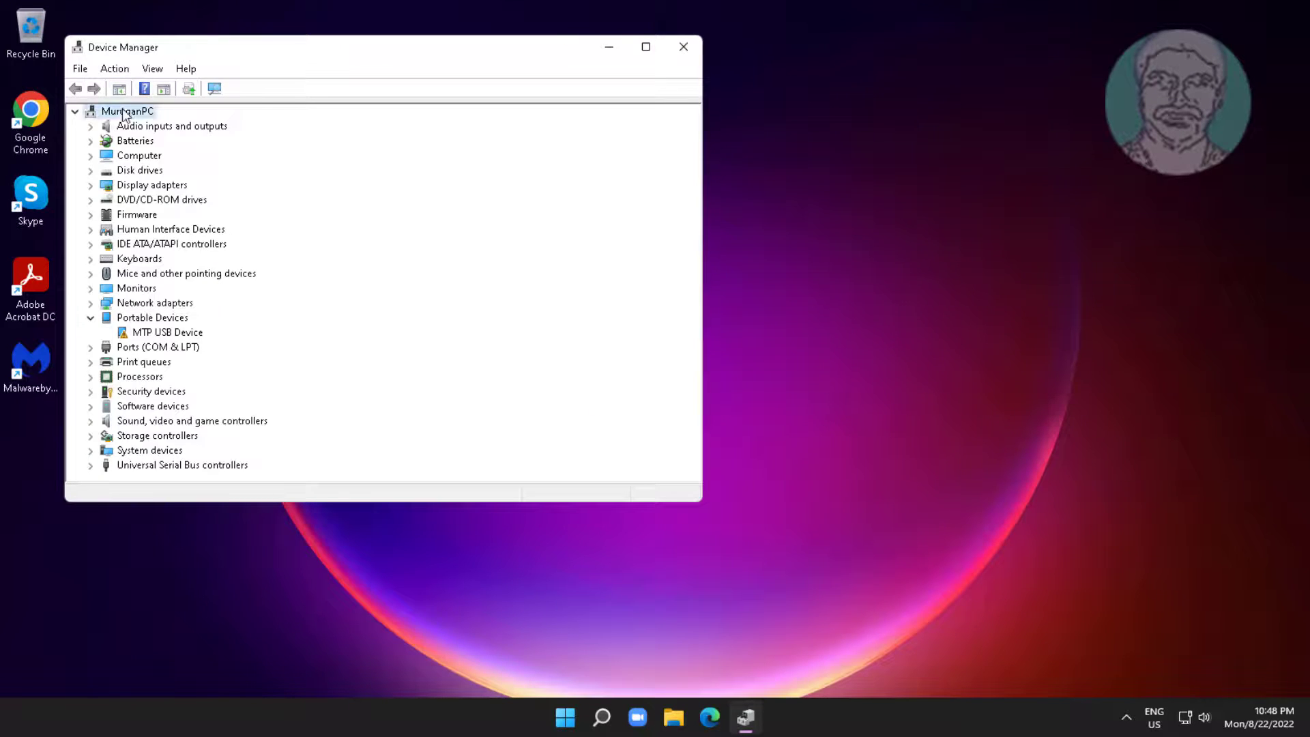
left_click(114, 68)
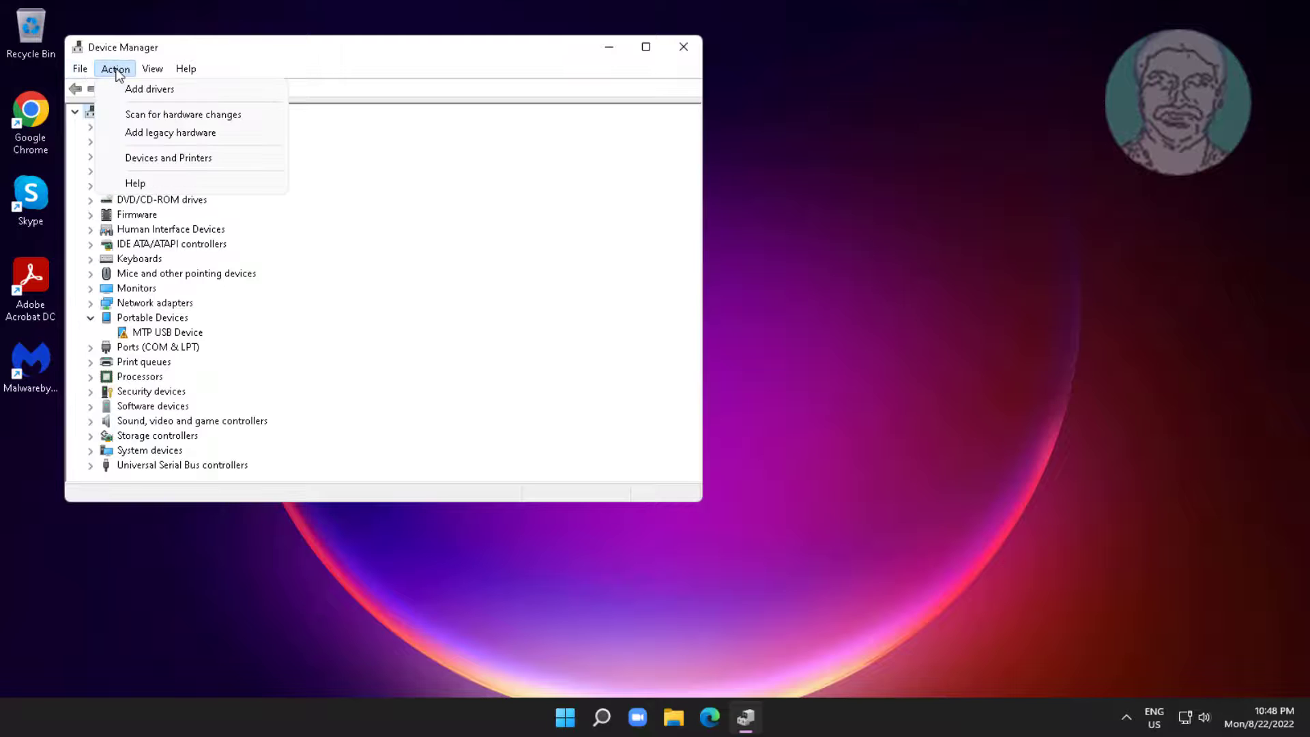
left_click(171, 132)
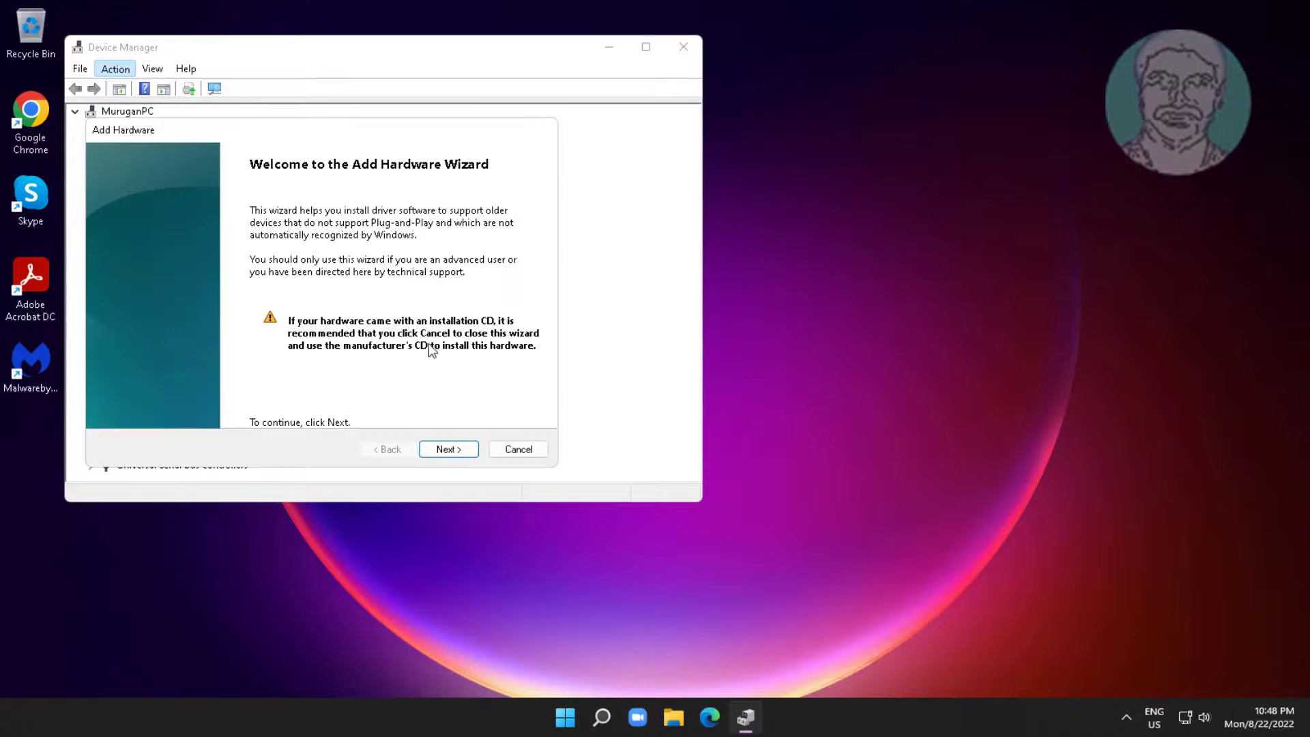
Choose manual hardware selection from a list and continue to the hardware types.
left_click(449, 449)
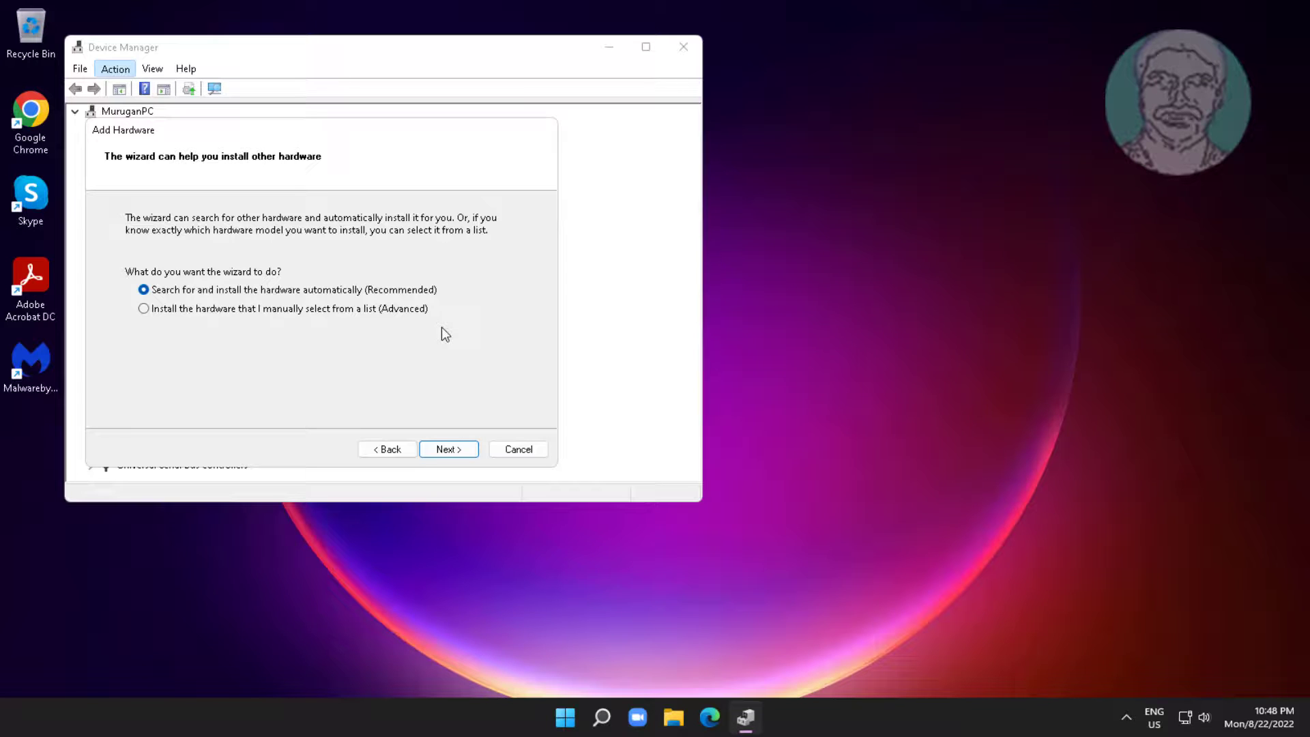
left_click(144, 309)
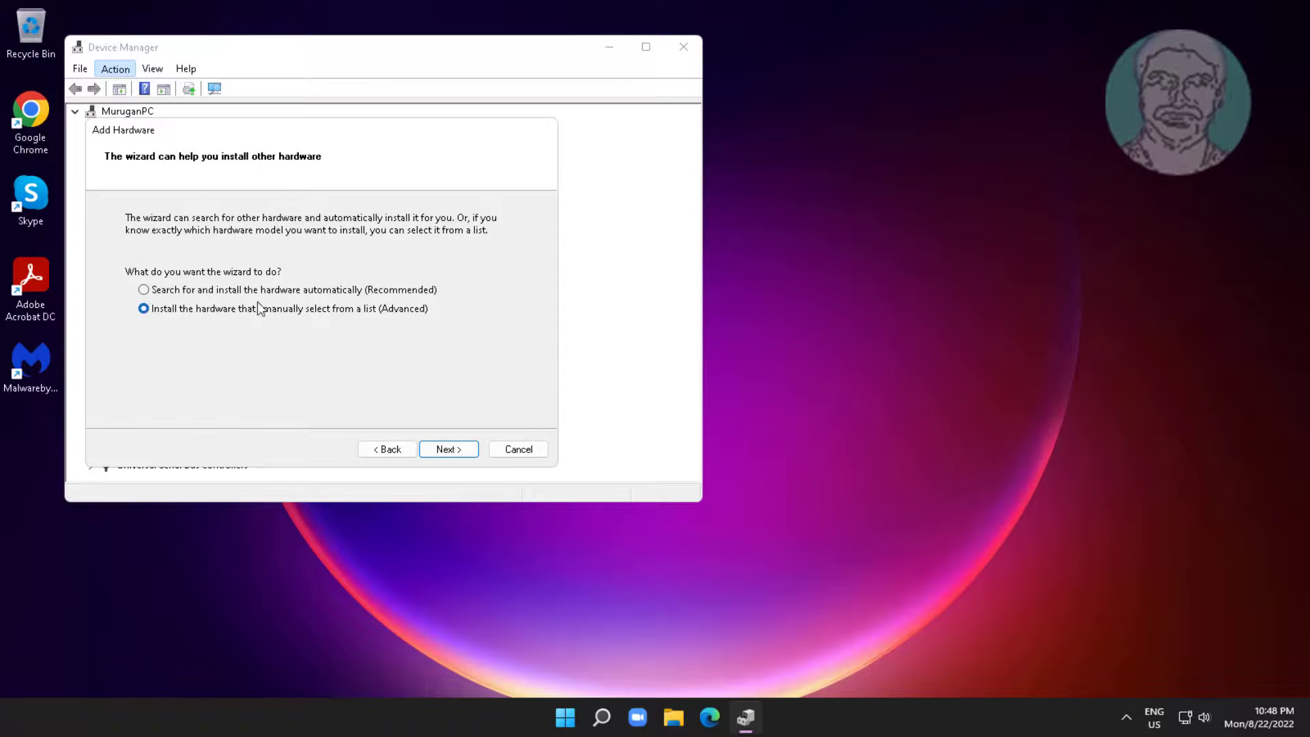
left_click(449, 449)
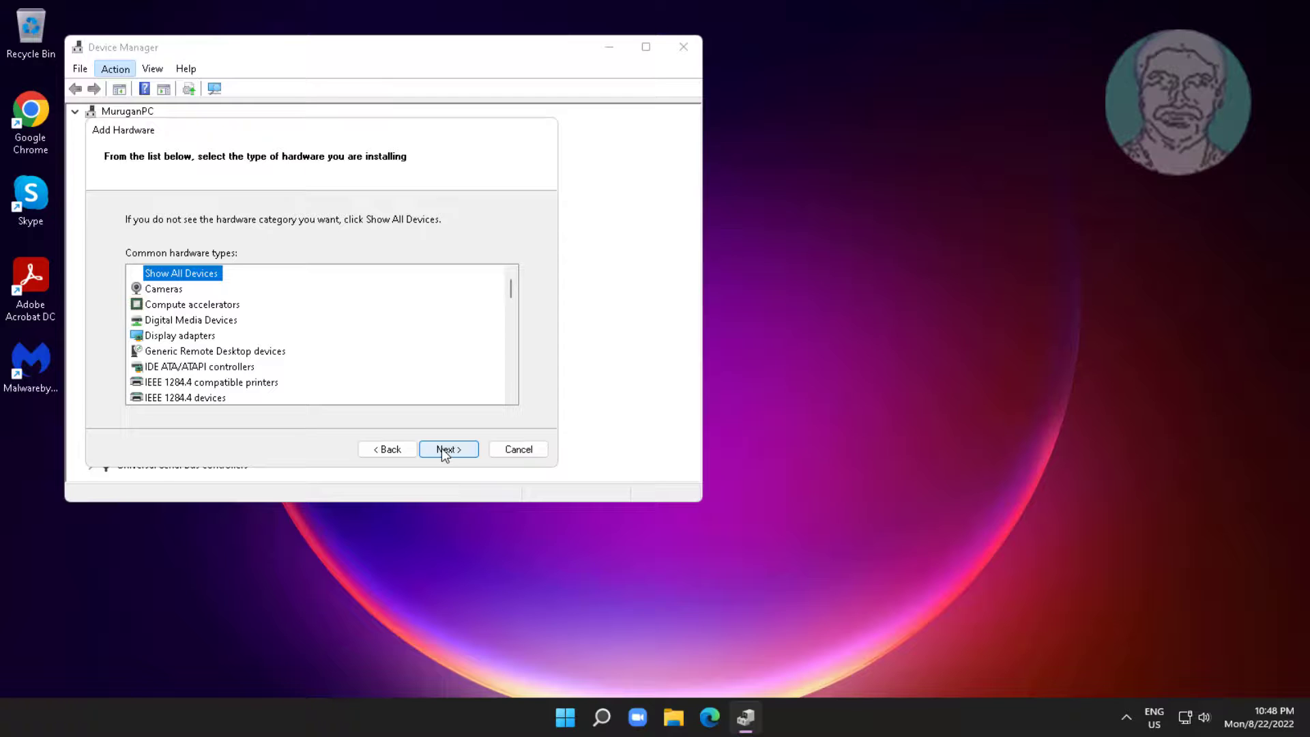
Pick the hardware type, then select manufacturer Realtek and model Realtek Gaming GbE Family Controller.
left_click(197, 367)
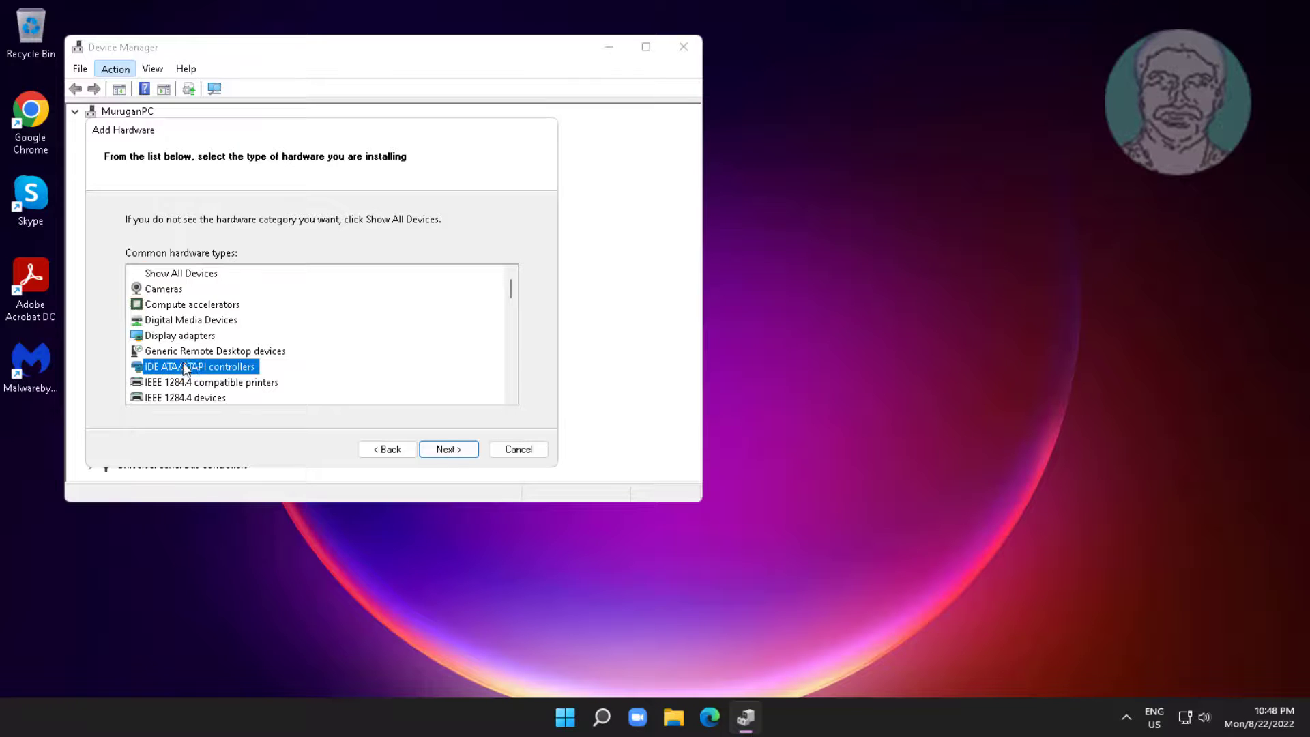
scroll("down", 3)
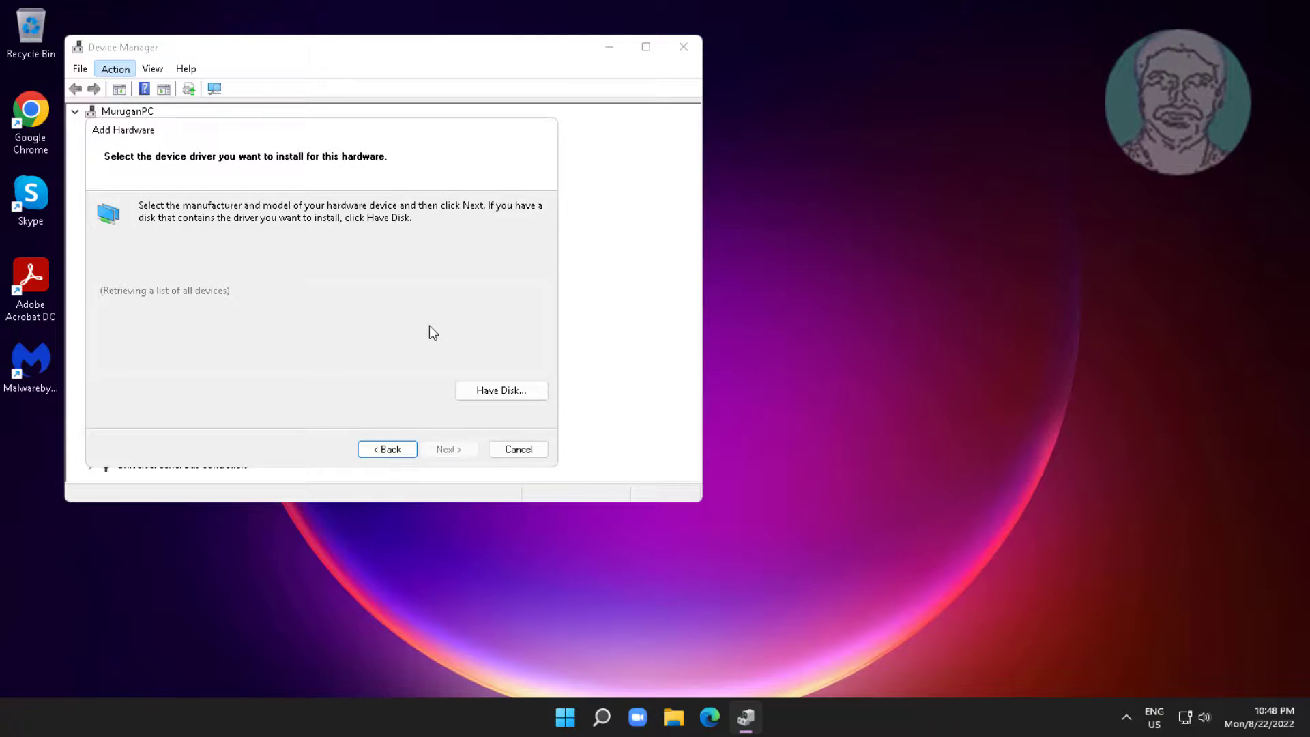
mouse_move(459, 330)
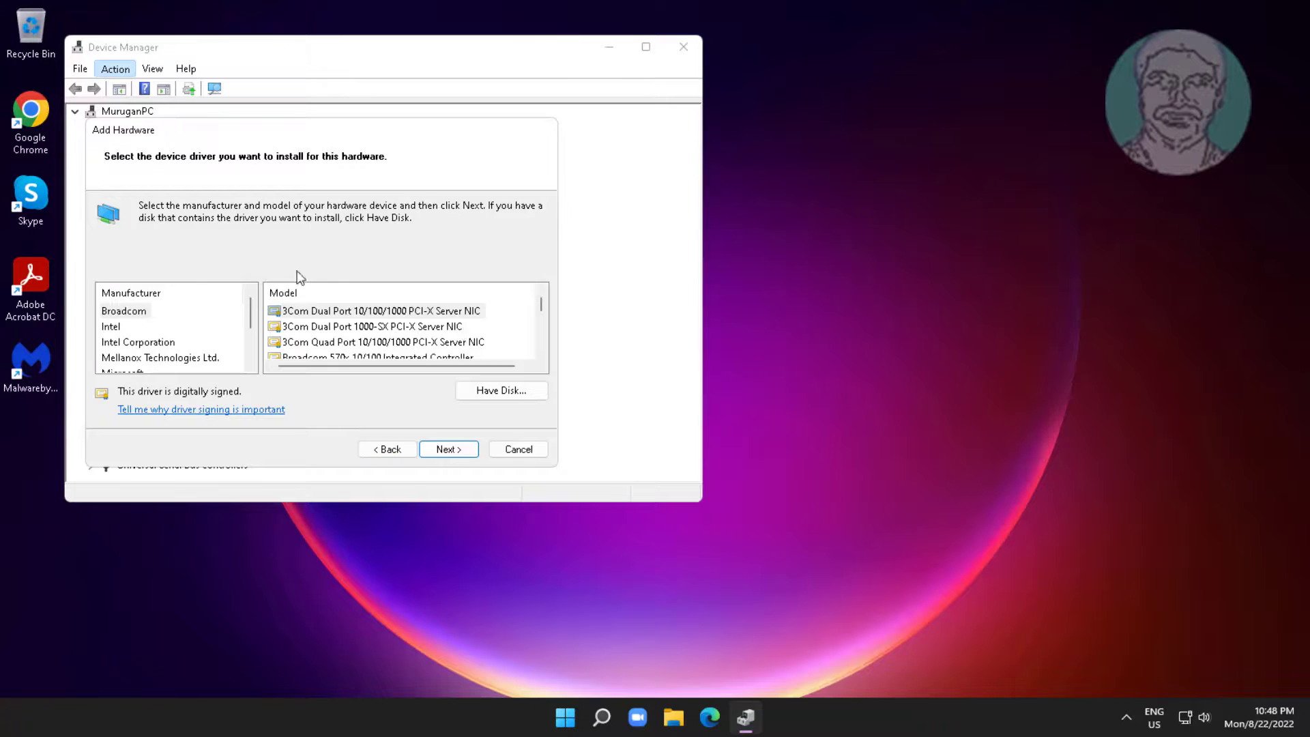
left_click(111, 326)
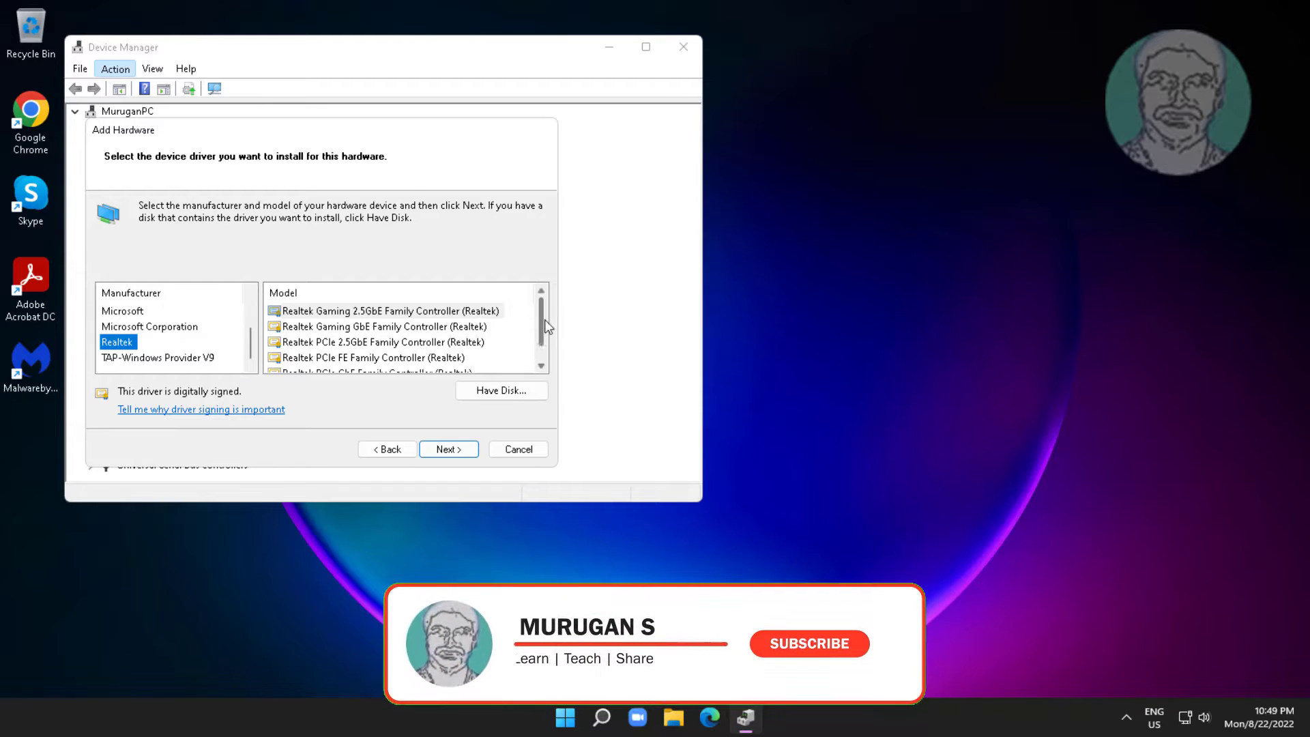
scroll("down", 3)
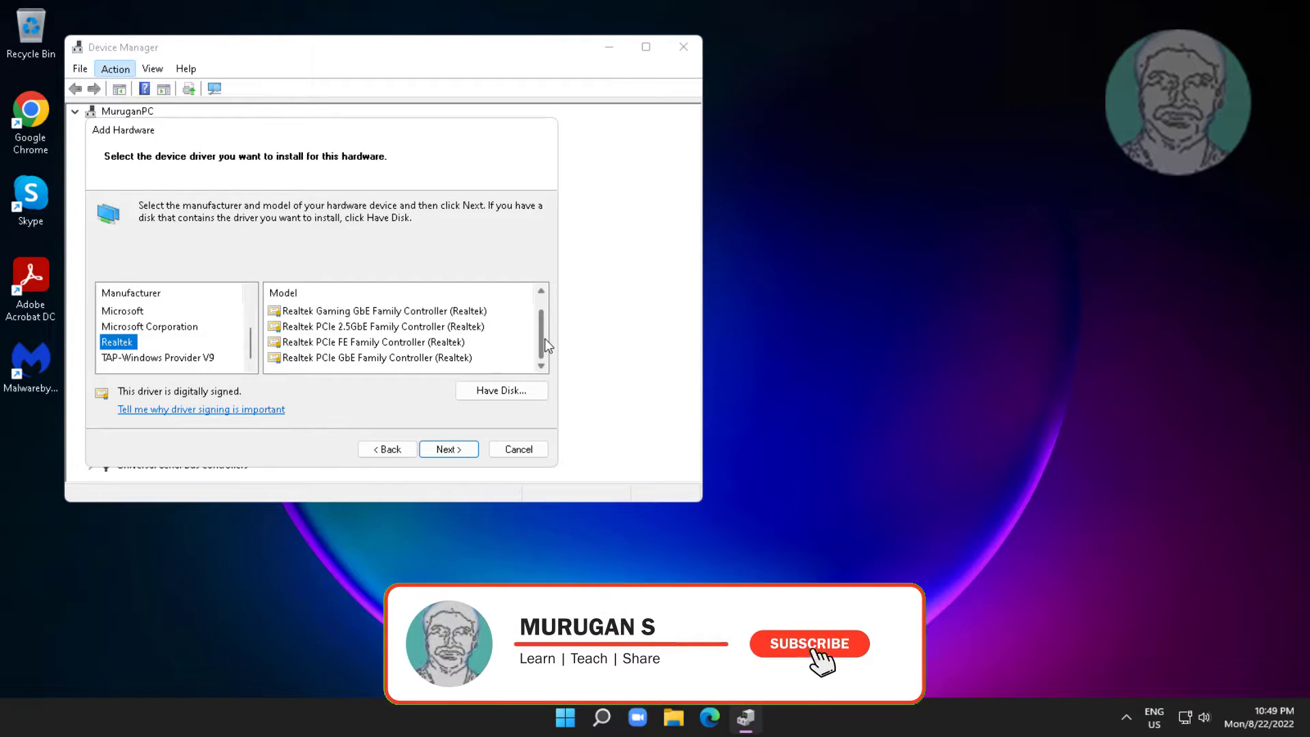
left_click(807, 643)
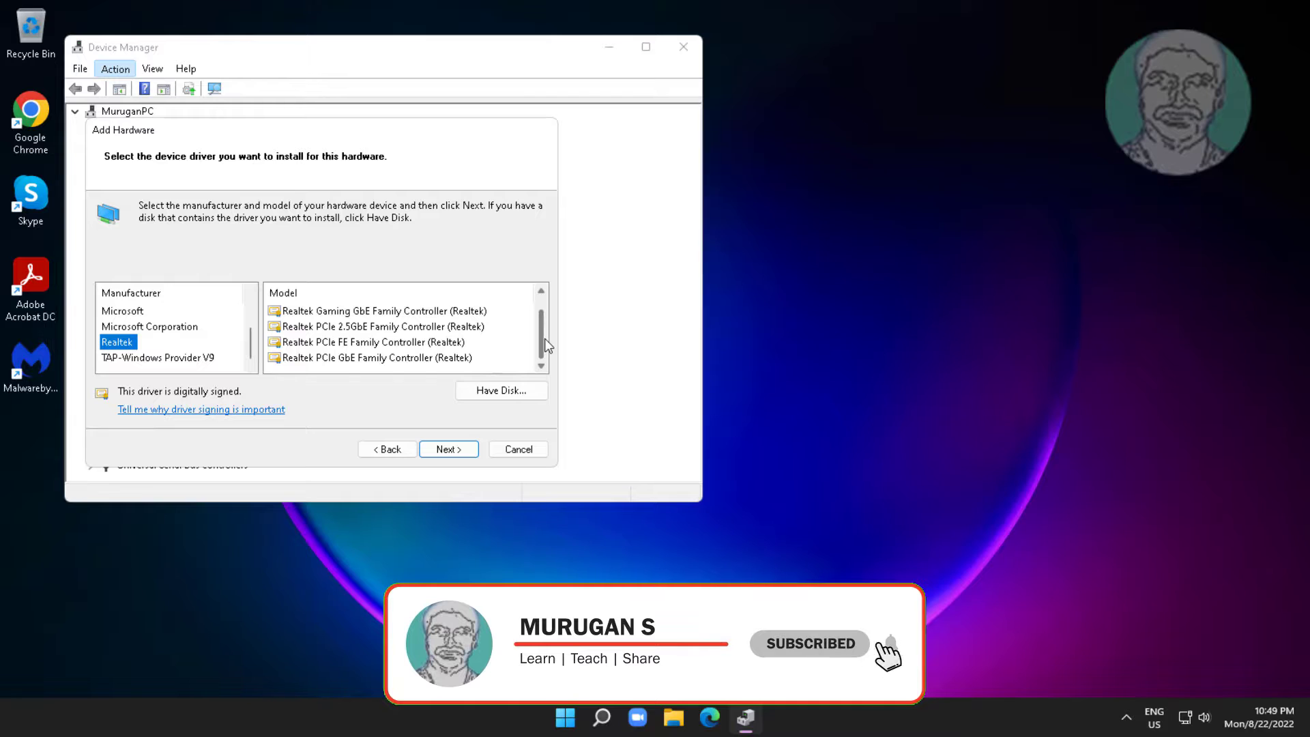
scroll("up", 3)
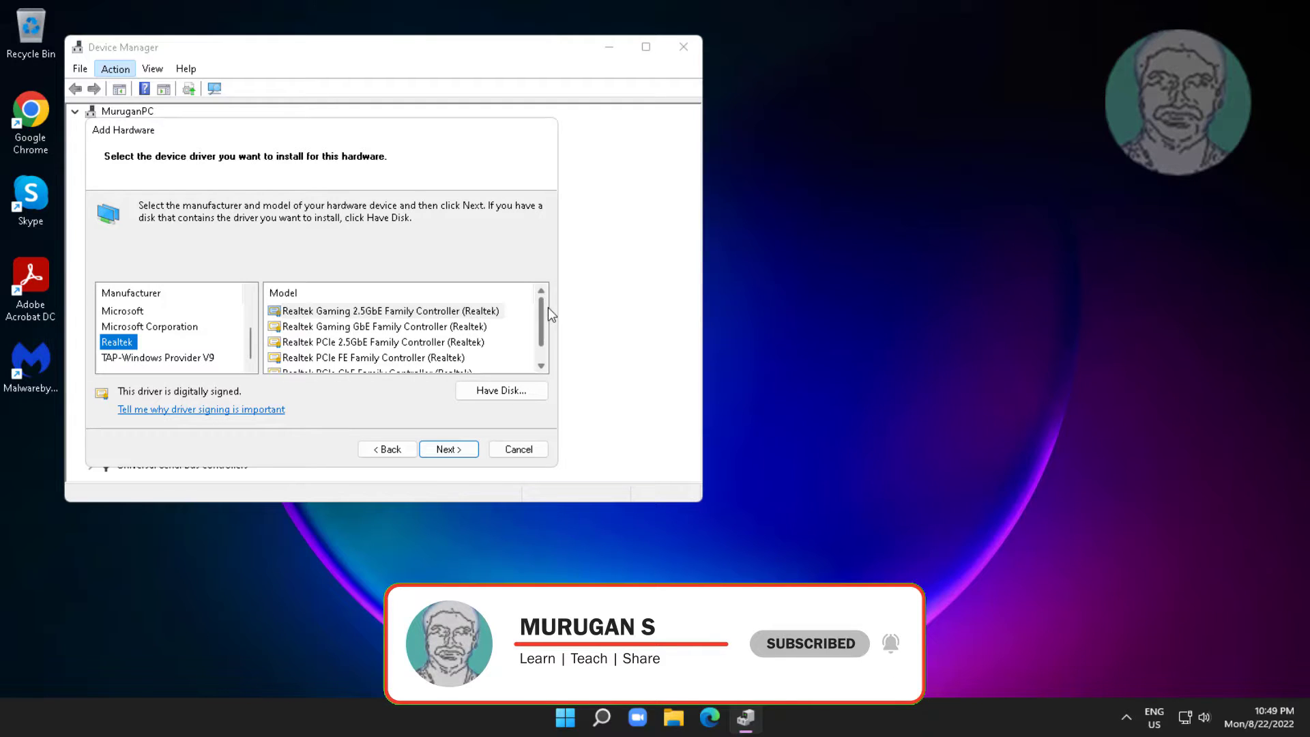
mouse_move(576, 366)
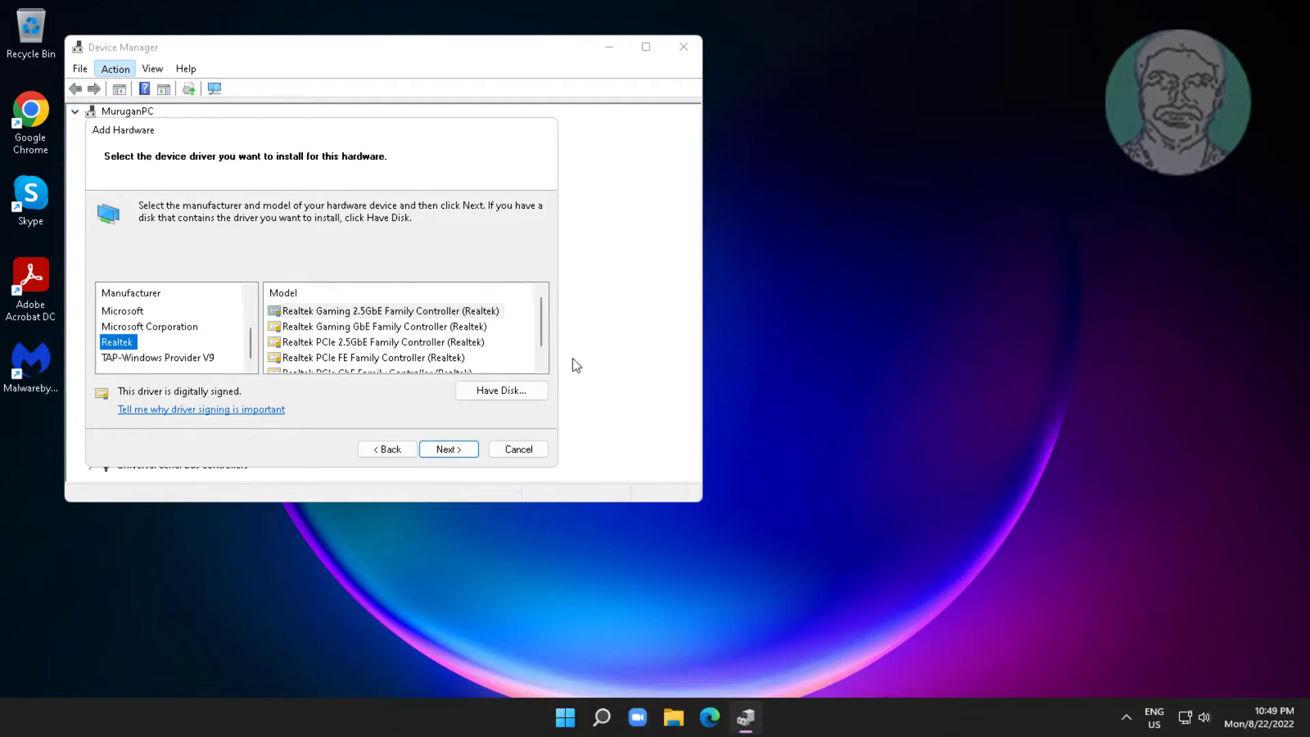
left_click(383, 326)
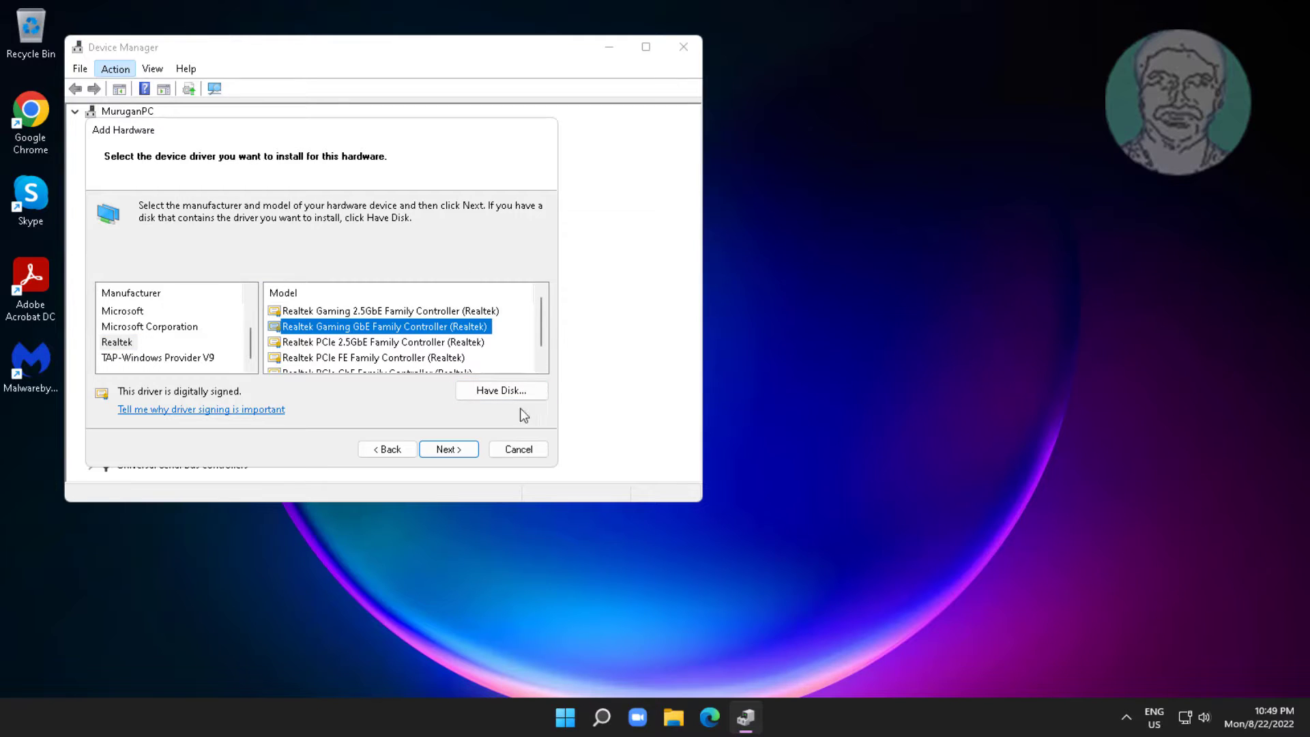
left_click(449, 449)
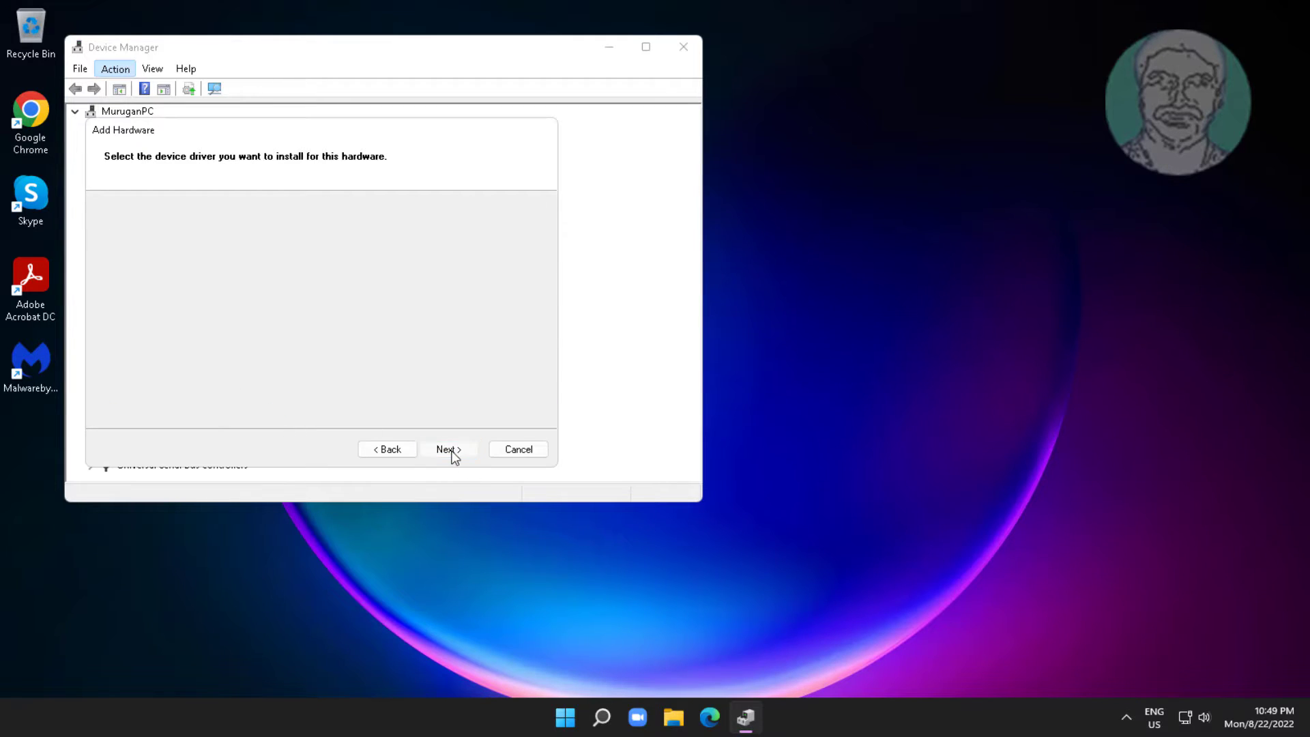
Install the Realtek Gaming GbE Family Controller driver and finish the Add Hardware wizard.
left_click(449, 448)
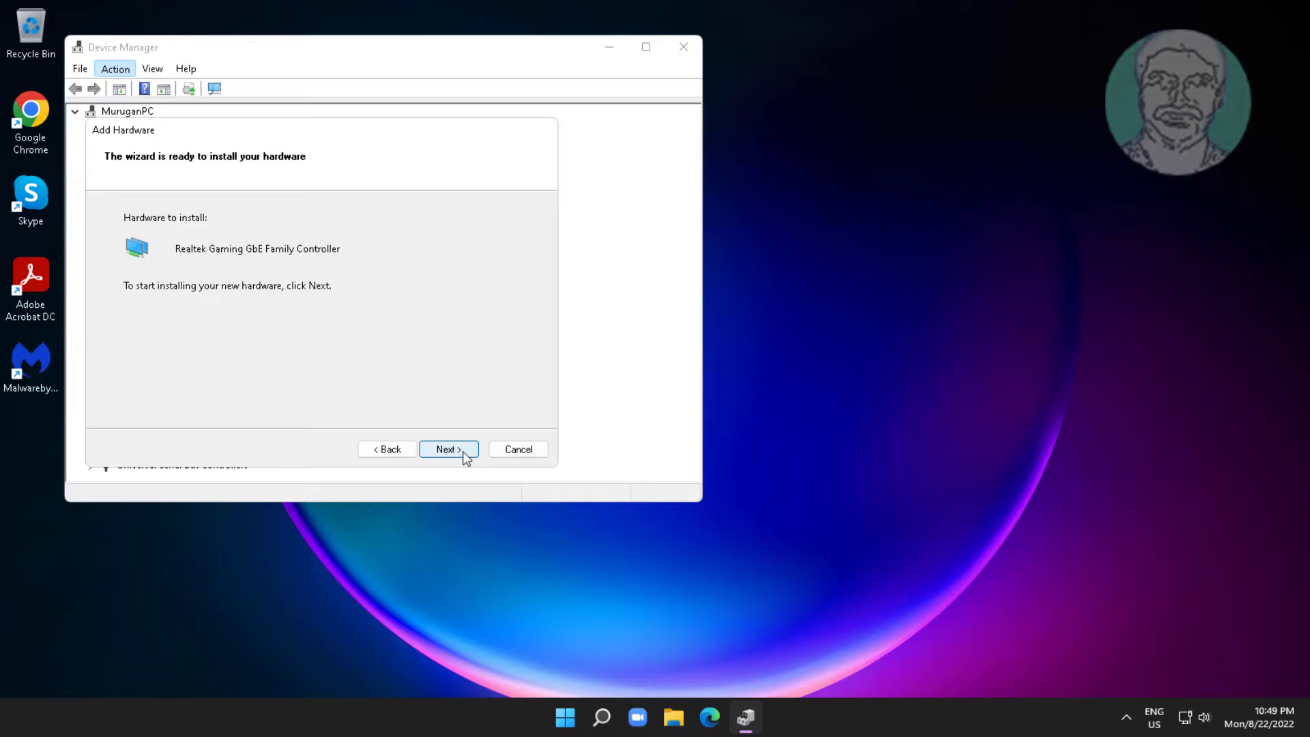
left_click(447, 449)
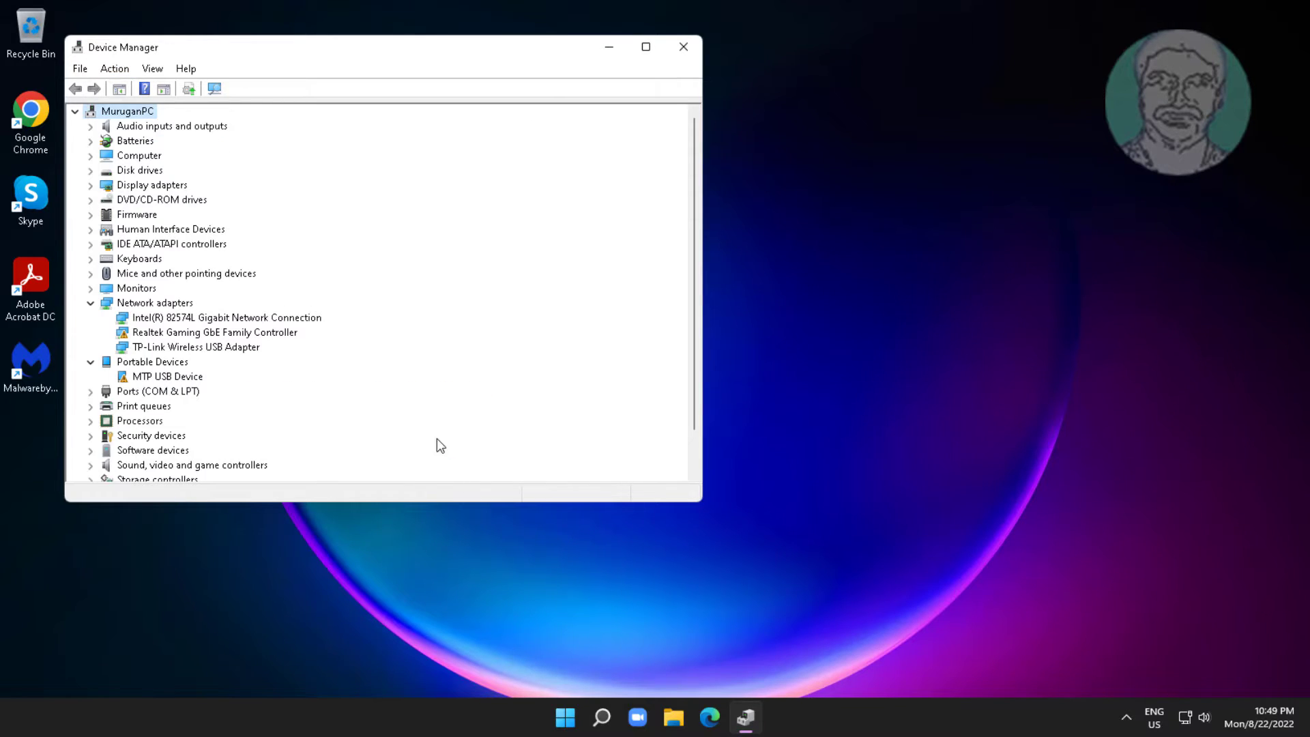
mouse_move(682, 47)
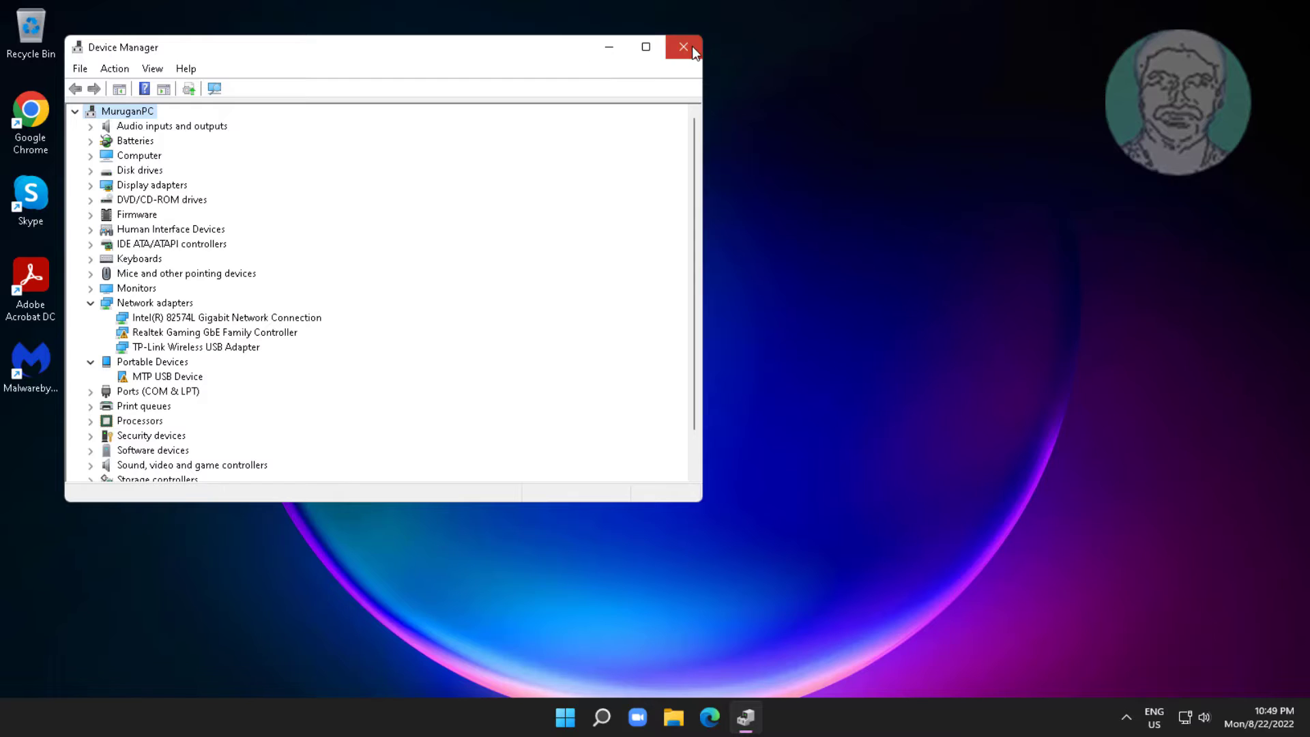